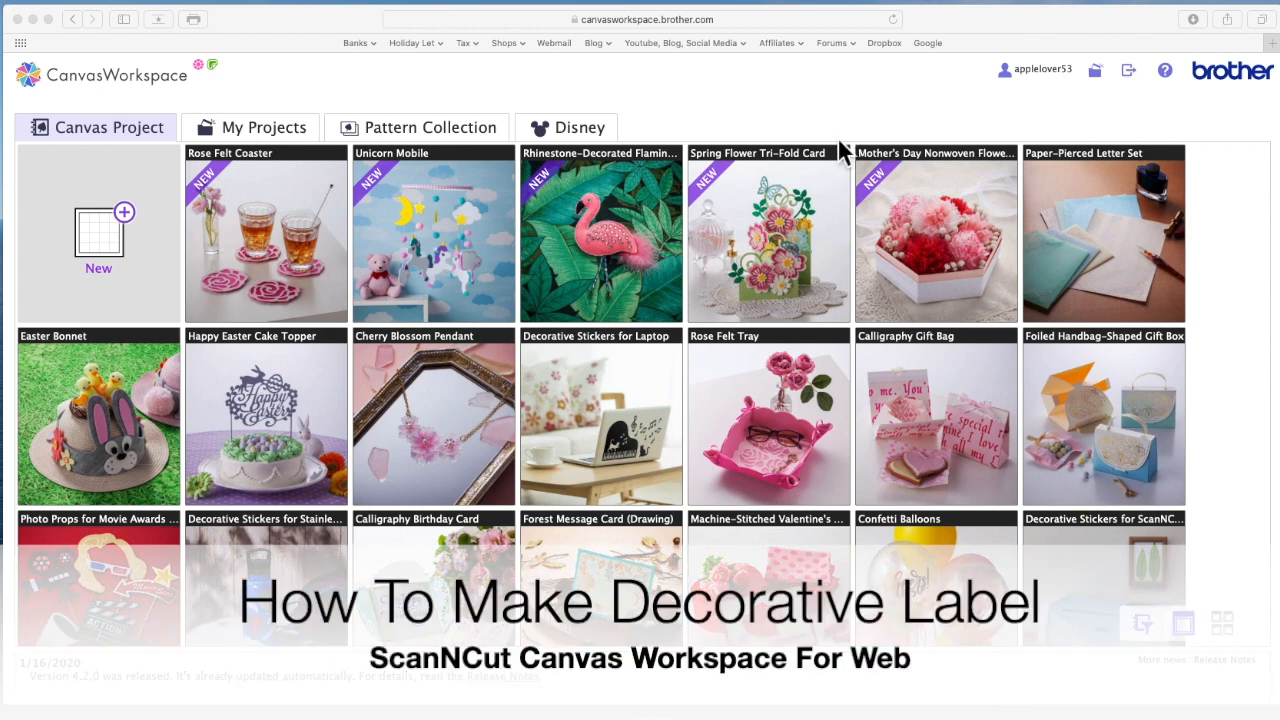
pyautogui.moveTo(808, 270)
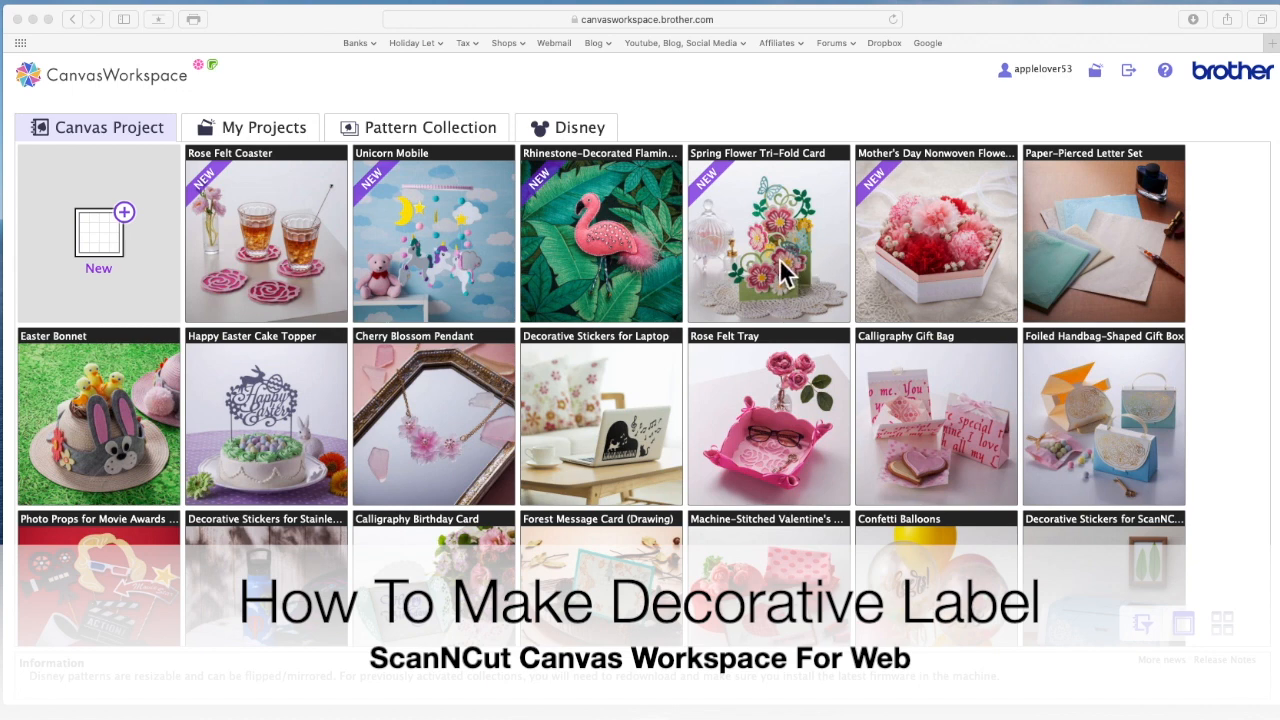
pyautogui.moveTo(640, 315)
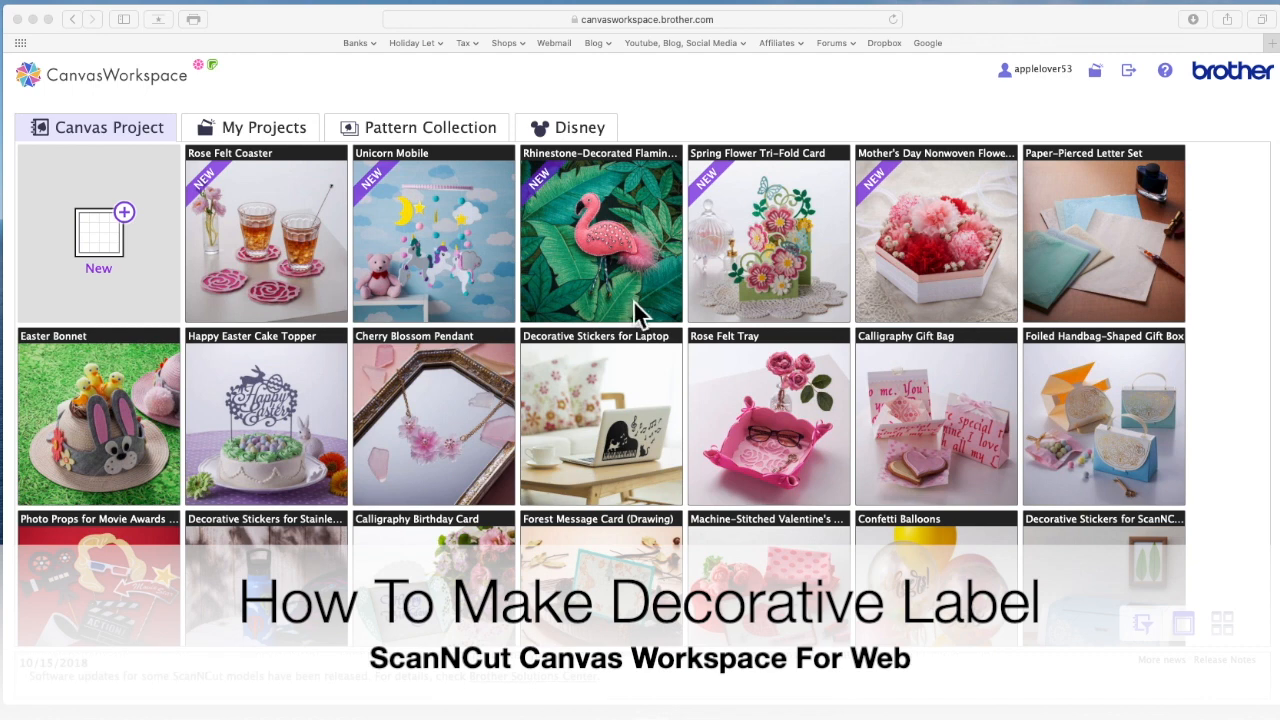
pyautogui.moveTo(675, 313)
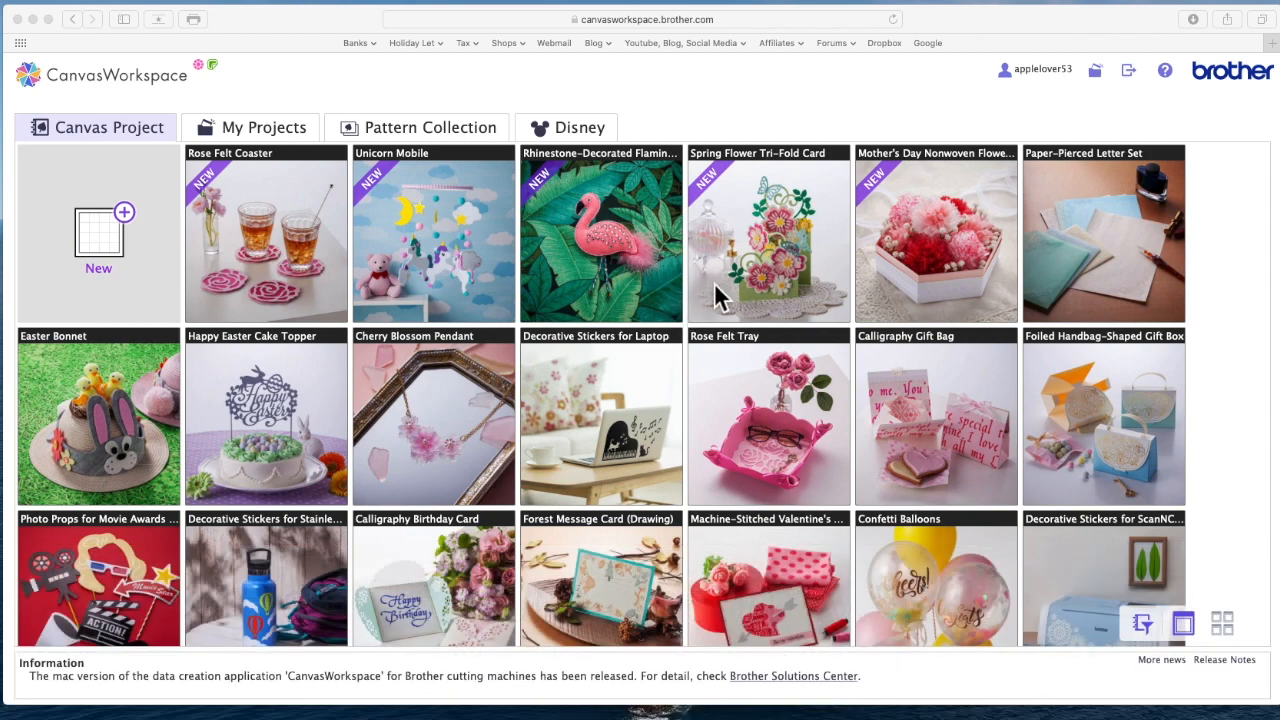
# Scroll the Canvas Project gallery down until the Foiled Place Card tile appears
pyautogui.scroll(-3)
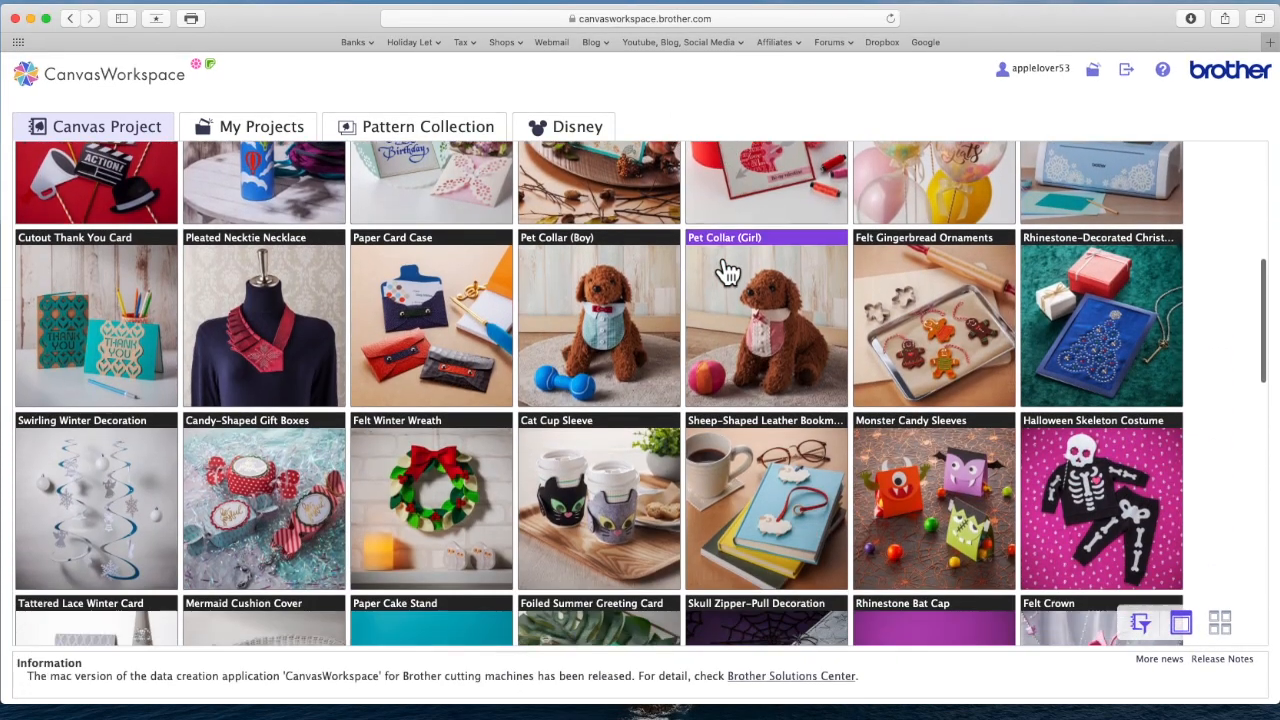
pyautogui.scroll(3)
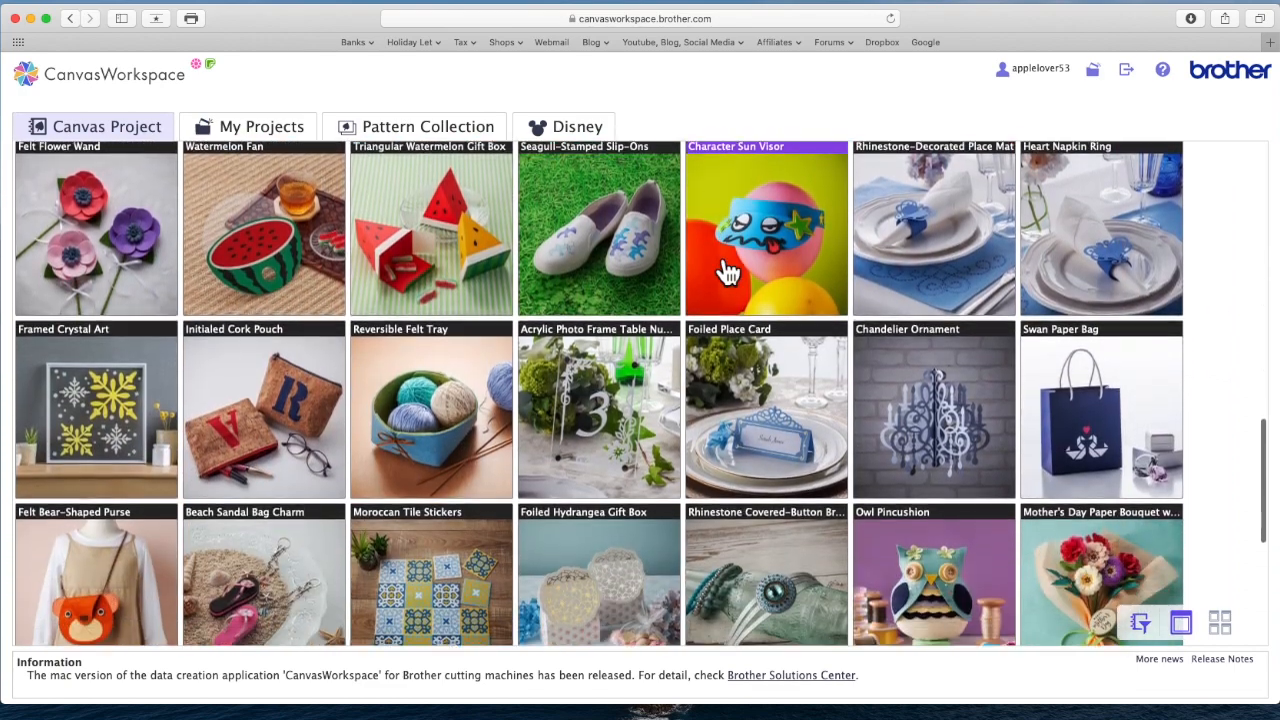
pyautogui.scroll(-3)
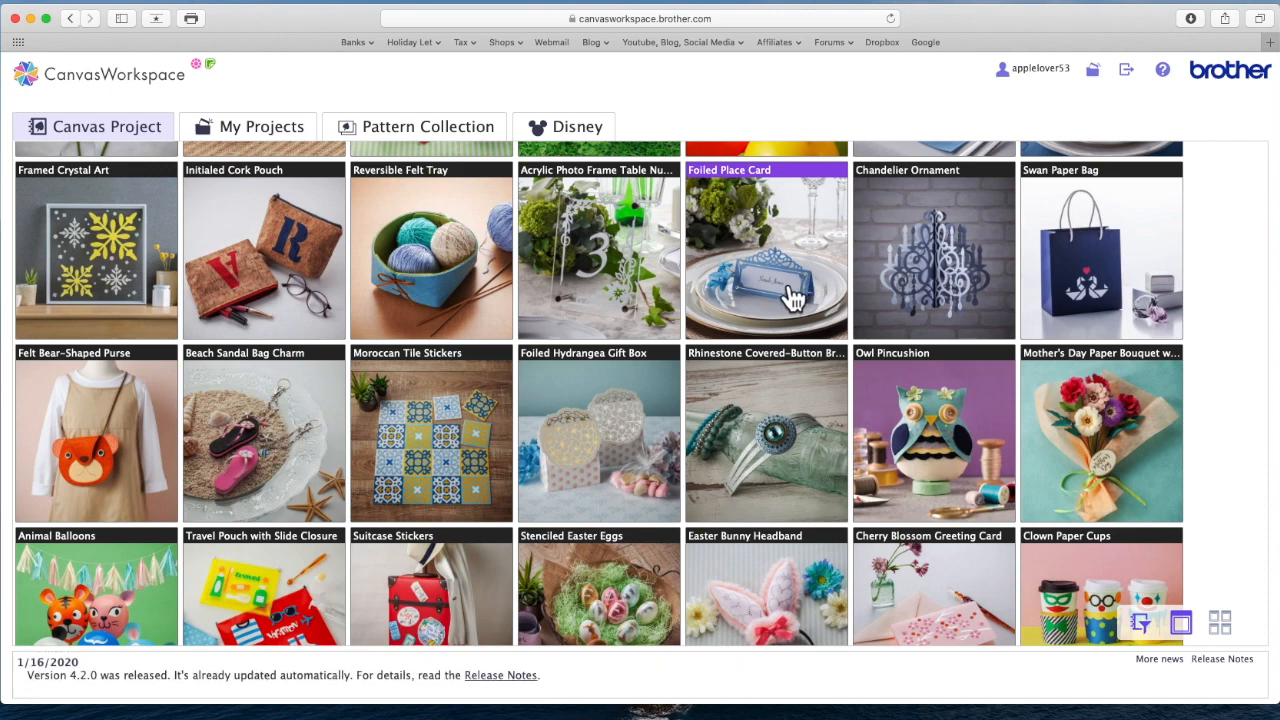
# Import the Foiled Place Card's part 000302_A onto the mat as a new design
pyautogui.click(766, 250)
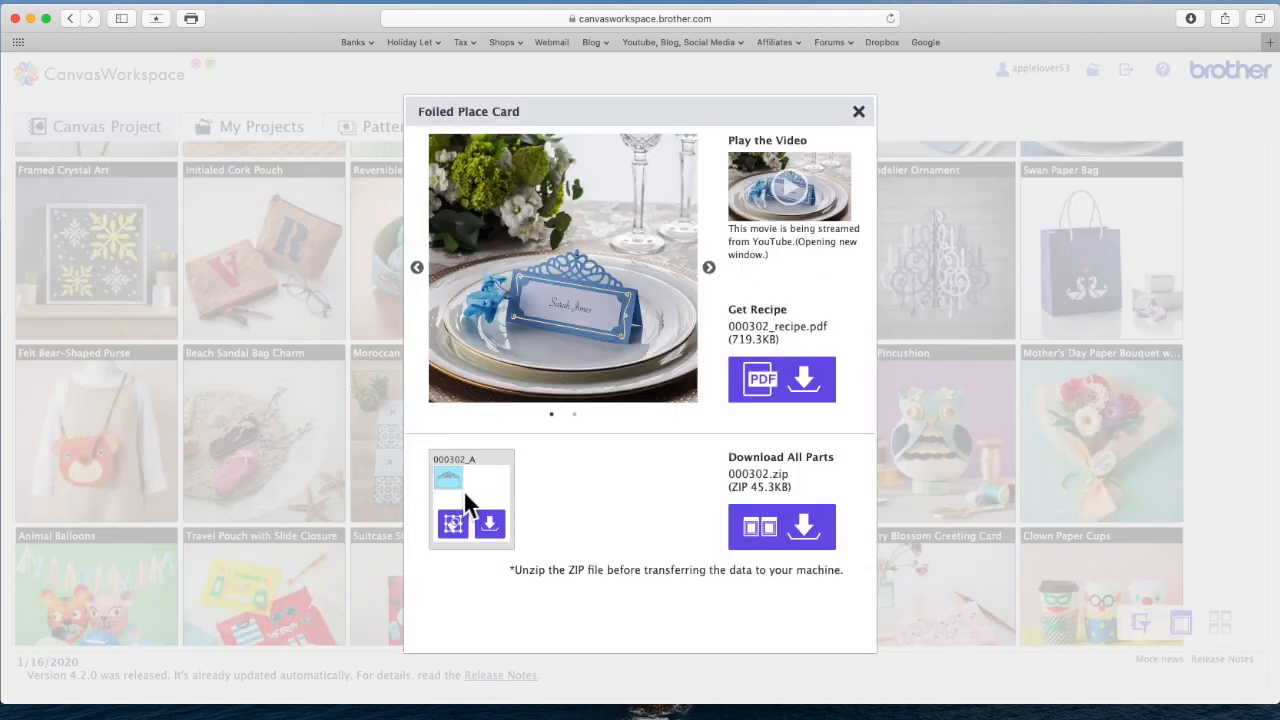
pyautogui.click(452, 523)
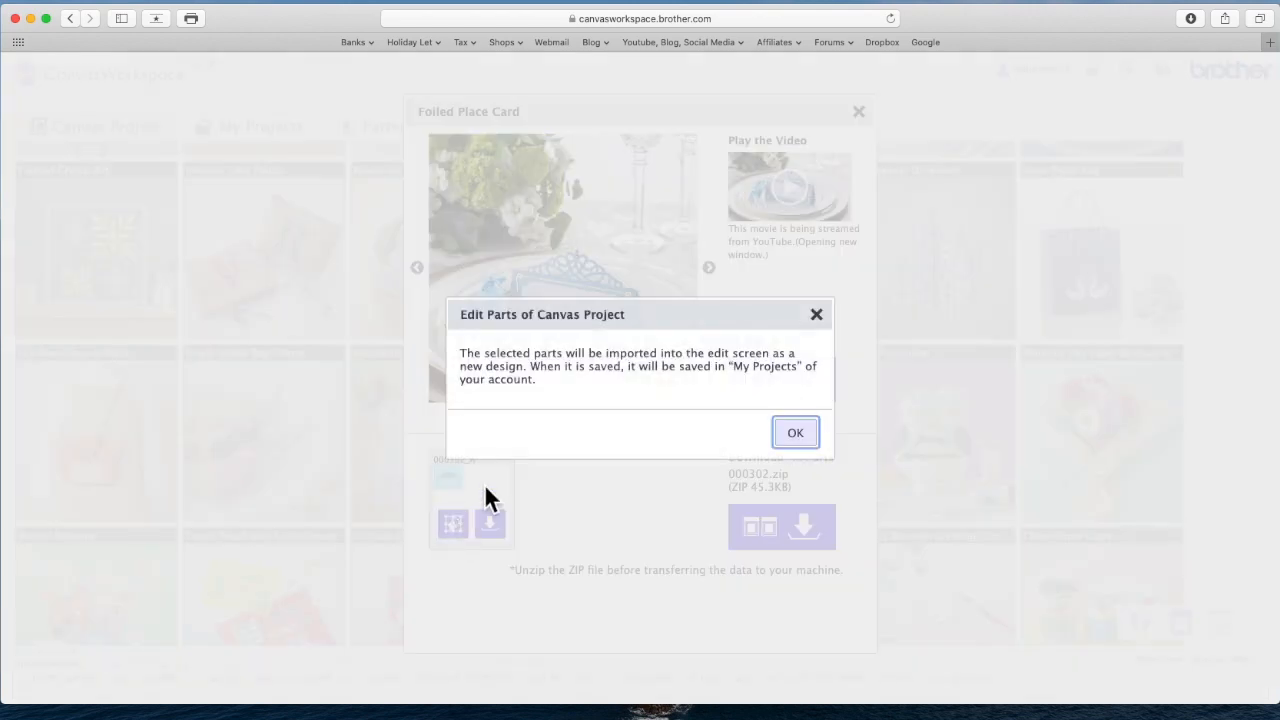
pyautogui.click(795, 432)
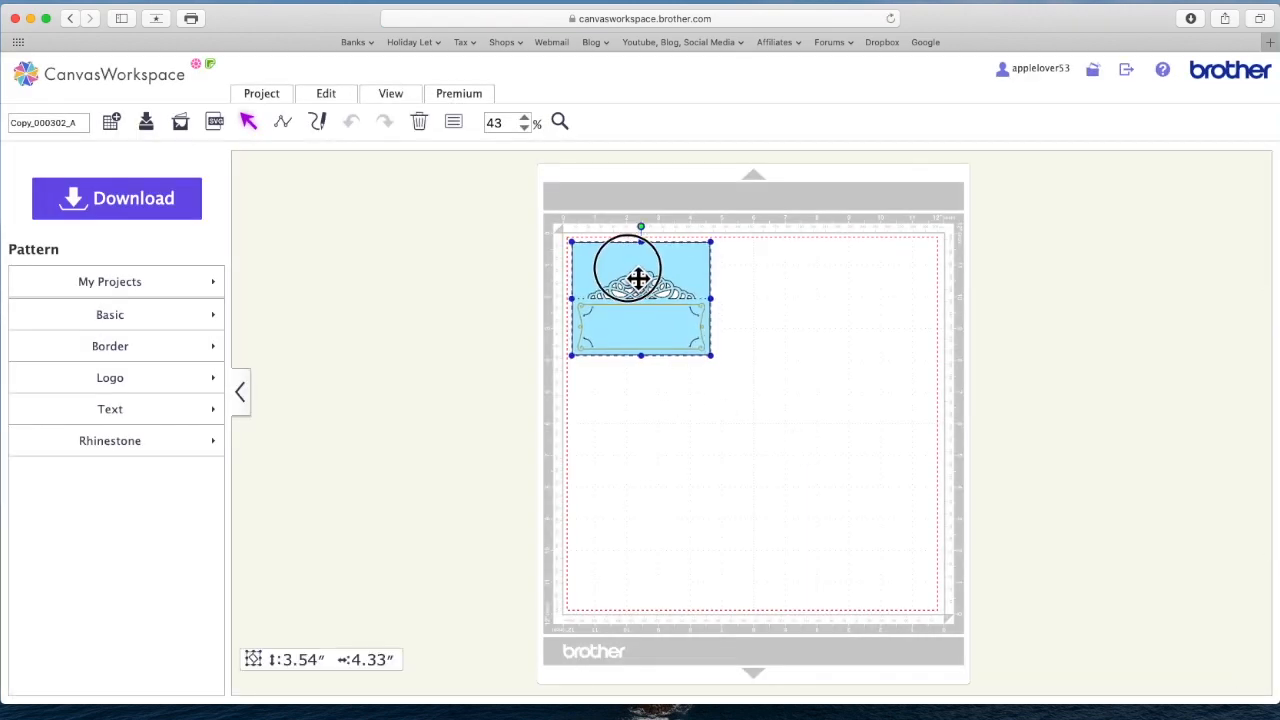
# Drag the blue place card inside the red dotted cutting boundary at top-left
pyautogui.moveTo(640, 298); pyautogui.dragTo(707, 373)
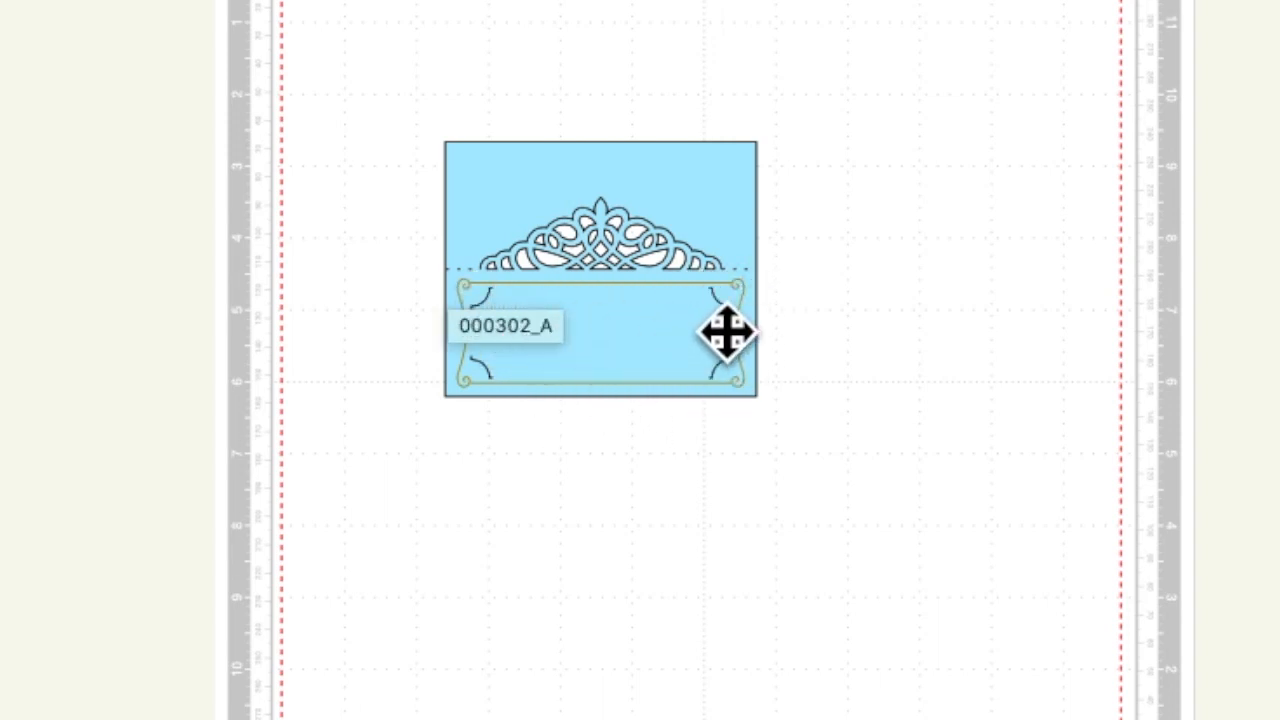
pyautogui.moveTo(370, 405)
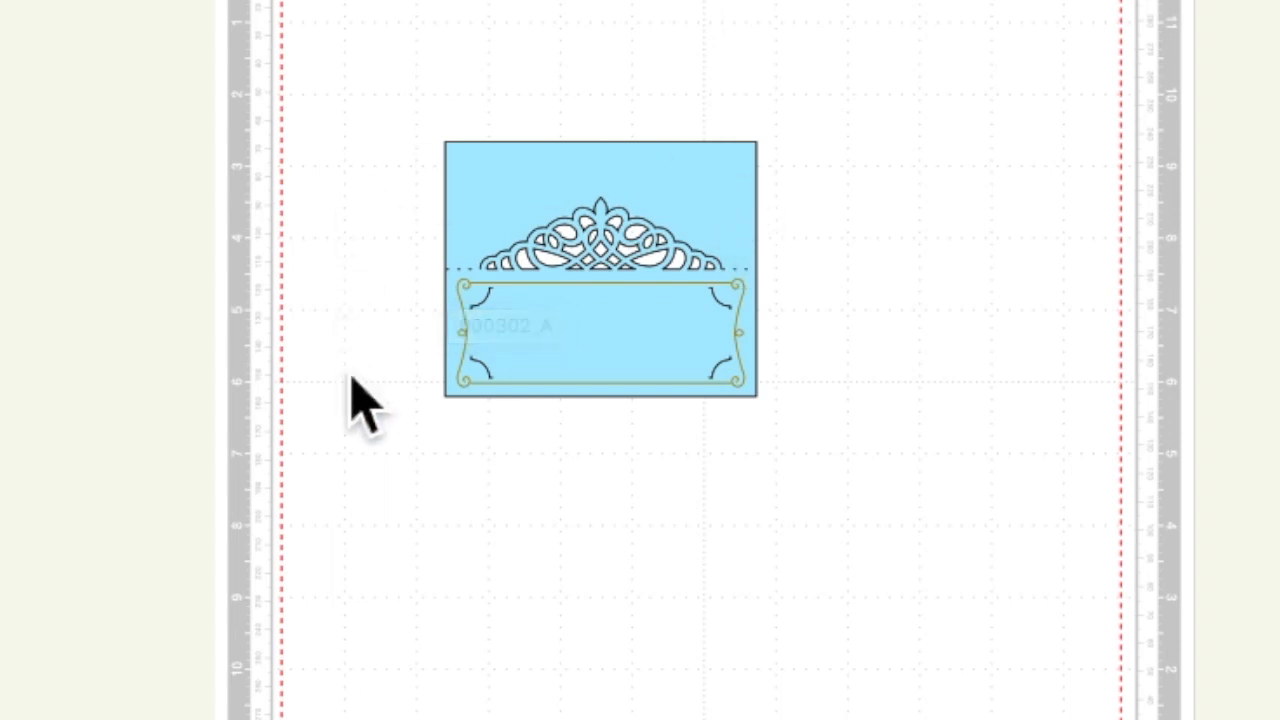
pyautogui.moveTo(540, 270)
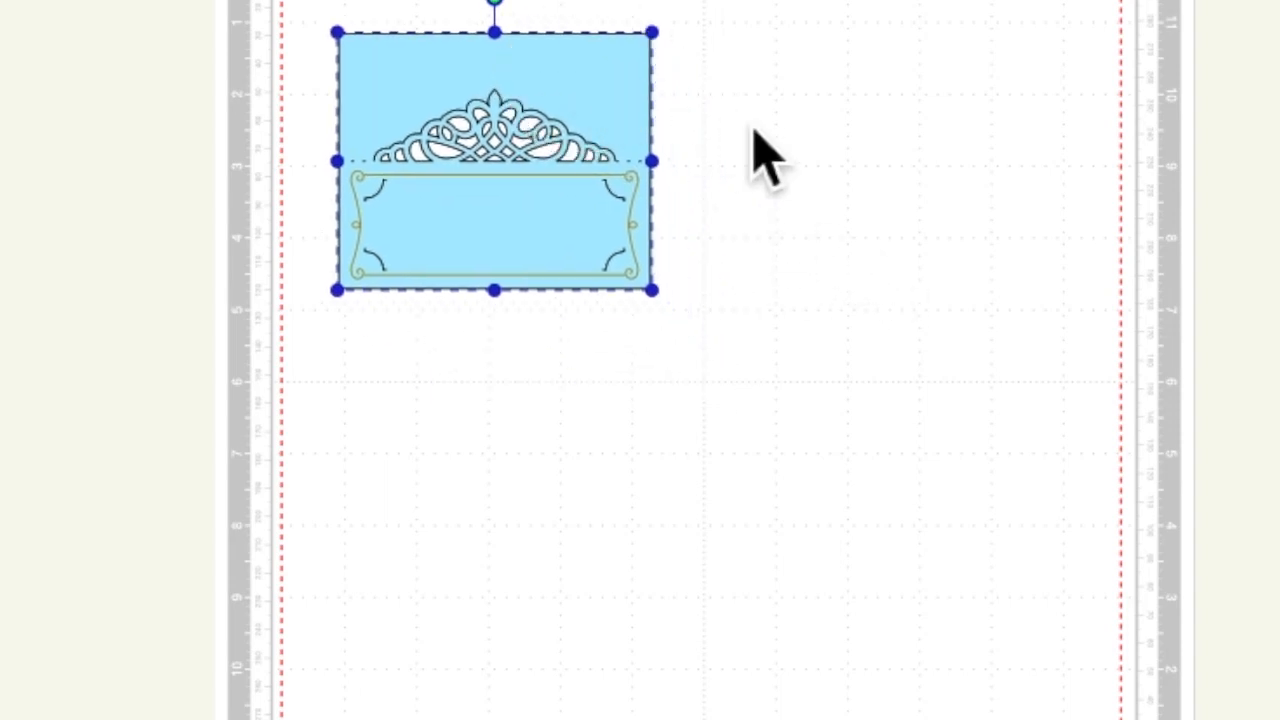
pyautogui.moveTo(775, 175)
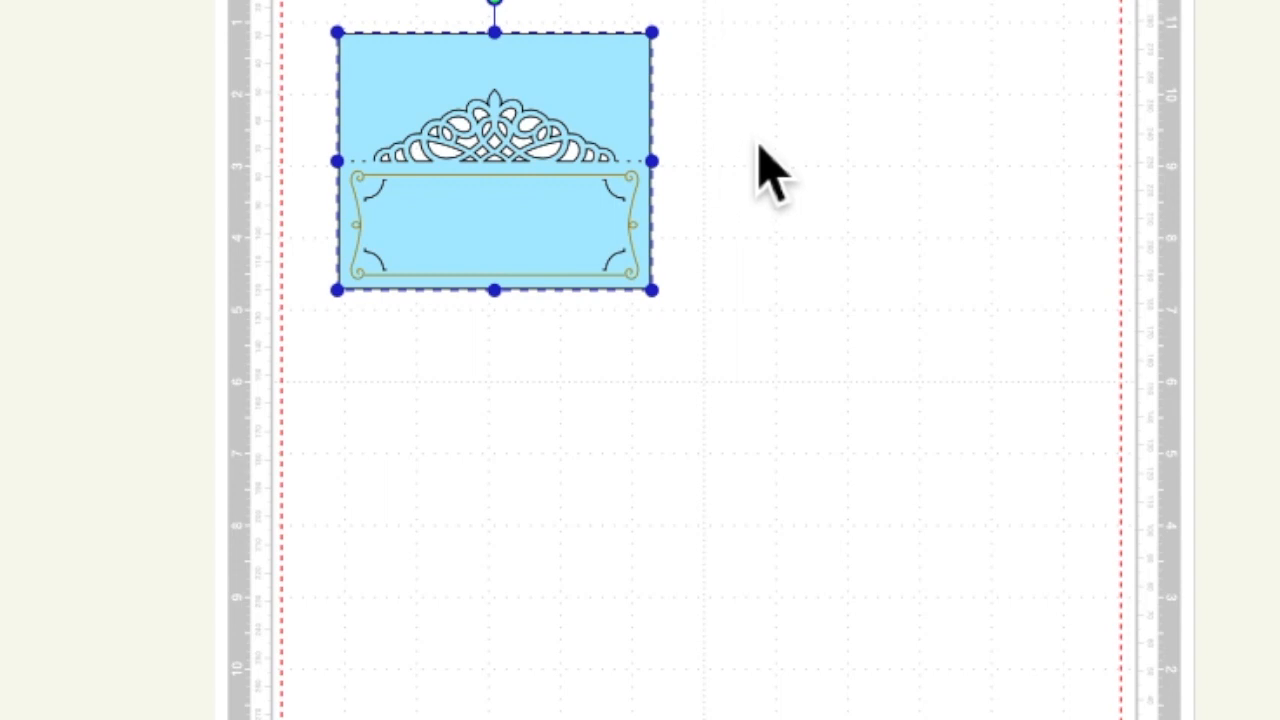
pyautogui.moveTo(678, 155)
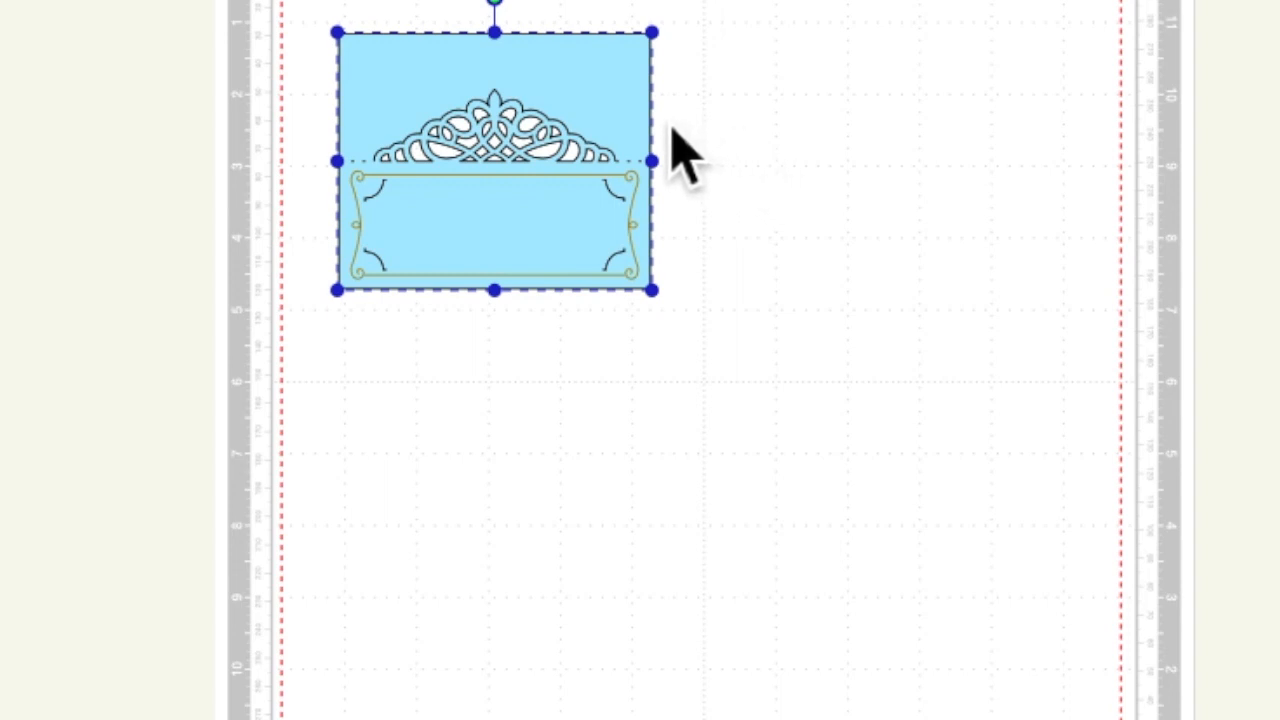
pyautogui.moveTo(500, 155)
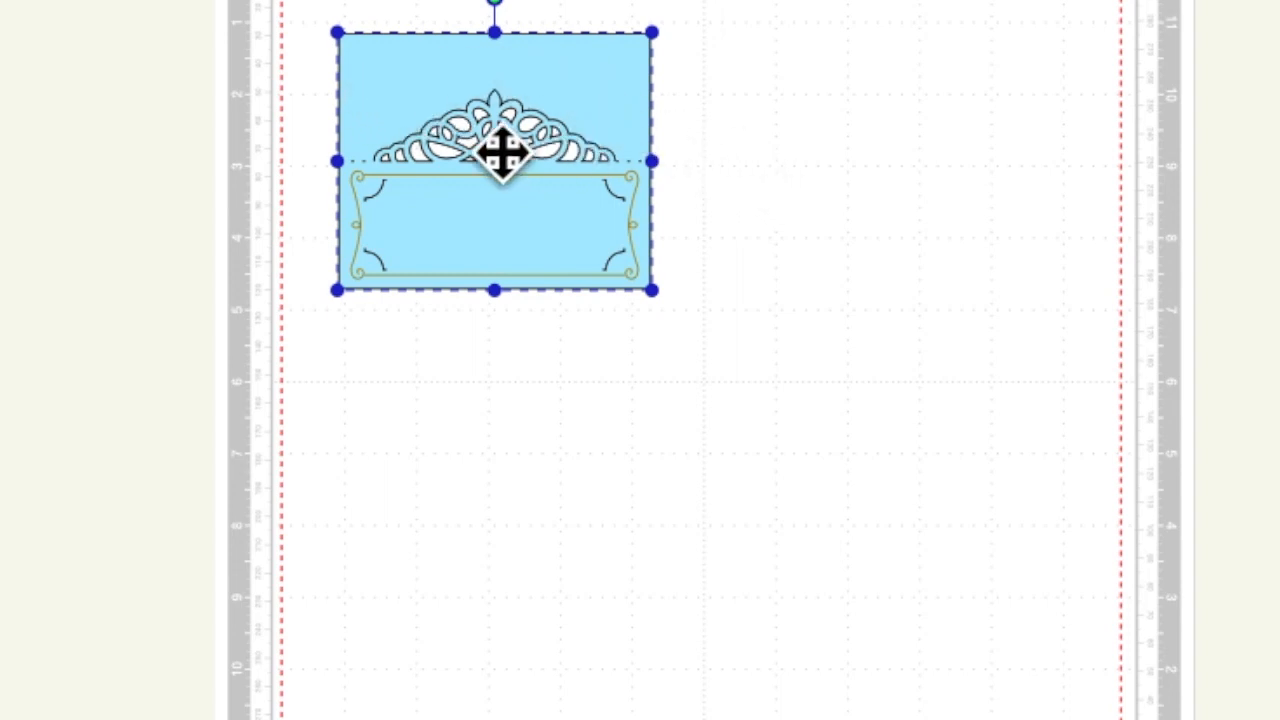
pyautogui.moveTo(545, 135)
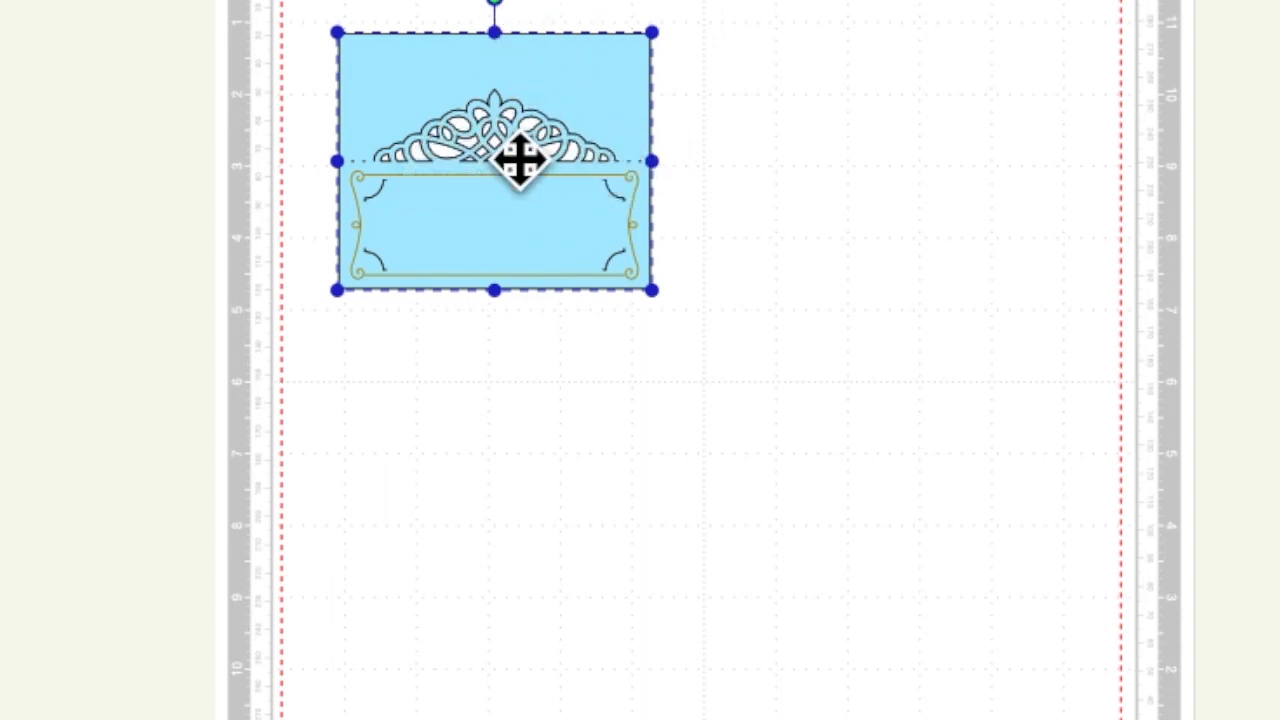
pyautogui.moveTo(770, 265)
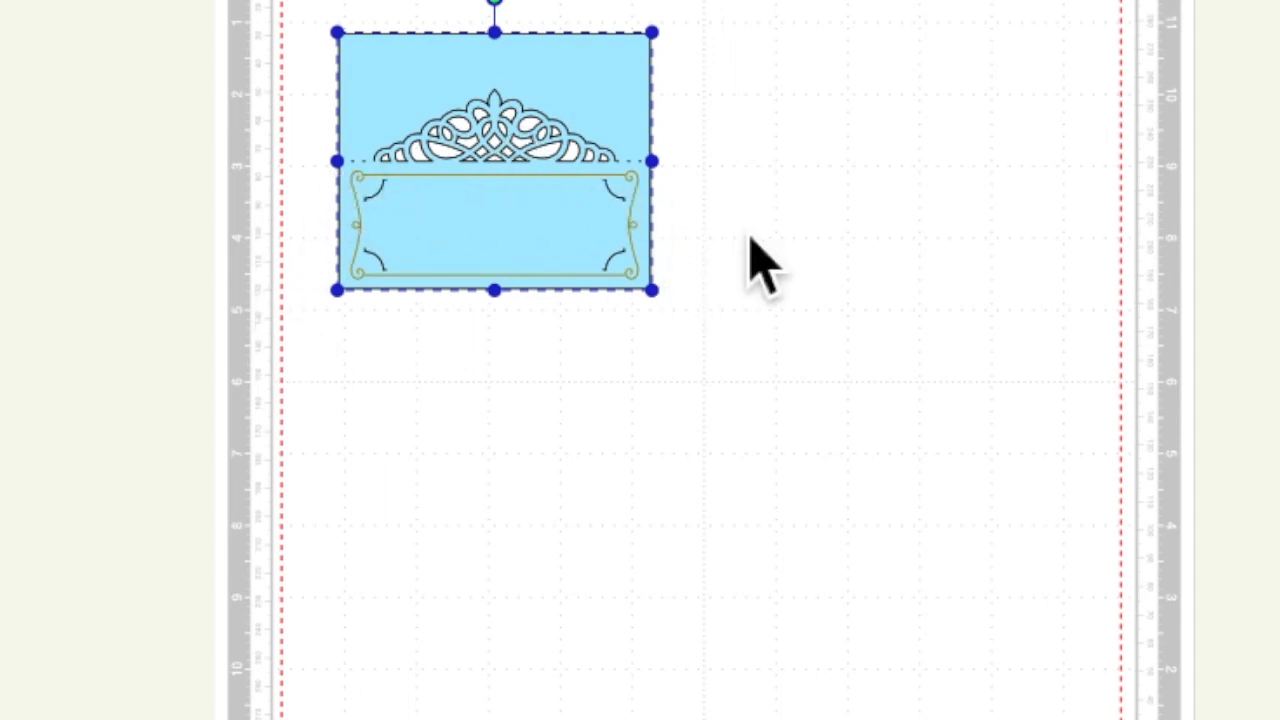
pyautogui.moveTo(477, 303)
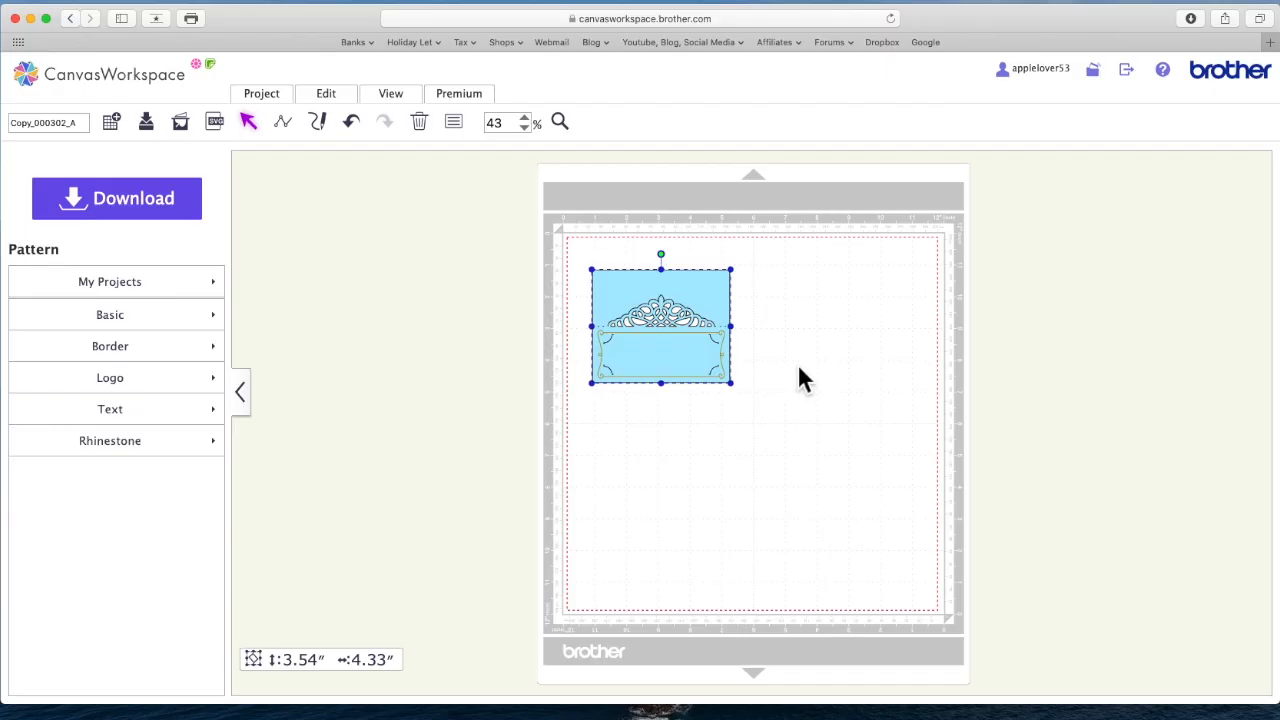
pyautogui.moveTo(800, 330)
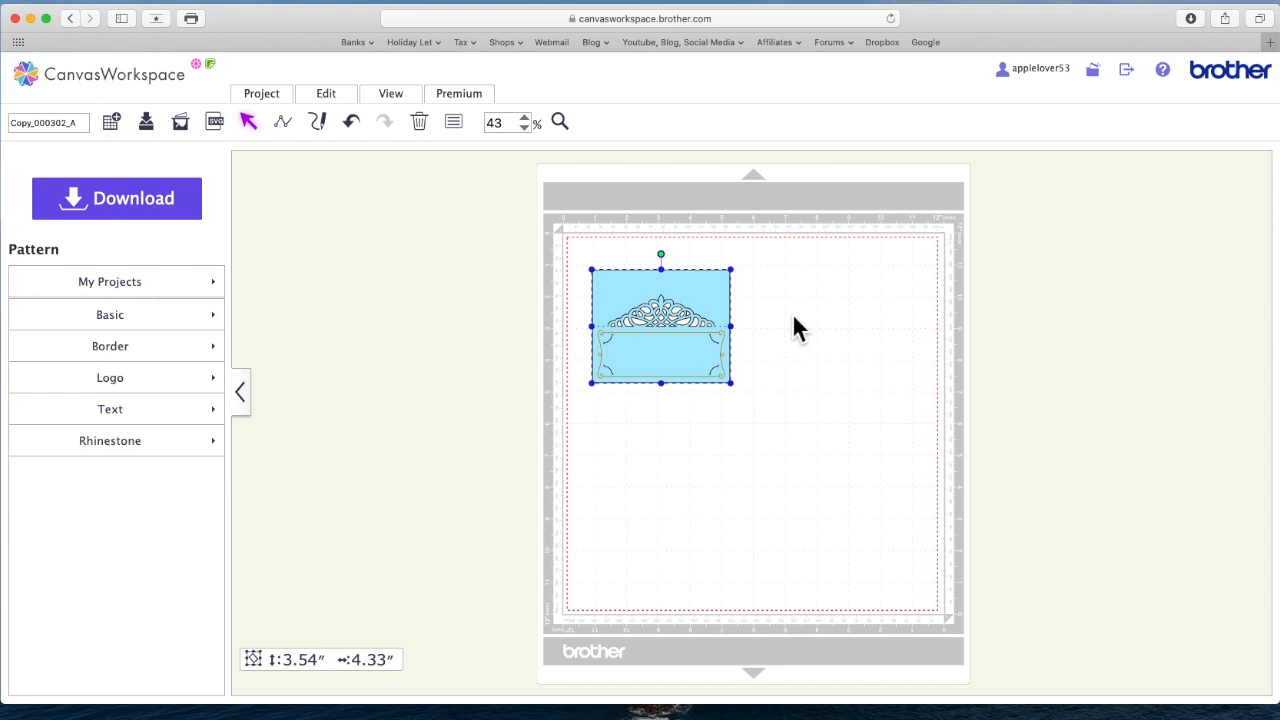
pyautogui.moveTo(805, 333)
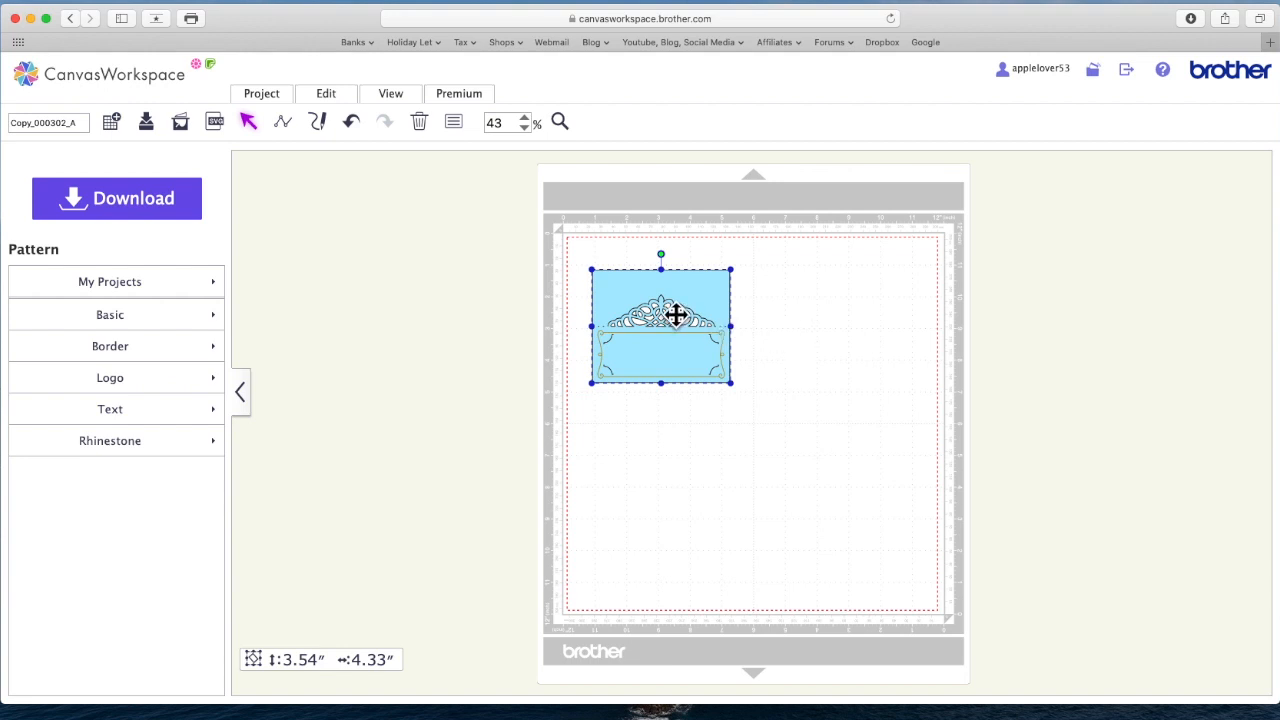
# Duplicate the place card and park the copy in the workspace right of the mat
pyautogui.moveTo(660, 318); pyautogui.dragTo(702, 348)
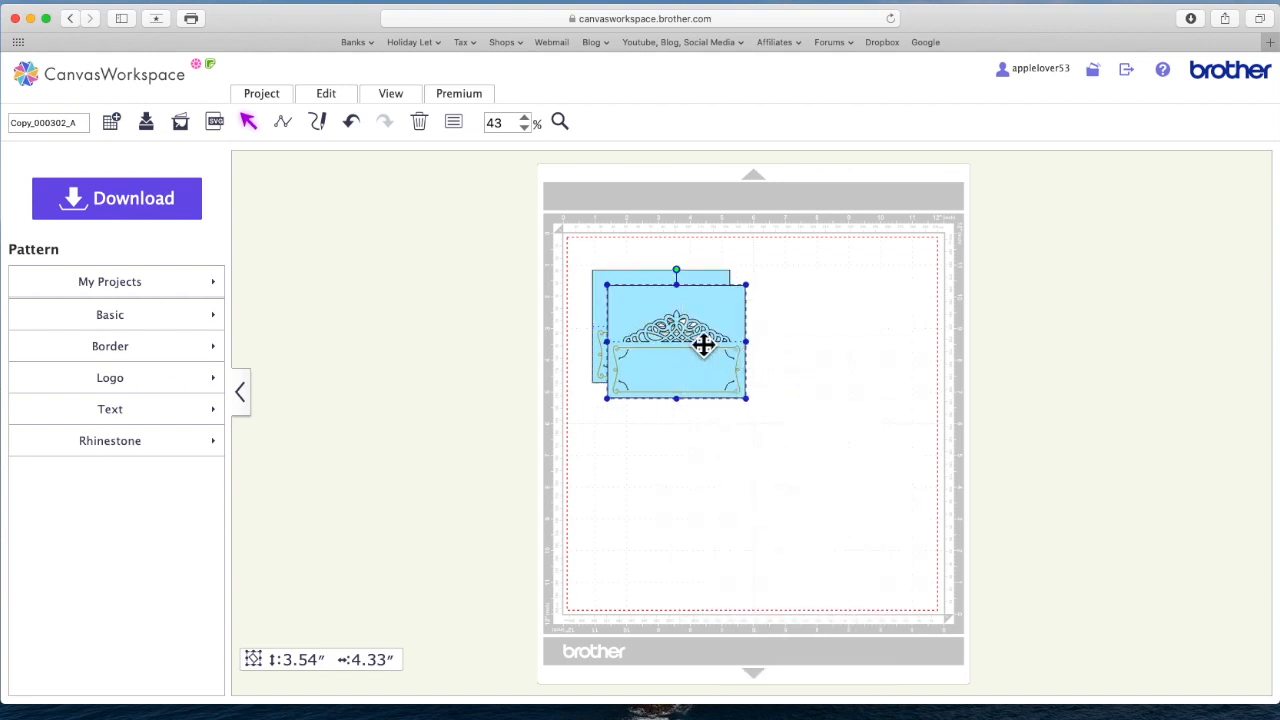
pyautogui.moveTo(675, 340); pyautogui.dragTo(1037, 290)
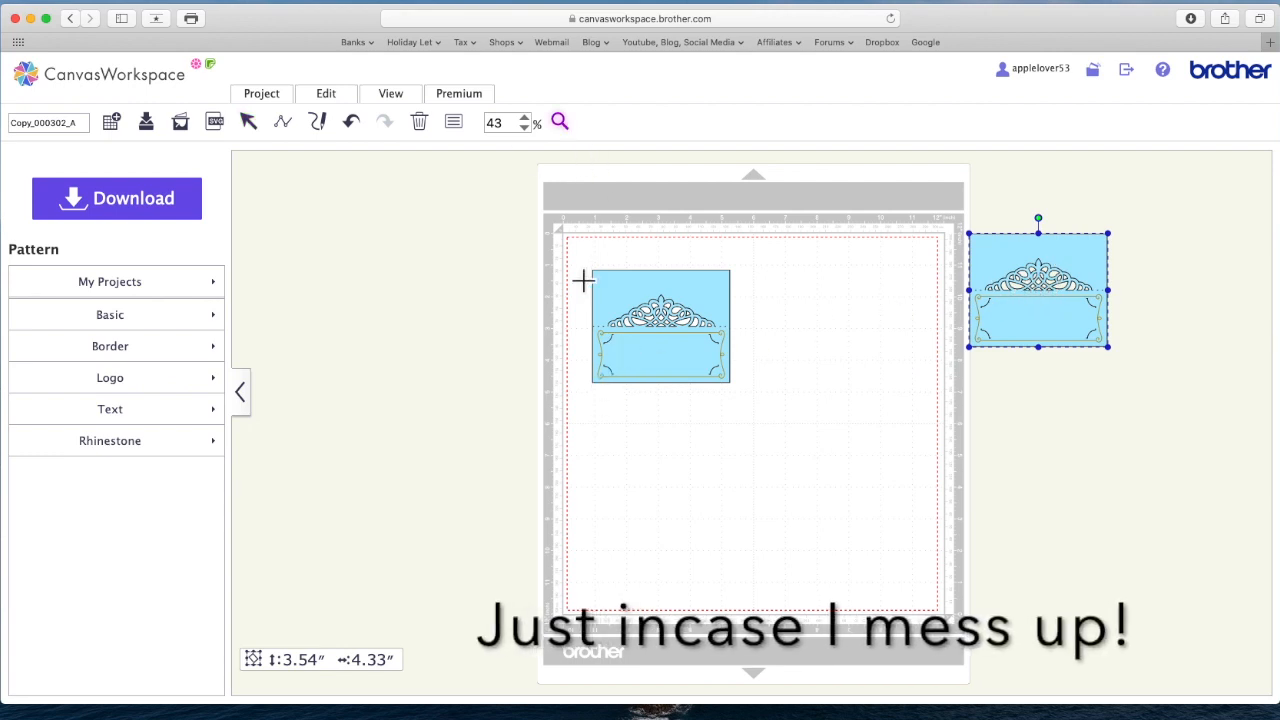
pyautogui.moveTo(575, 207)
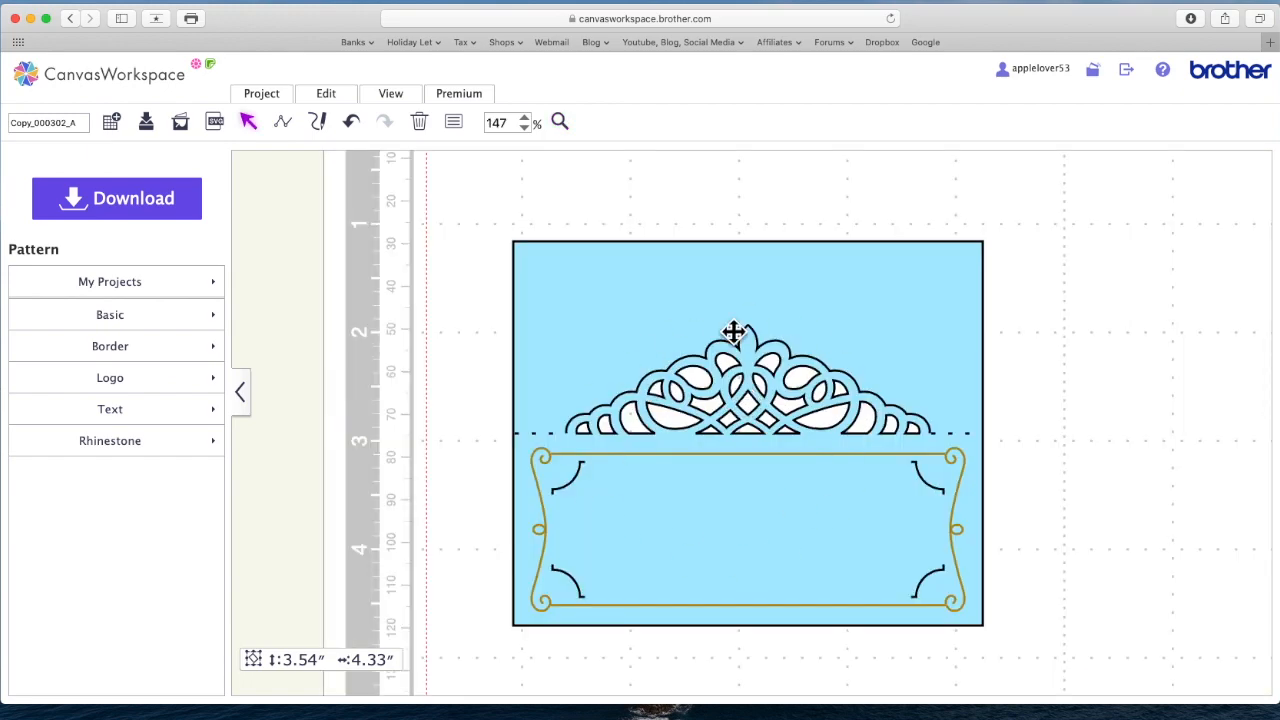
# Apply Ungroup from the Edit tab's Group section to the tiara label design
pyautogui.rightClick(733, 331)
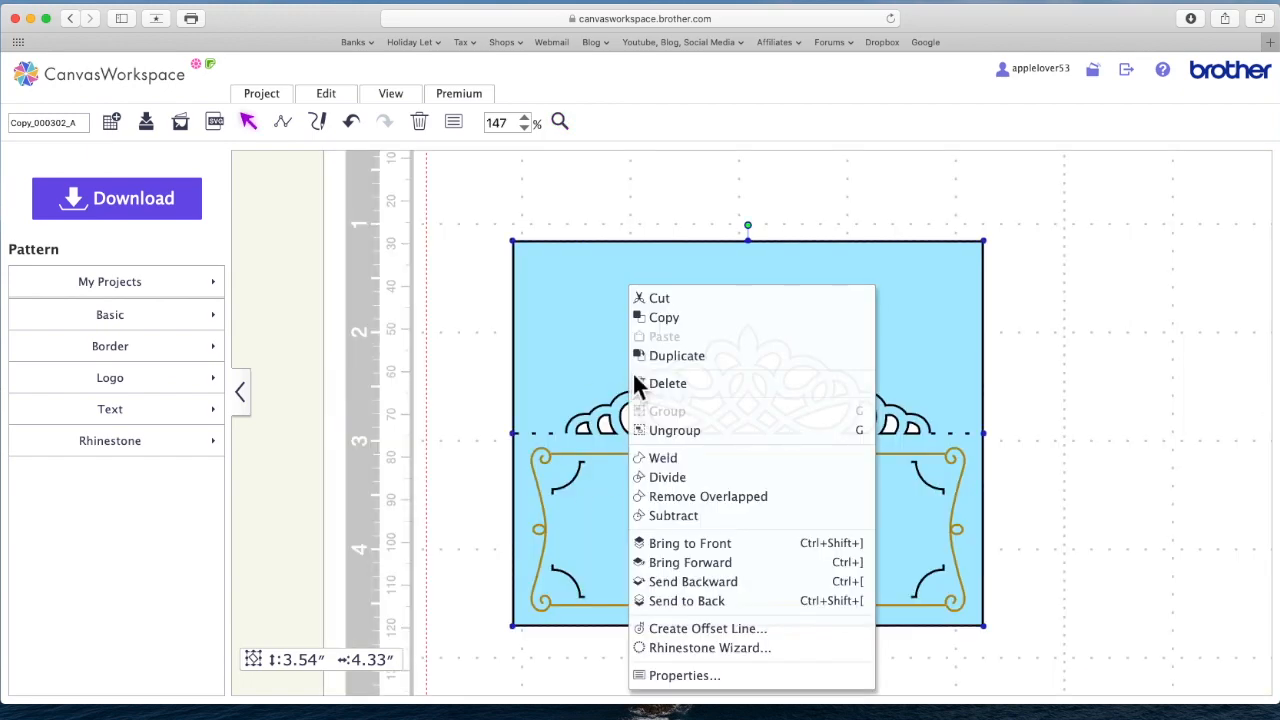
pyautogui.moveTo(700, 455)
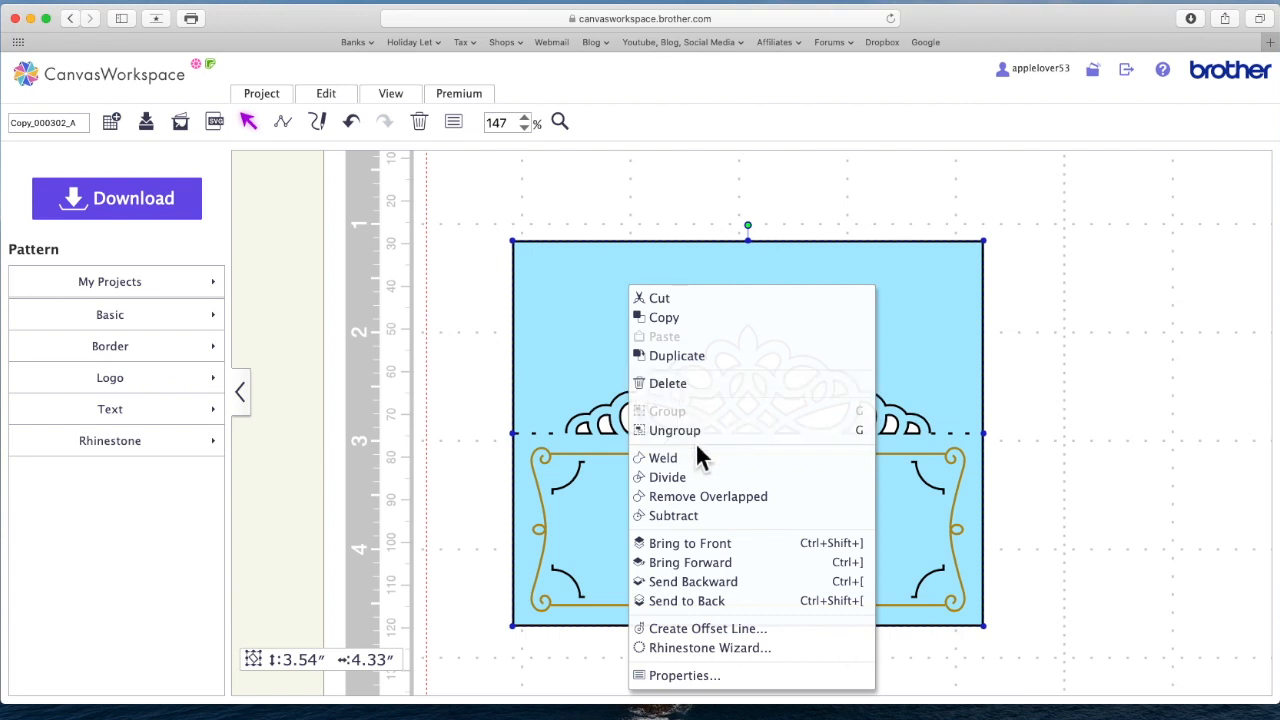
pyautogui.moveTo(455, 122)
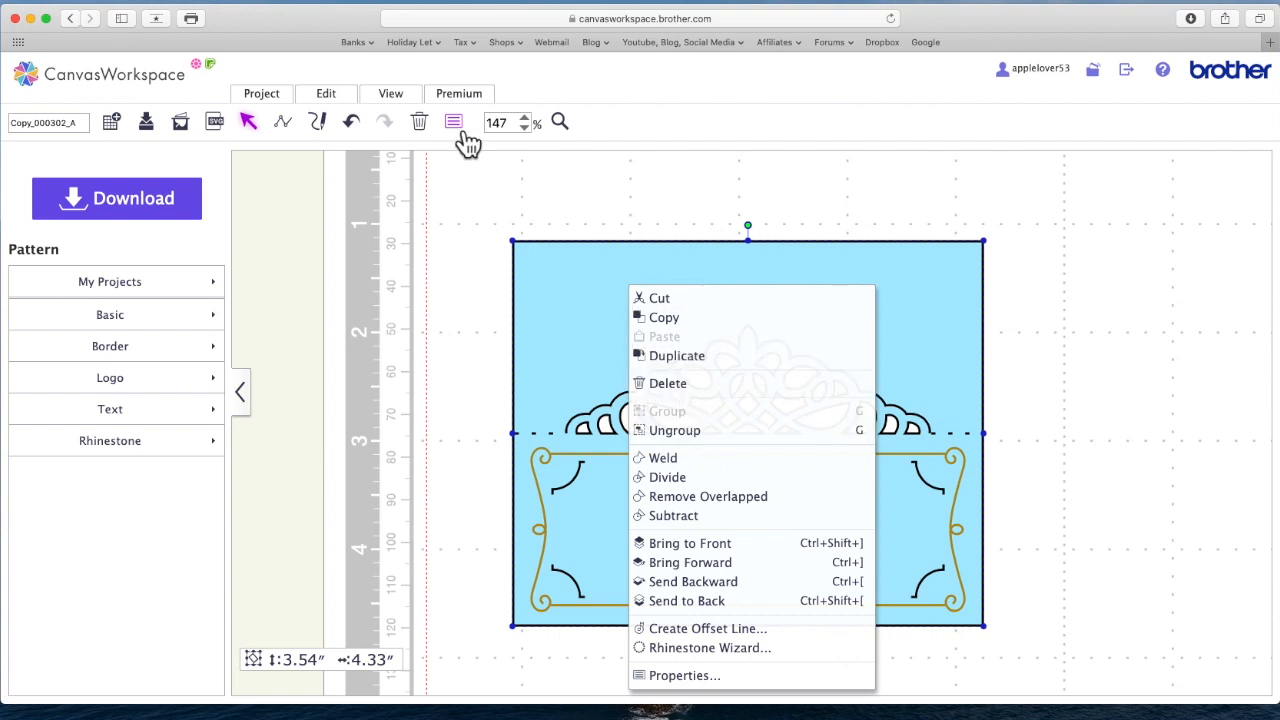
pyautogui.click(326, 93)
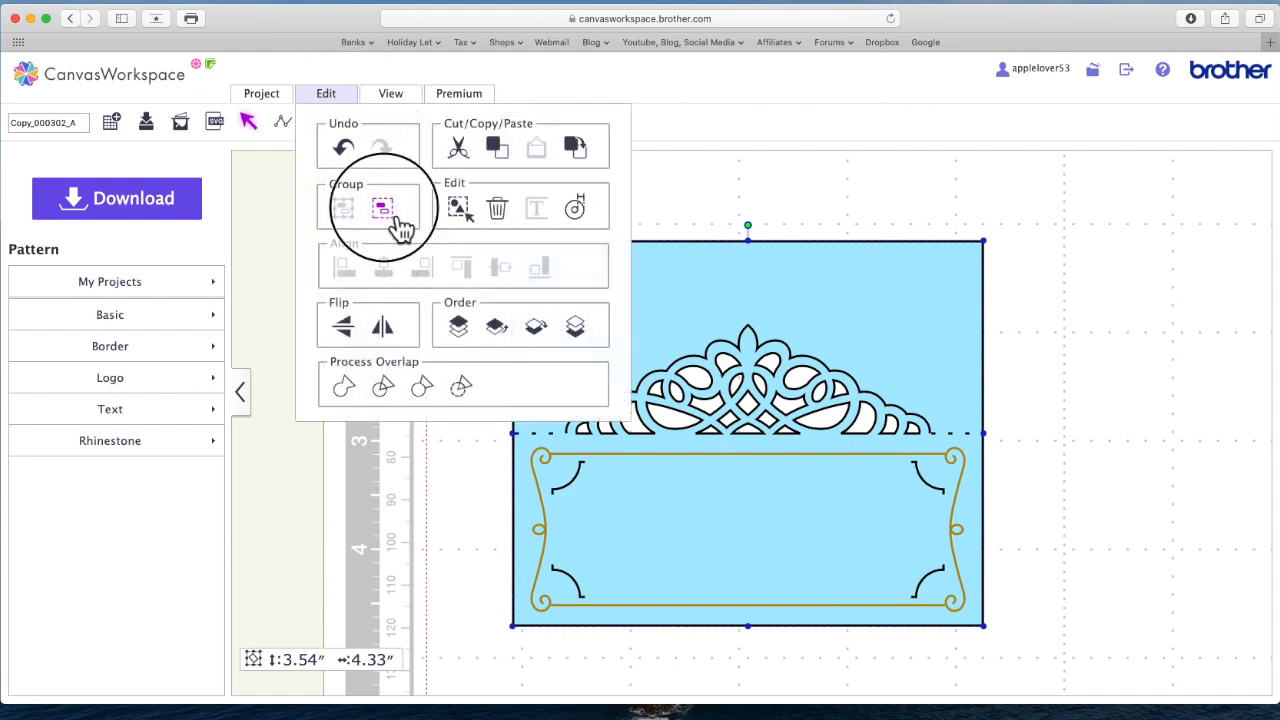
pyautogui.click(383, 207)
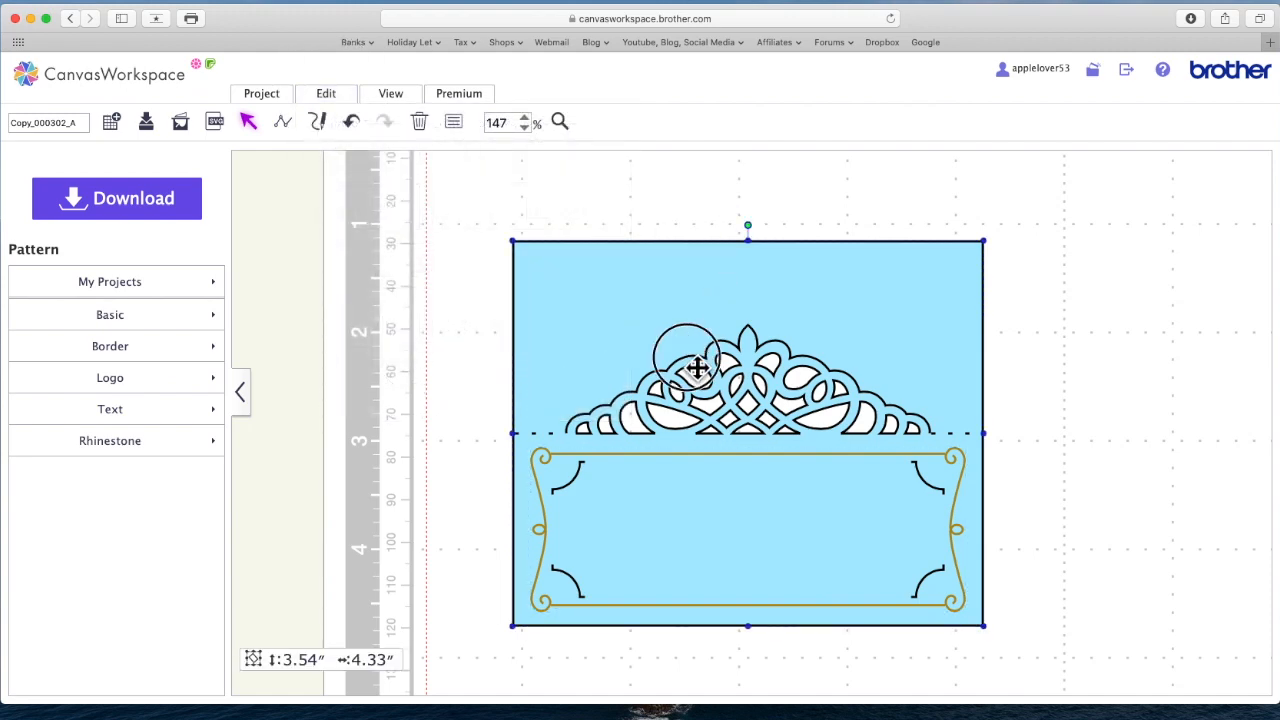
# Move the gold frame off, return the blue card to place, and ungroup it
pyautogui.moveTo(697, 370); pyautogui.dragTo(923, 380)
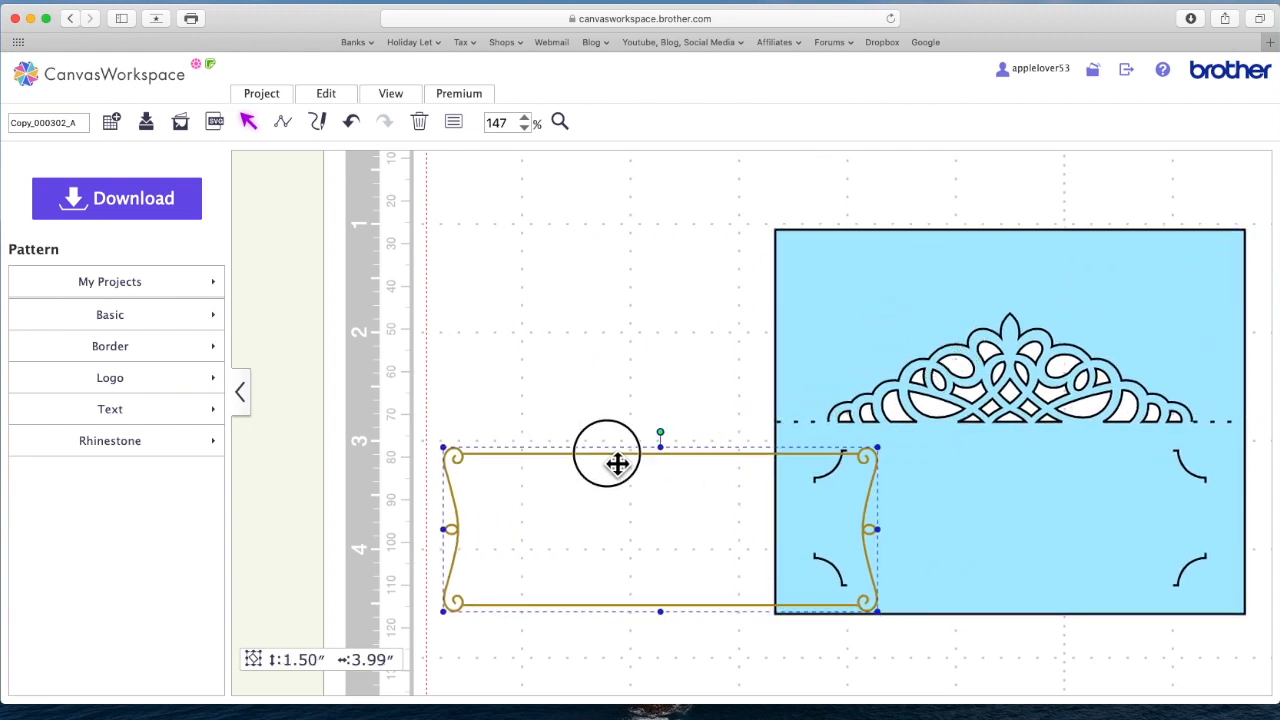
pyautogui.moveTo(617, 465); pyautogui.dragTo(625, 500)
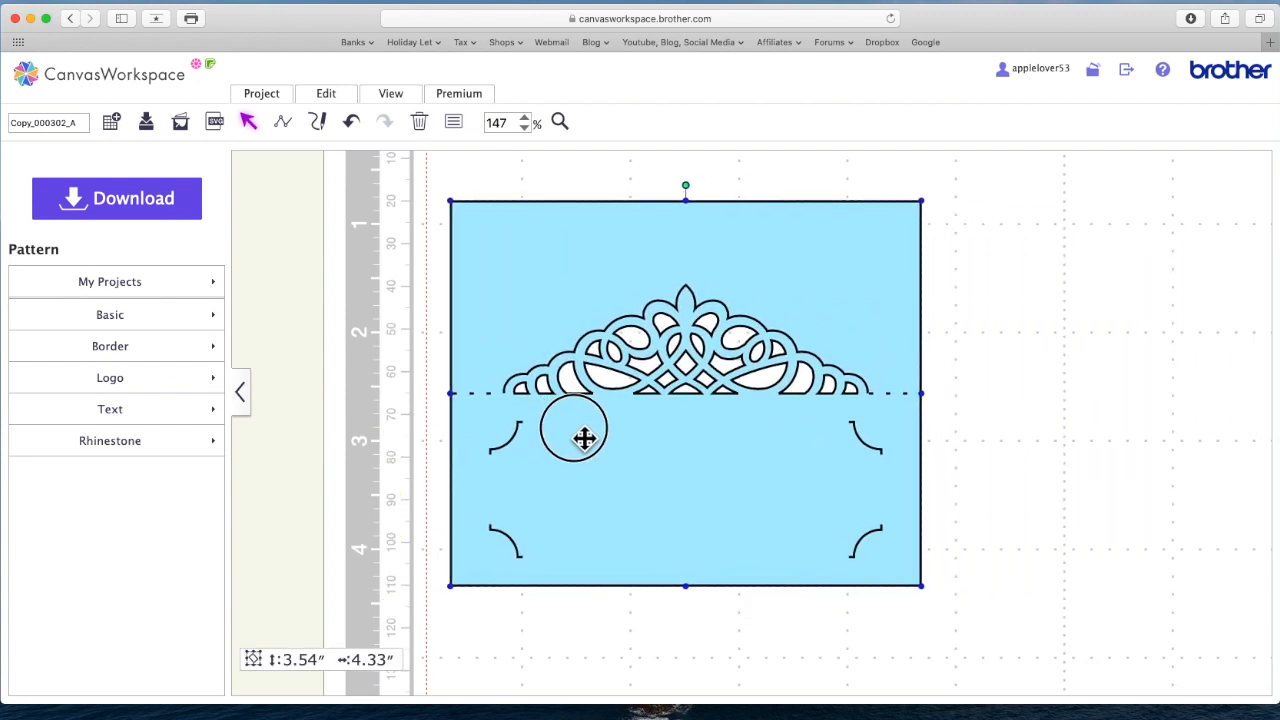
pyautogui.rightClick(585, 440)
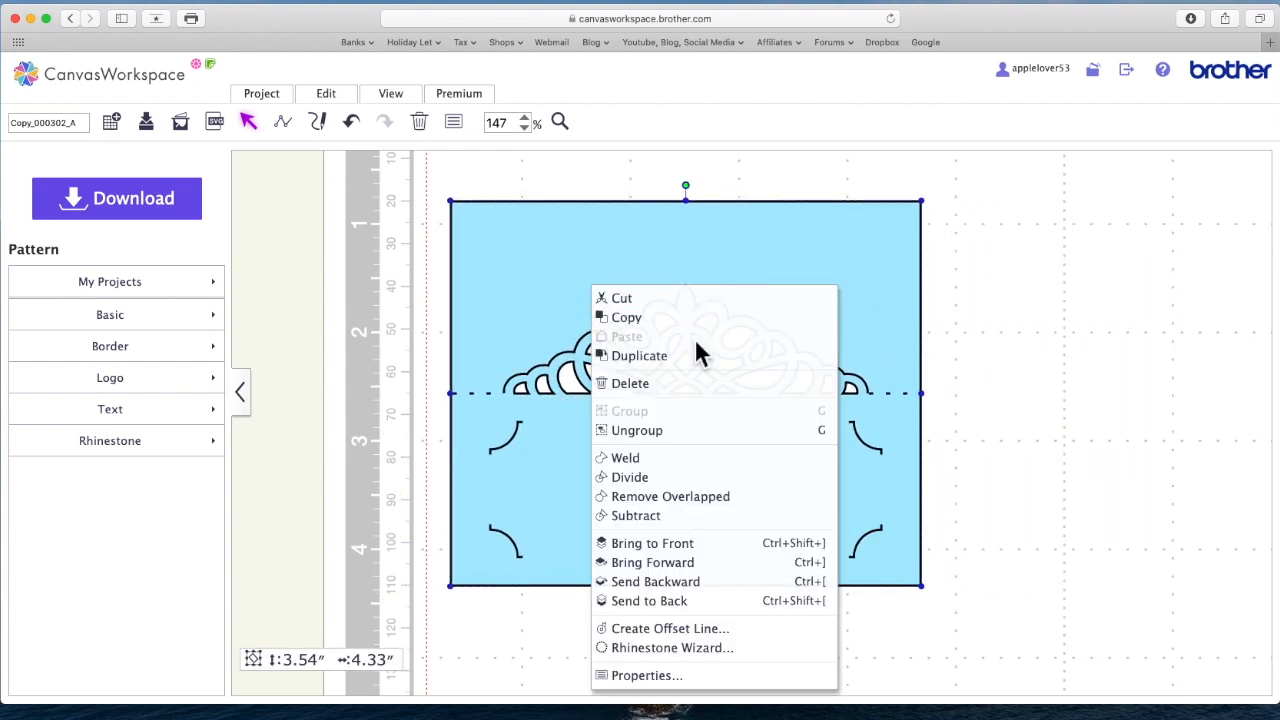
pyautogui.click(636, 430)
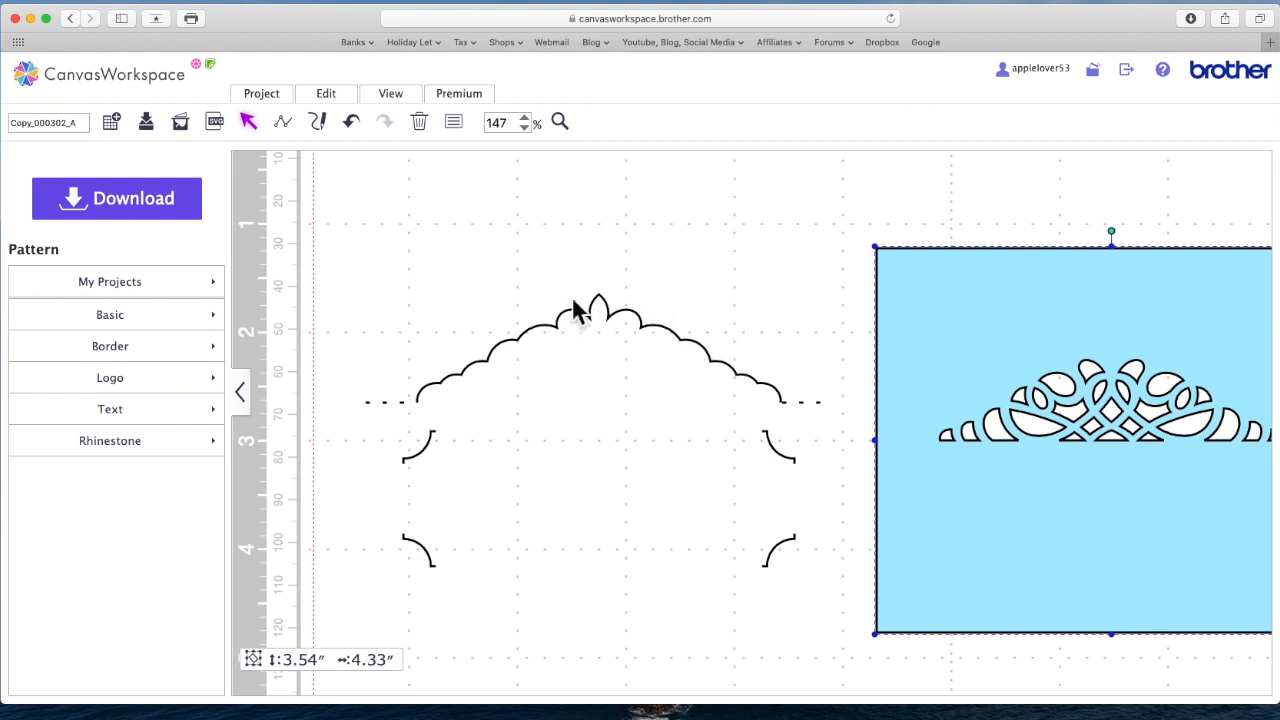
pyautogui.moveTo(755, 575)
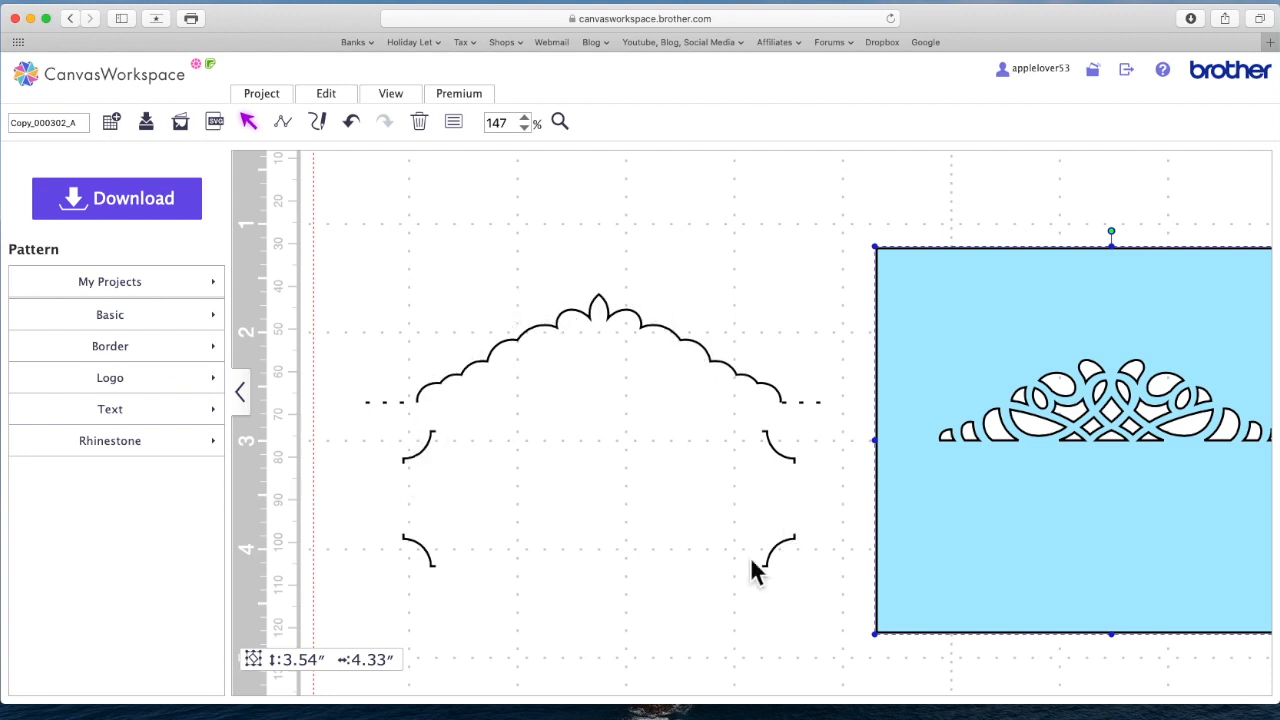
pyautogui.moveTo(798, 452)
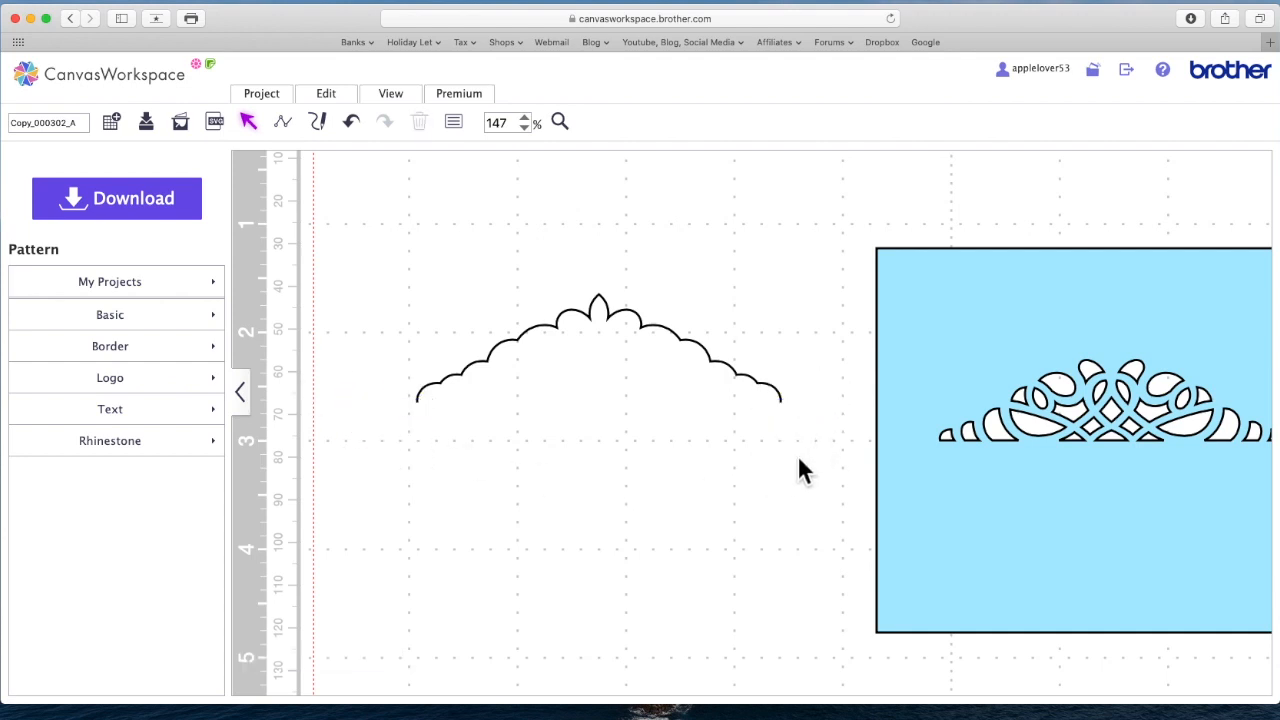
pyautogui.moveTo(900, 452)
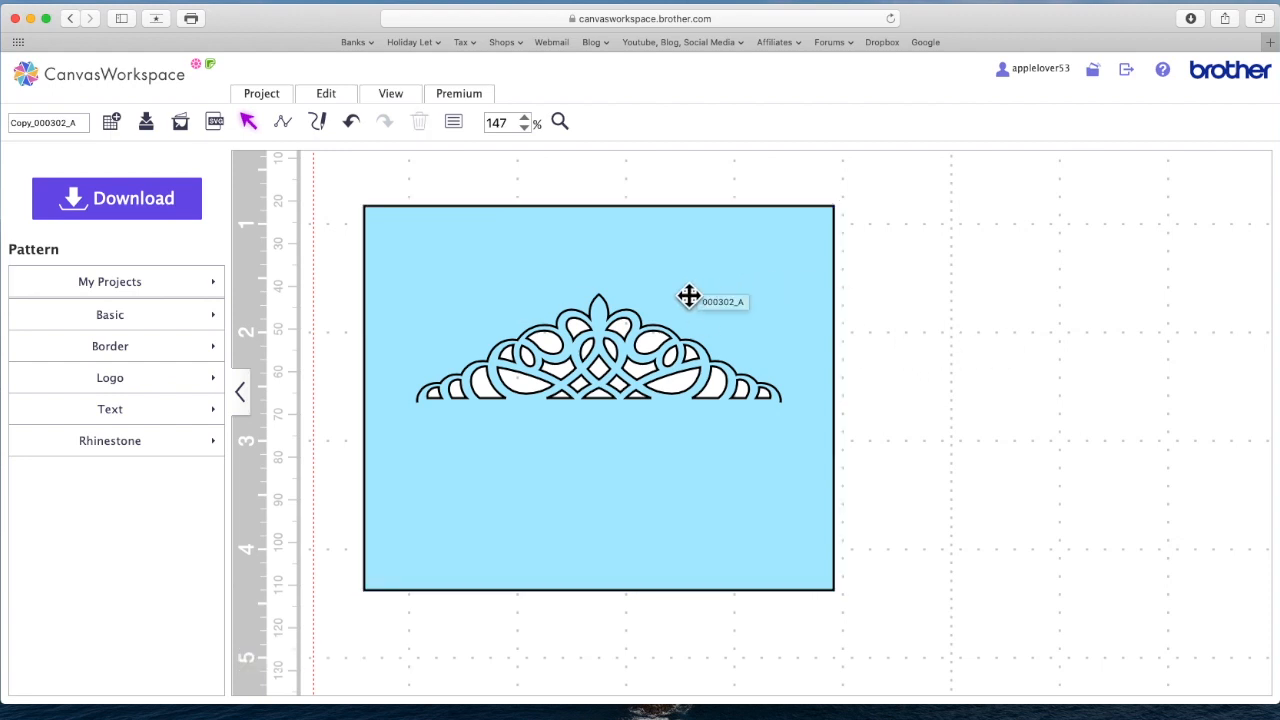
# Select the blue lacework card and drag it back over the scalloped tiara outline
pyautogui.click(695, 287)
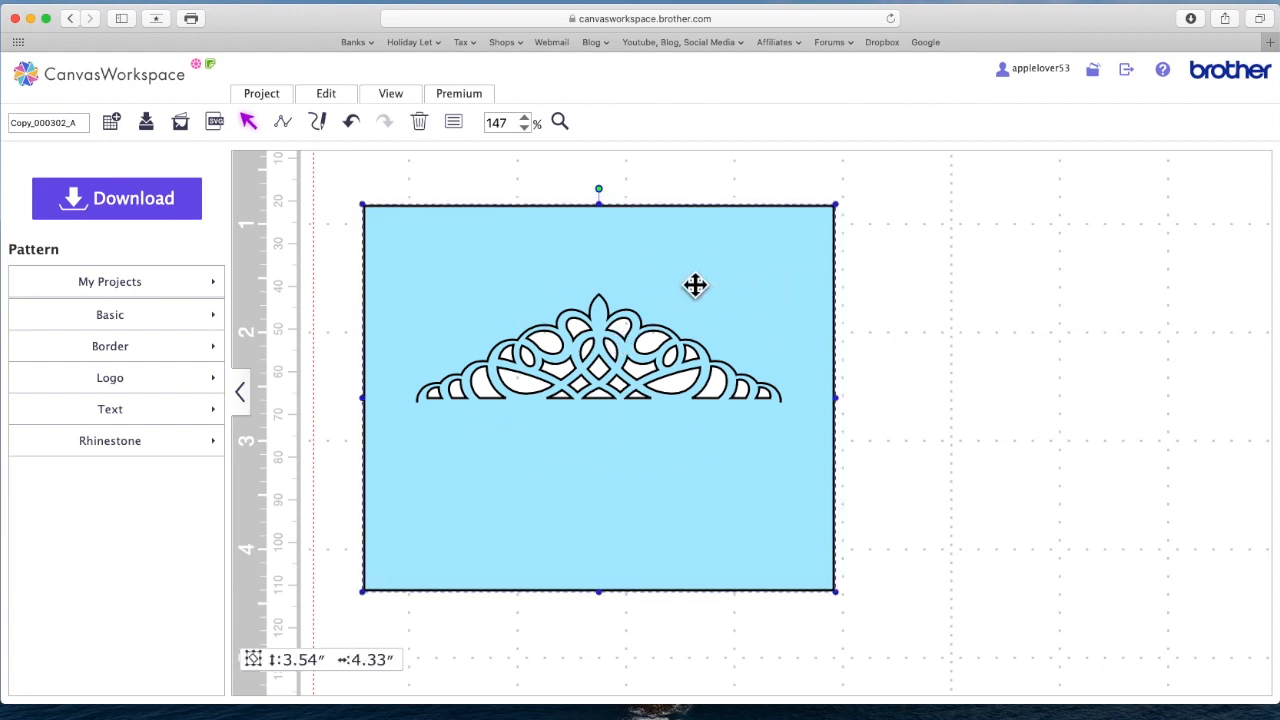
pyautogui.rightClick(695, 286)
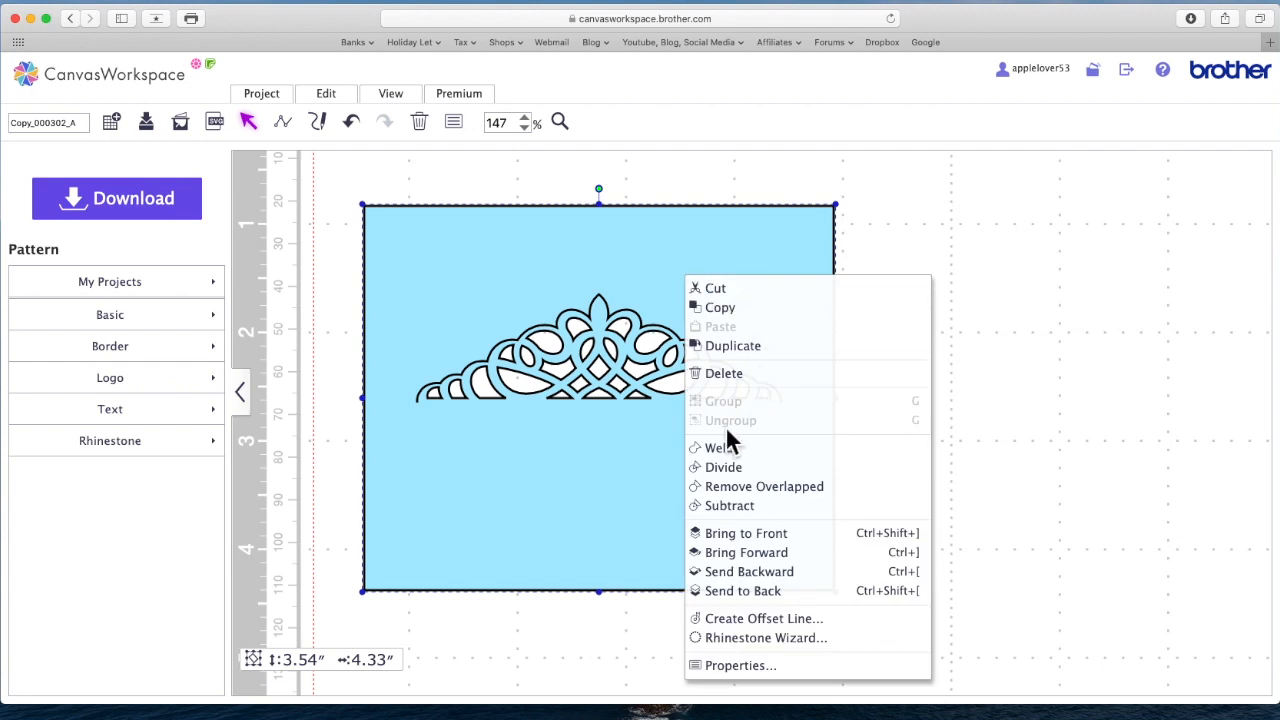
pyautogui.moveTo(745, 435)
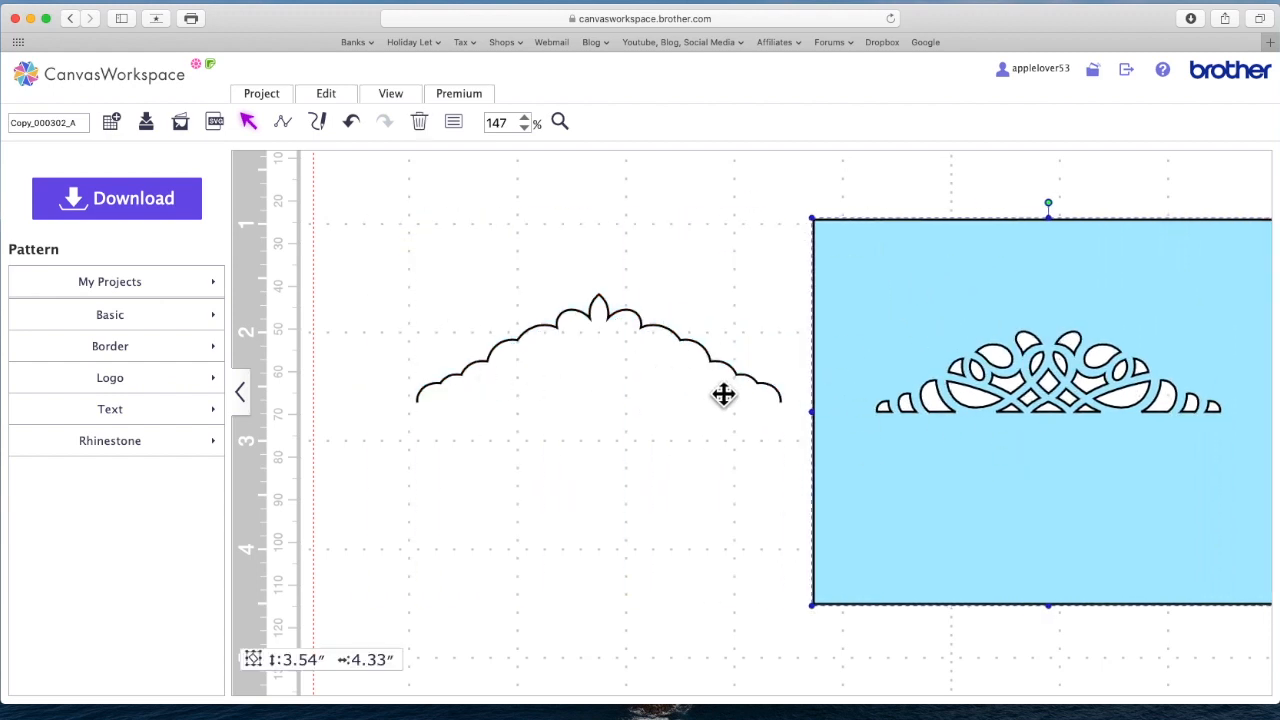
pyautogui.moveTo(1058, 437)
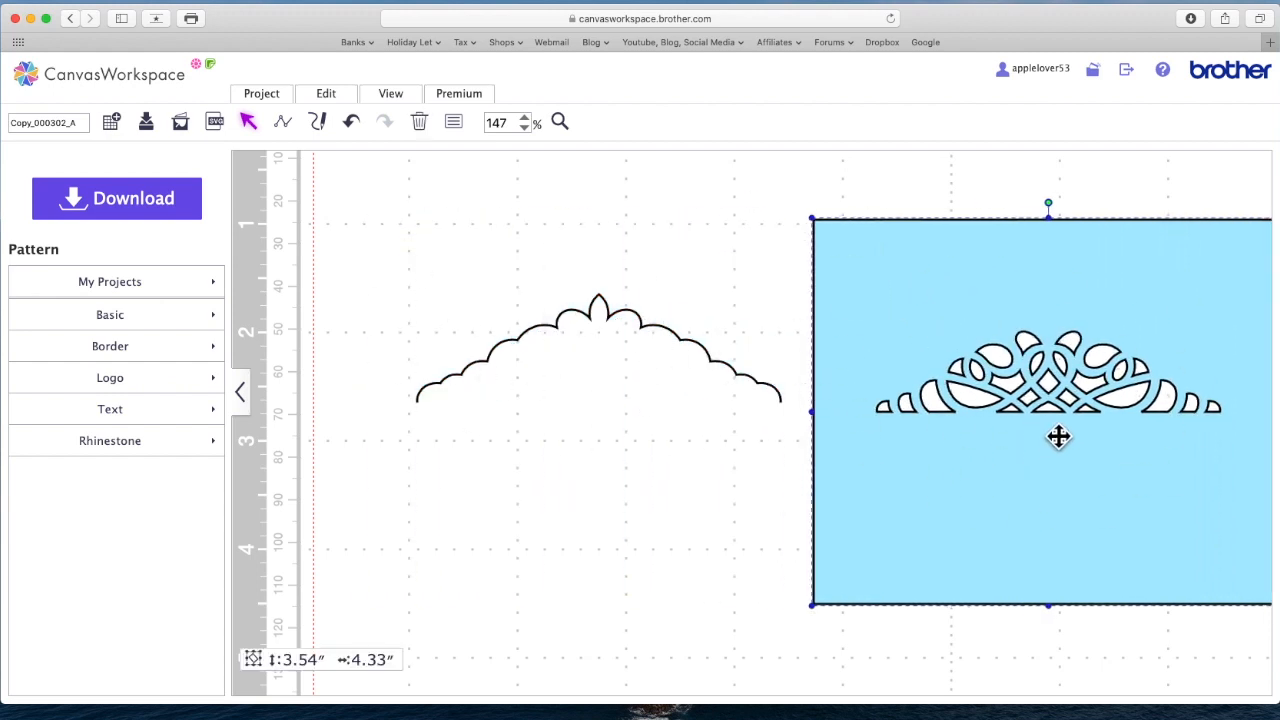
pyautogui.moveTo(1058, 437); pyautogui.dragTo(683, 430)
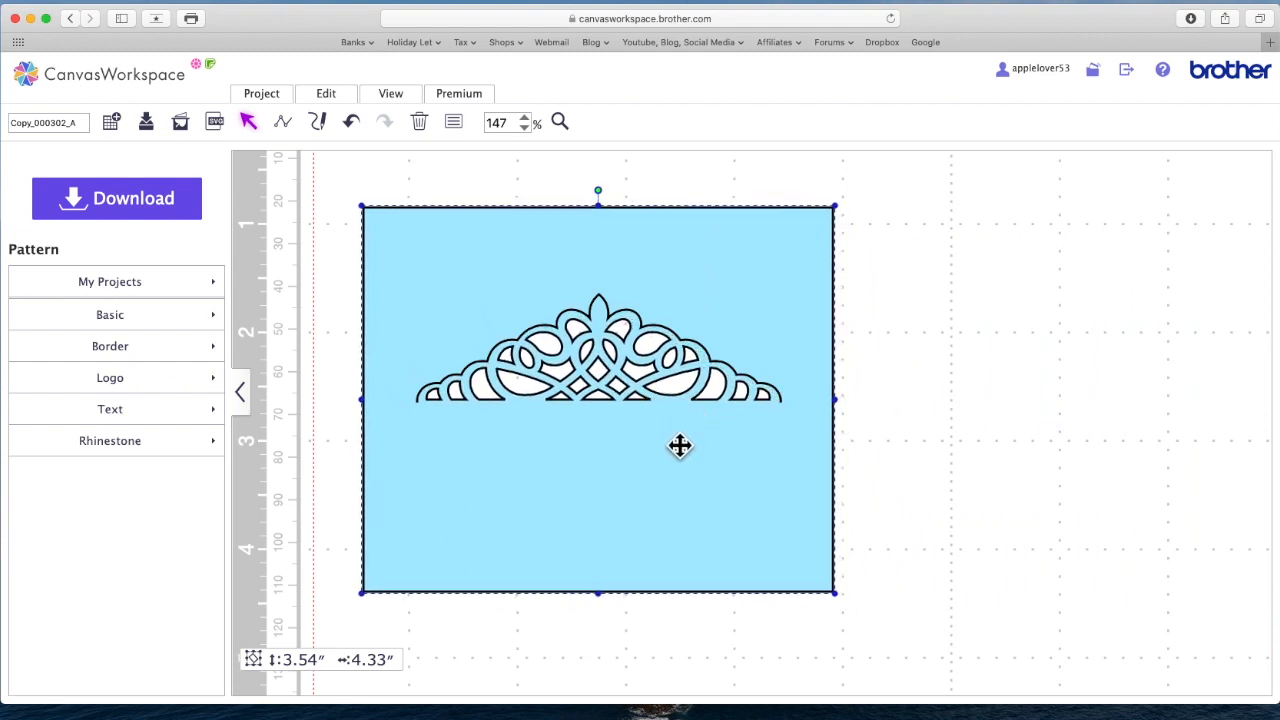
pyautogui.moveTo(598, 266)
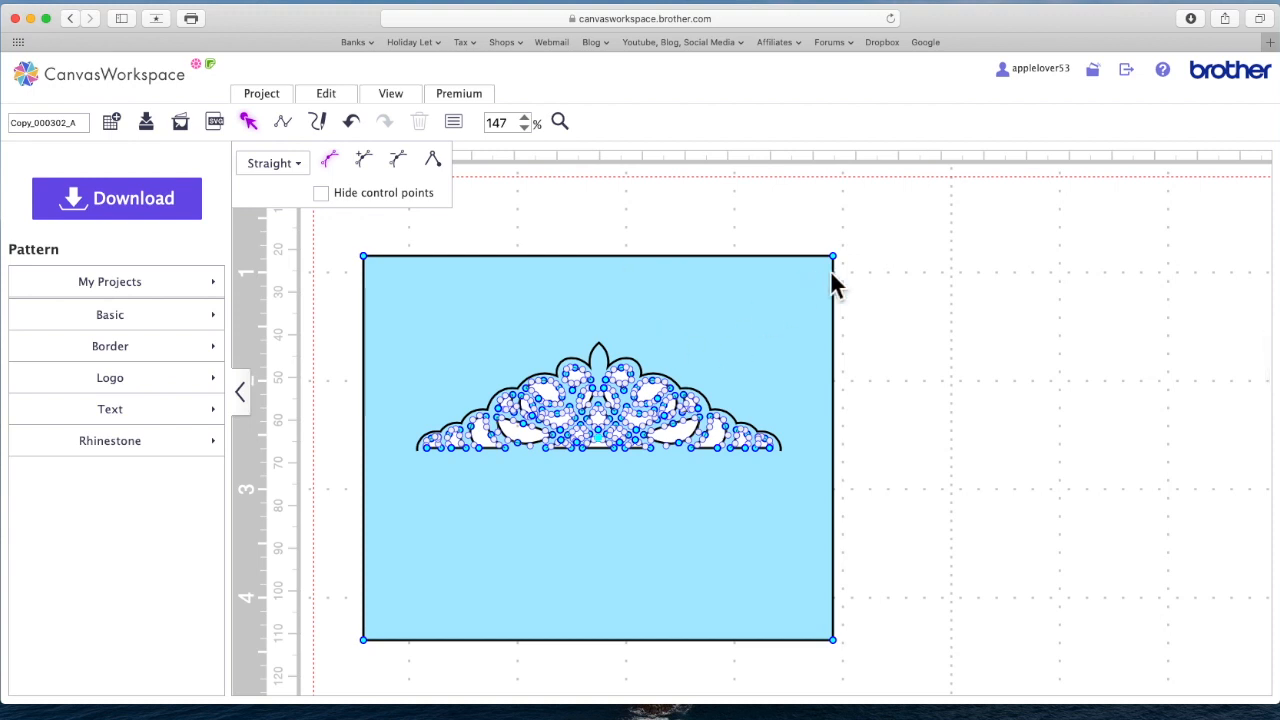
pyautogui.moveTo(372, 277)
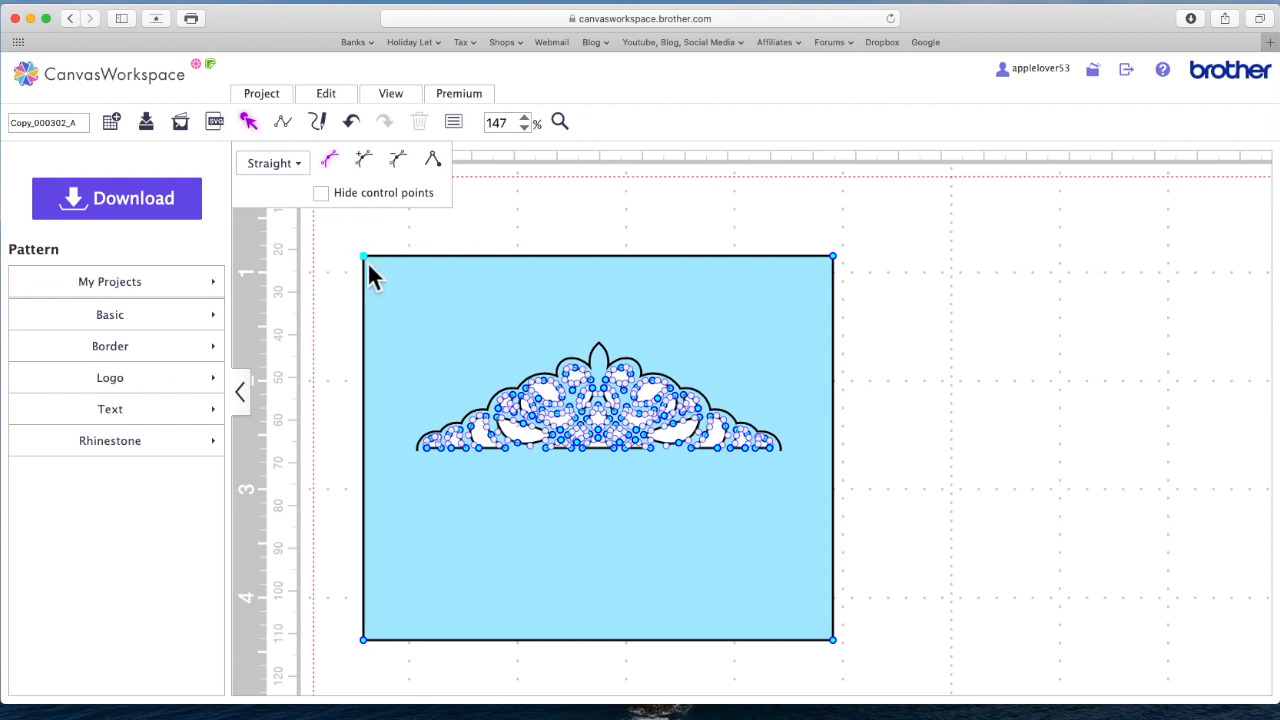
pyautogui.moveTo(400, 165)
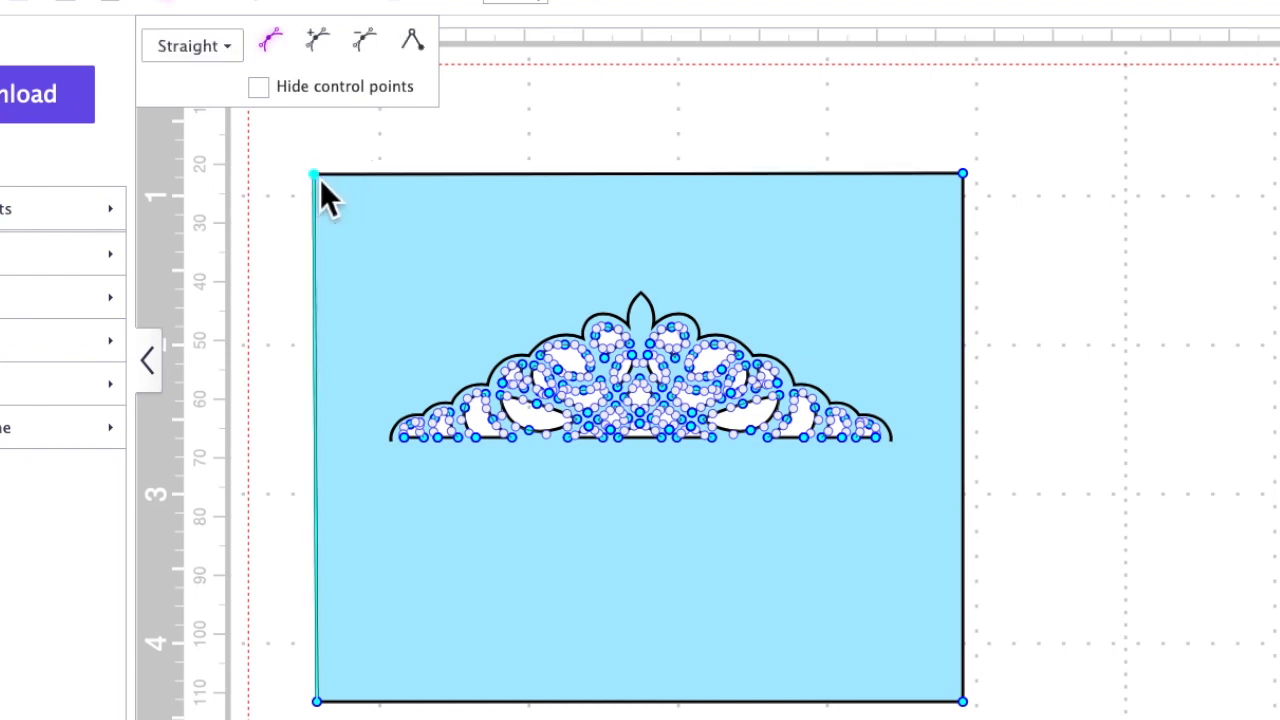
pyautogui.moveTo(322, 195)
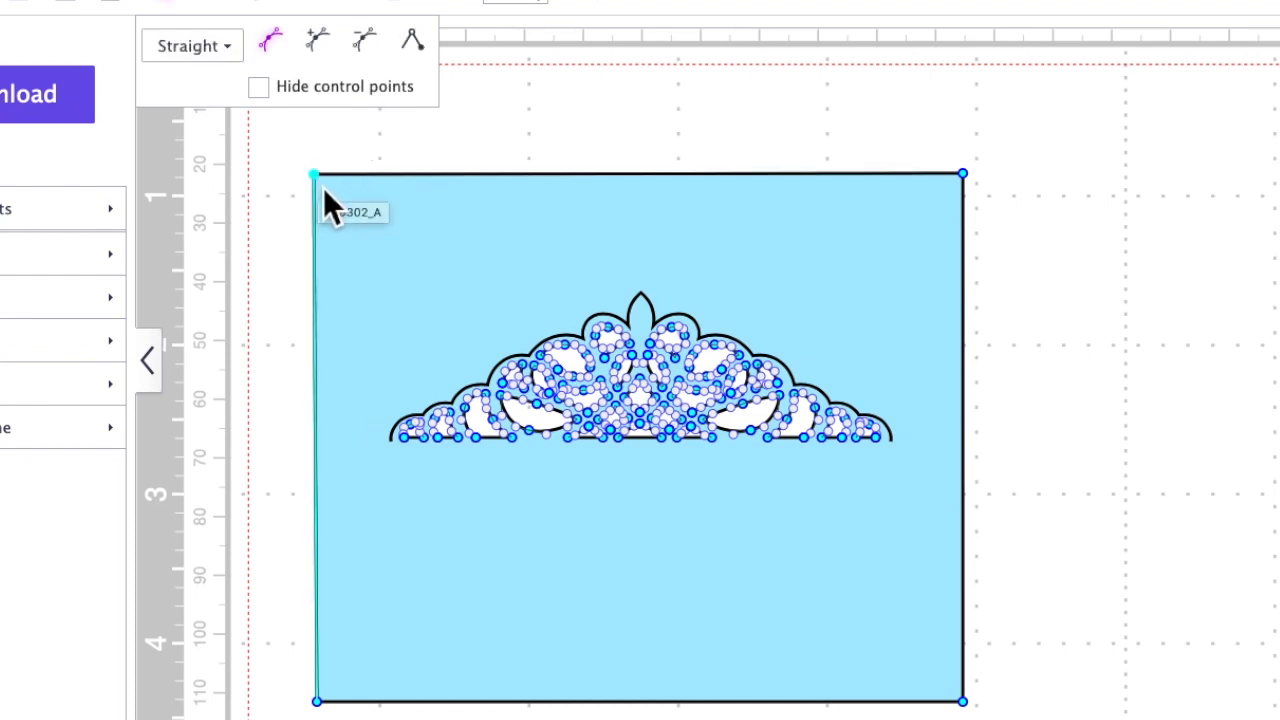
pyautogui.moveTo(335, 605)
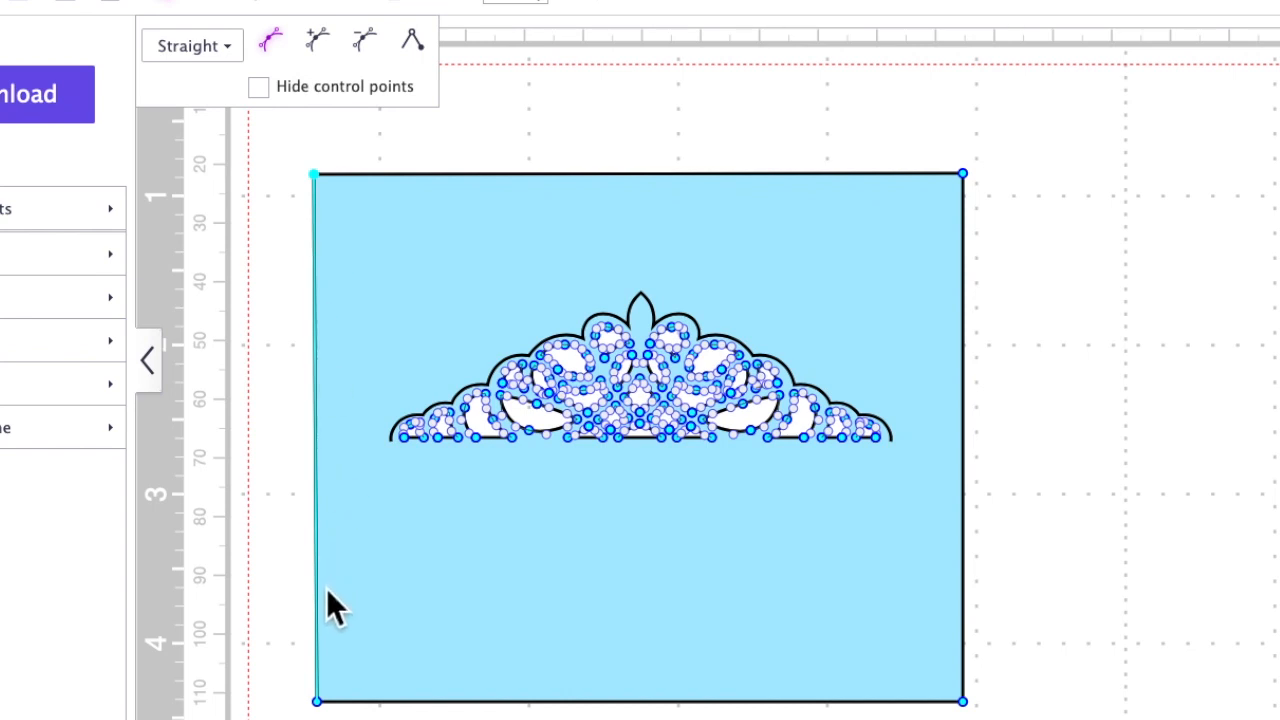
pyautogui.moveTo(385, 80)
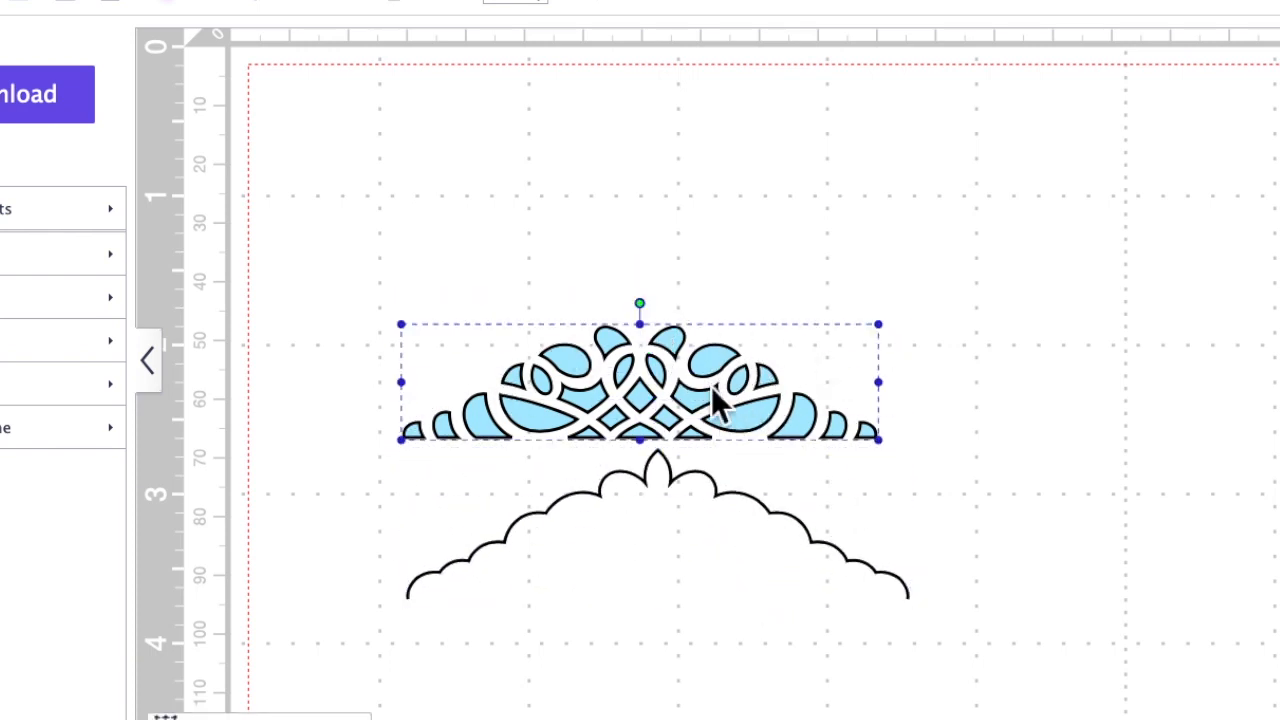
pyautogui.moveTo(600, 320)
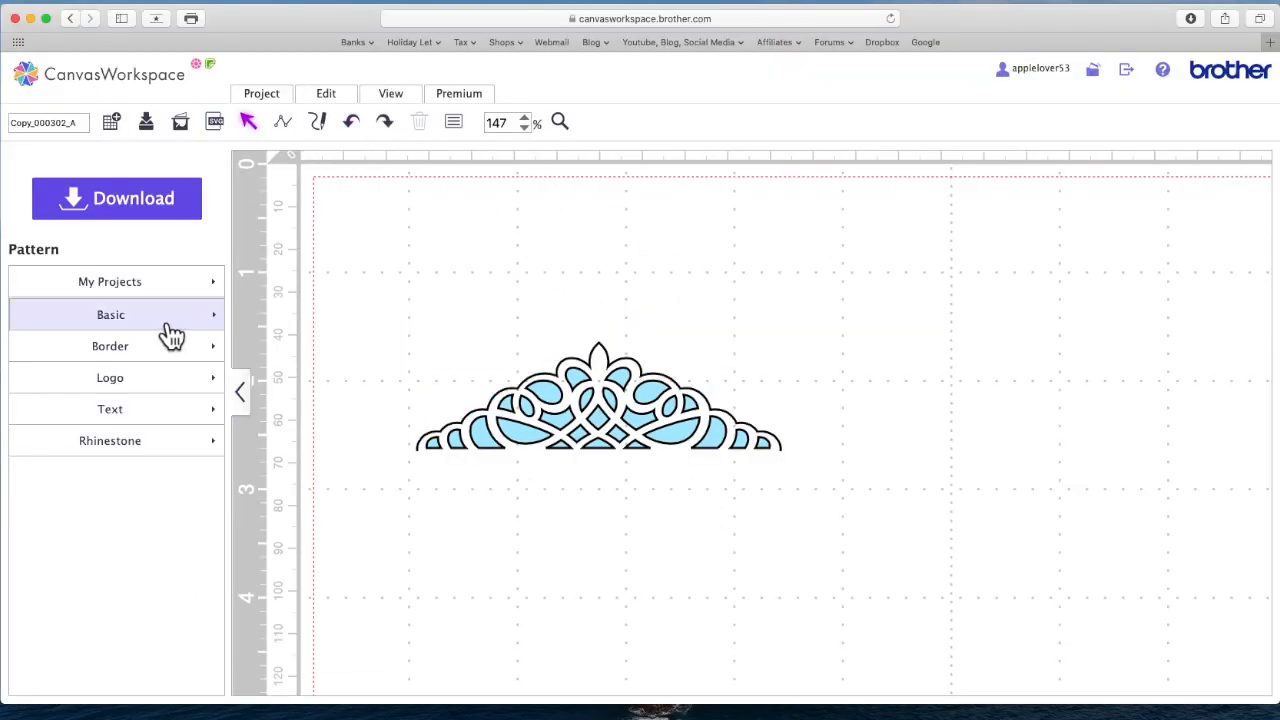
# Add a basic square shape beneath the tiara and raise the tiara above it
pyautogui.click(110, 314)
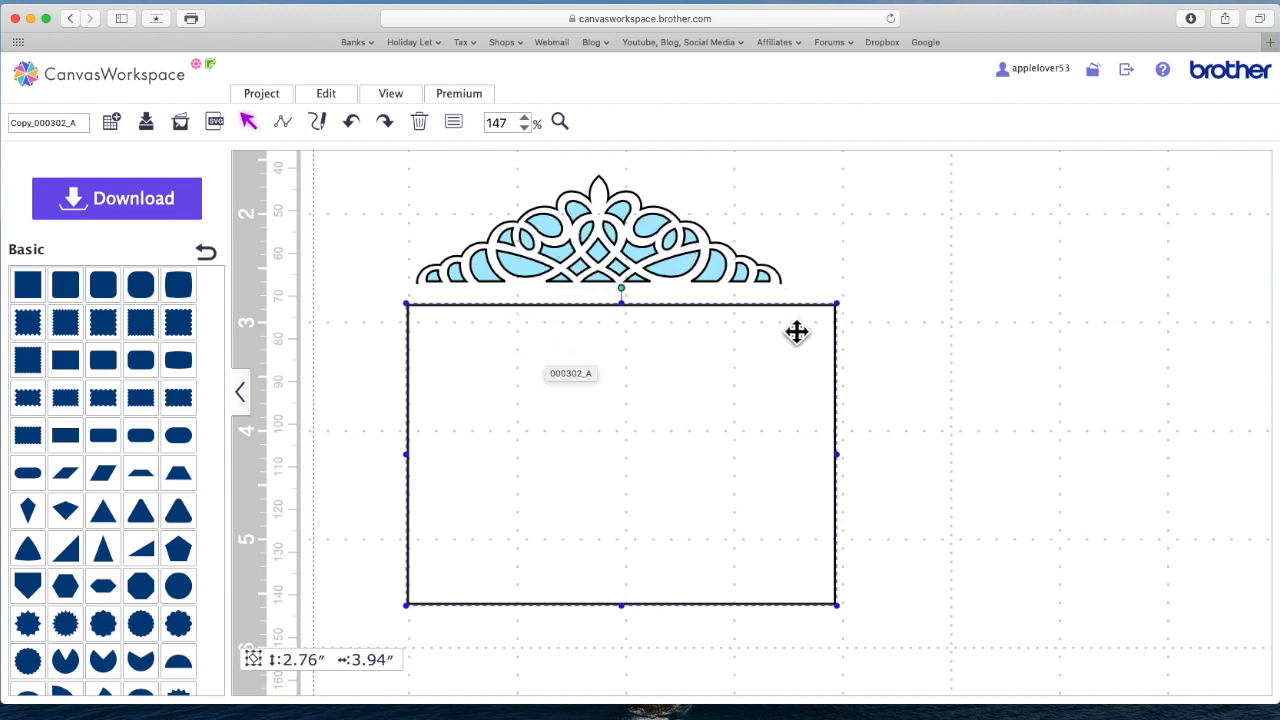
pyautogui.moveTo(703, 475)
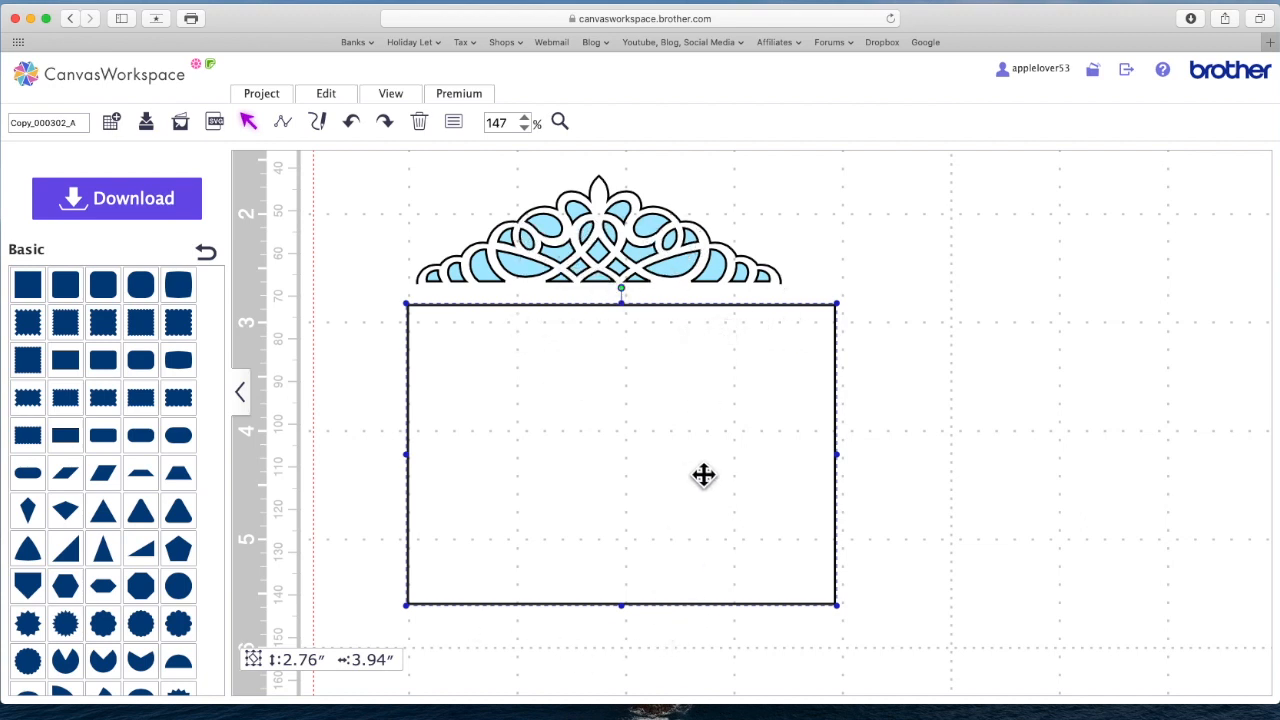
pyautogui.moveTo(703, 475); pyautogui.dragTo(680, 473)
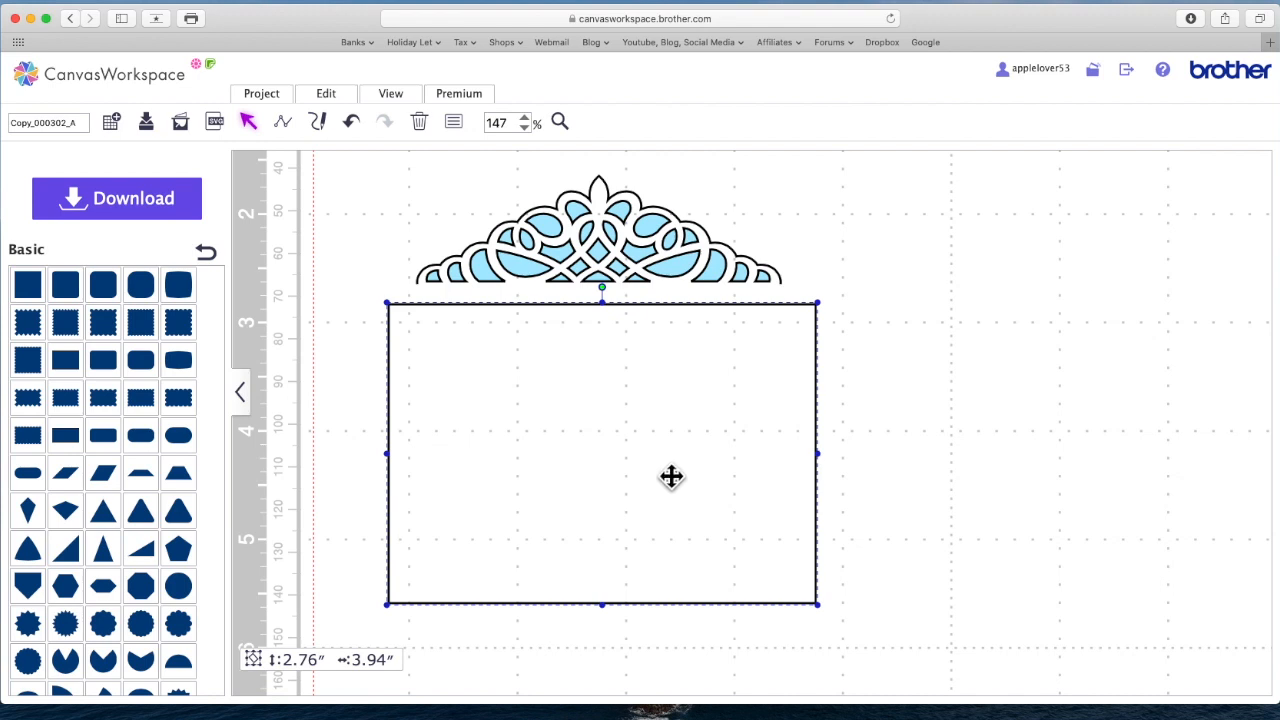
pyautogui.moveTo(663, 217)
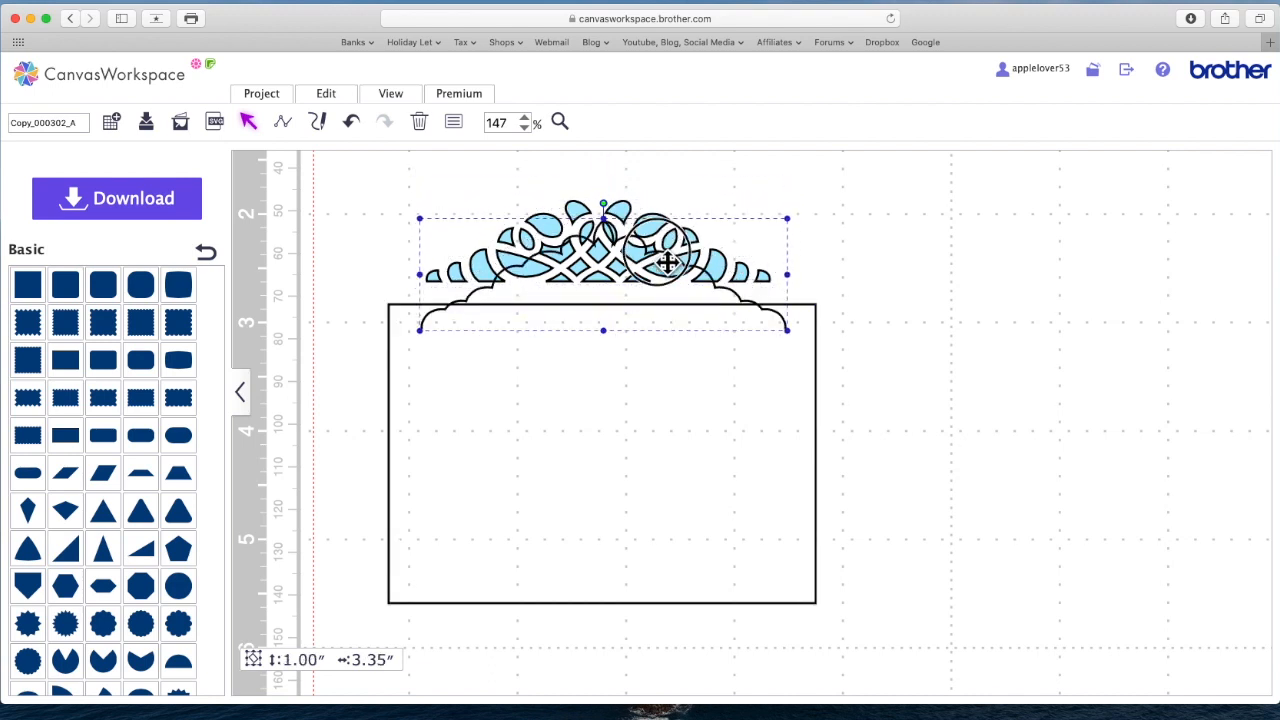
pyautogui.moveTo(667, 264); pyautogui.dragTo(667, 221)
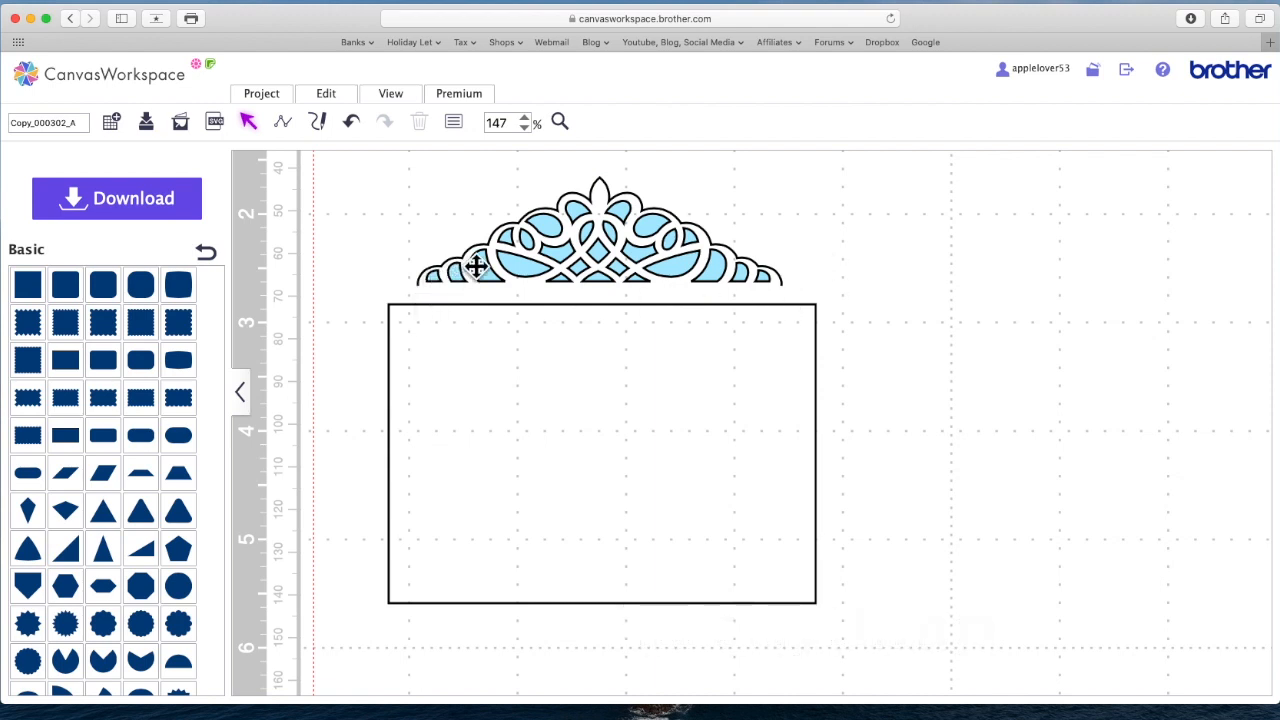
pyautogui.moveTo(793, 303)
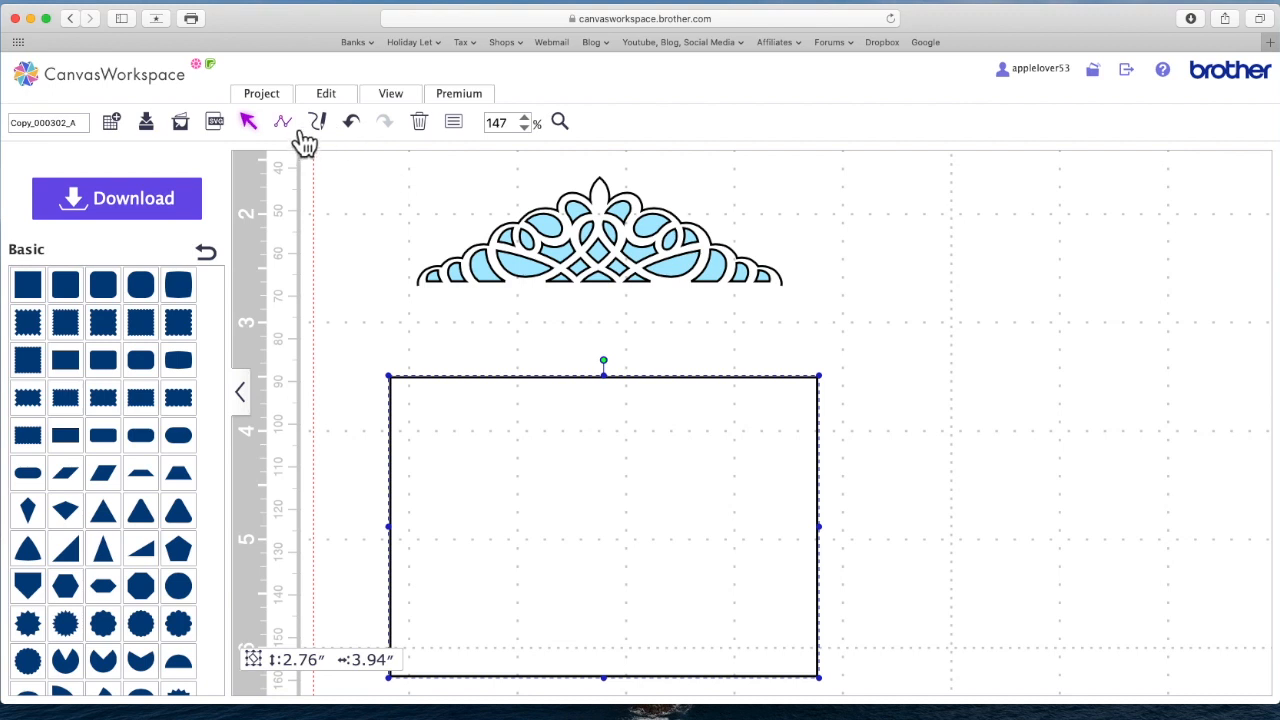
# Break the tiara's outline at its bottom-left node with the point-edit tool
pyautogui.click(435, 320)
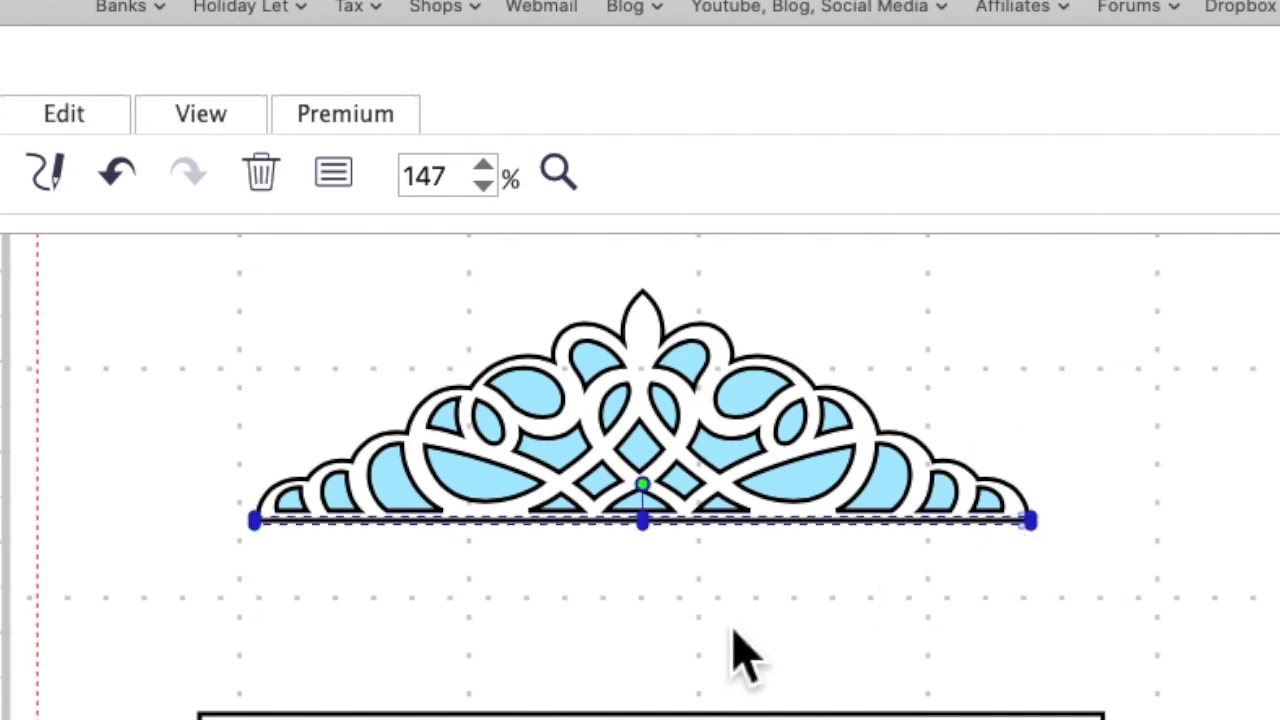
pyautogui.click(1140, 580)
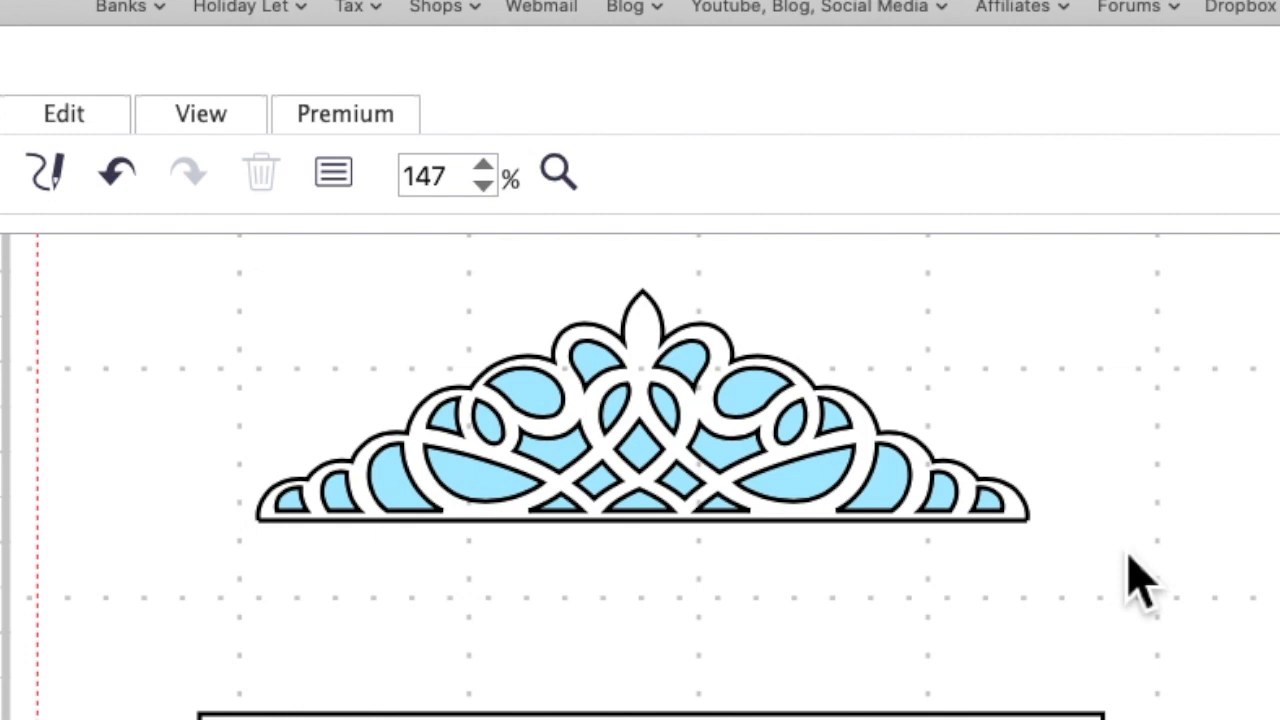
pyautogui.moveTo(958, 560)
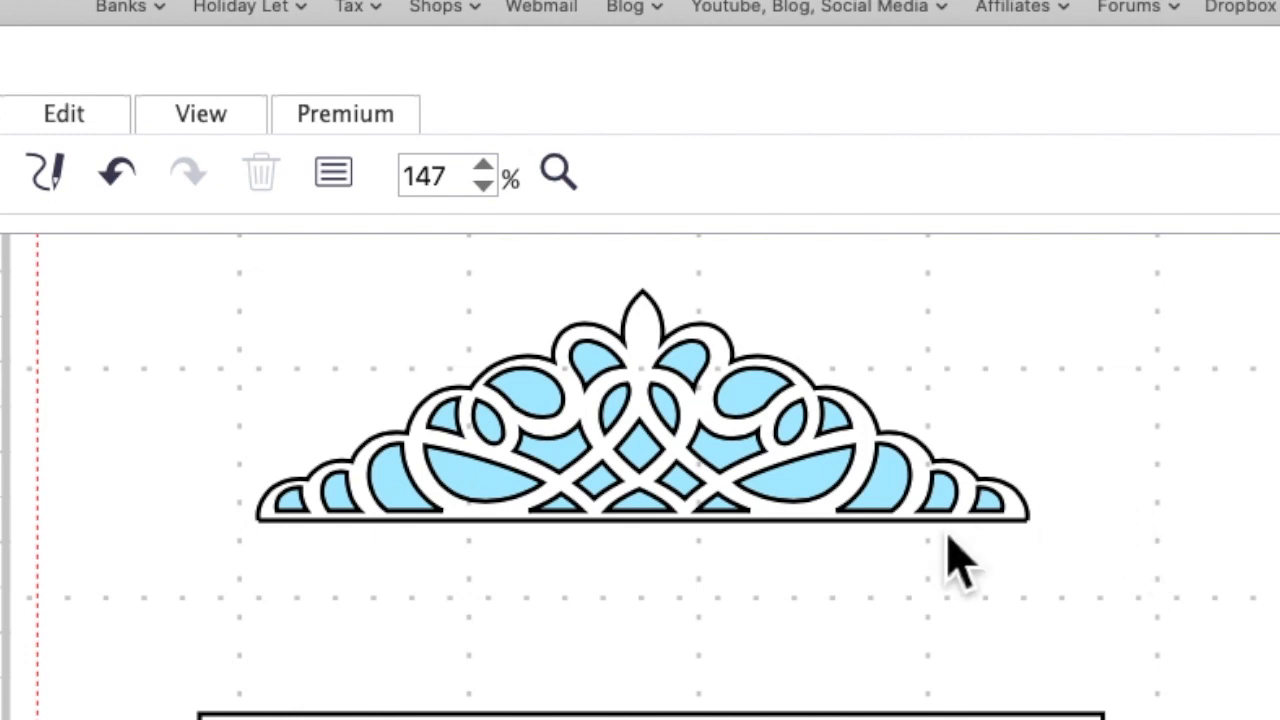
pyautogui.click(290, 520)
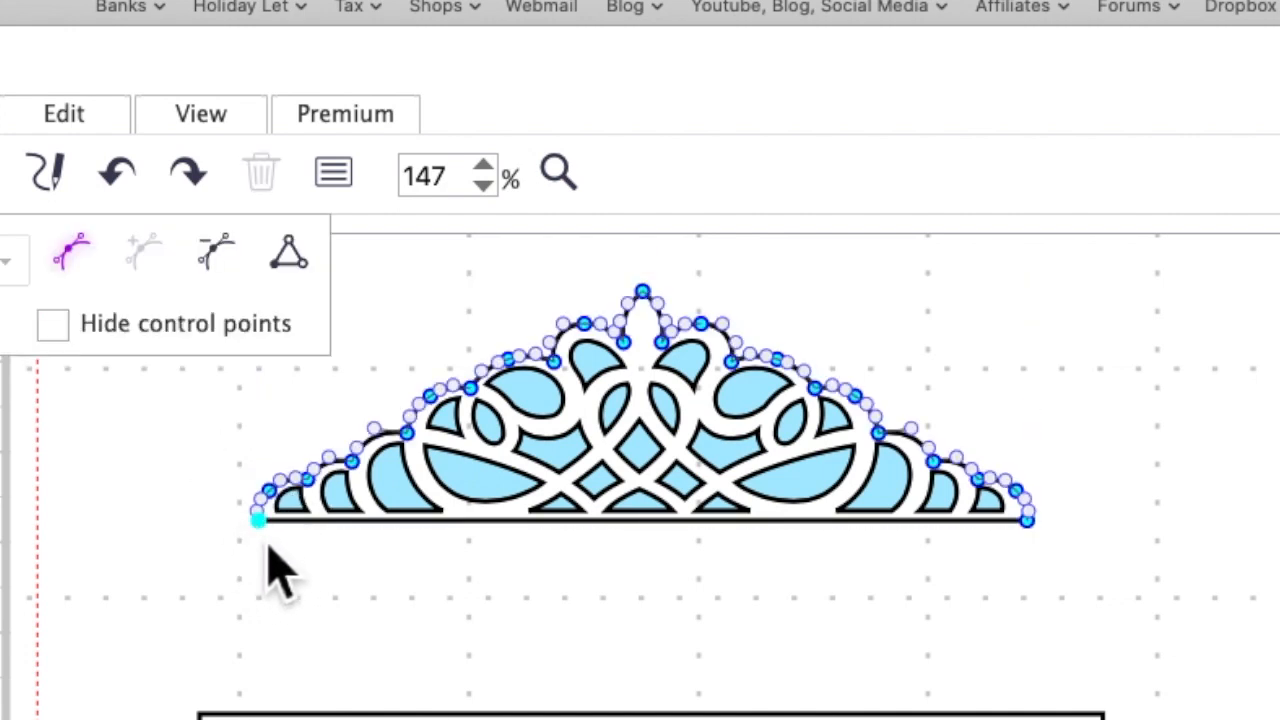
pyautogui.moveTo(210, 530)
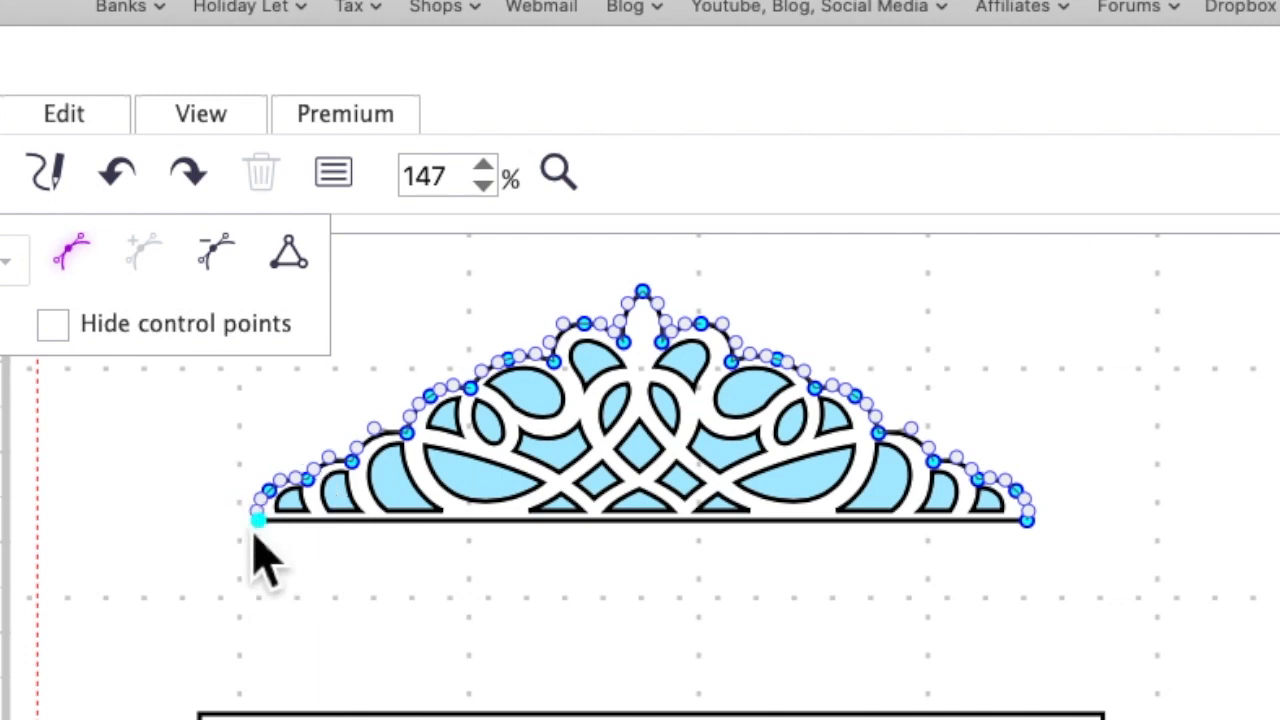
pyautogui.click(288, 252)
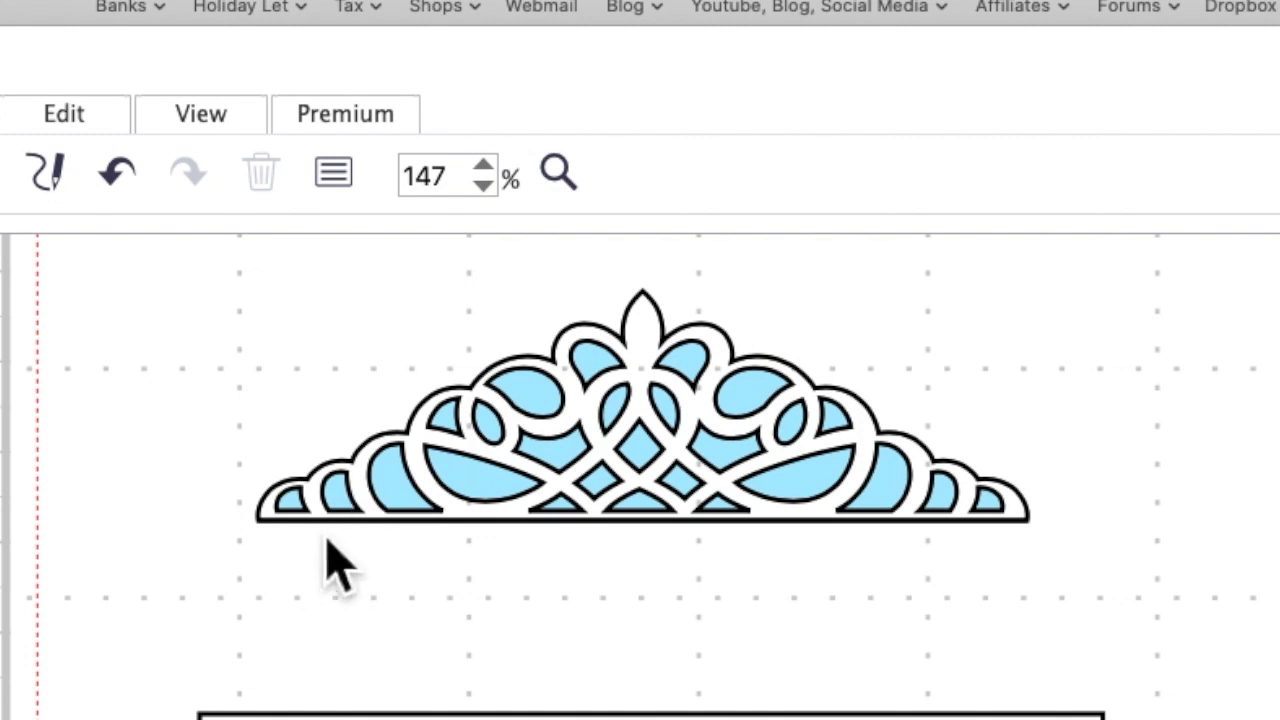
pyautogui.moveTo(280, 540)
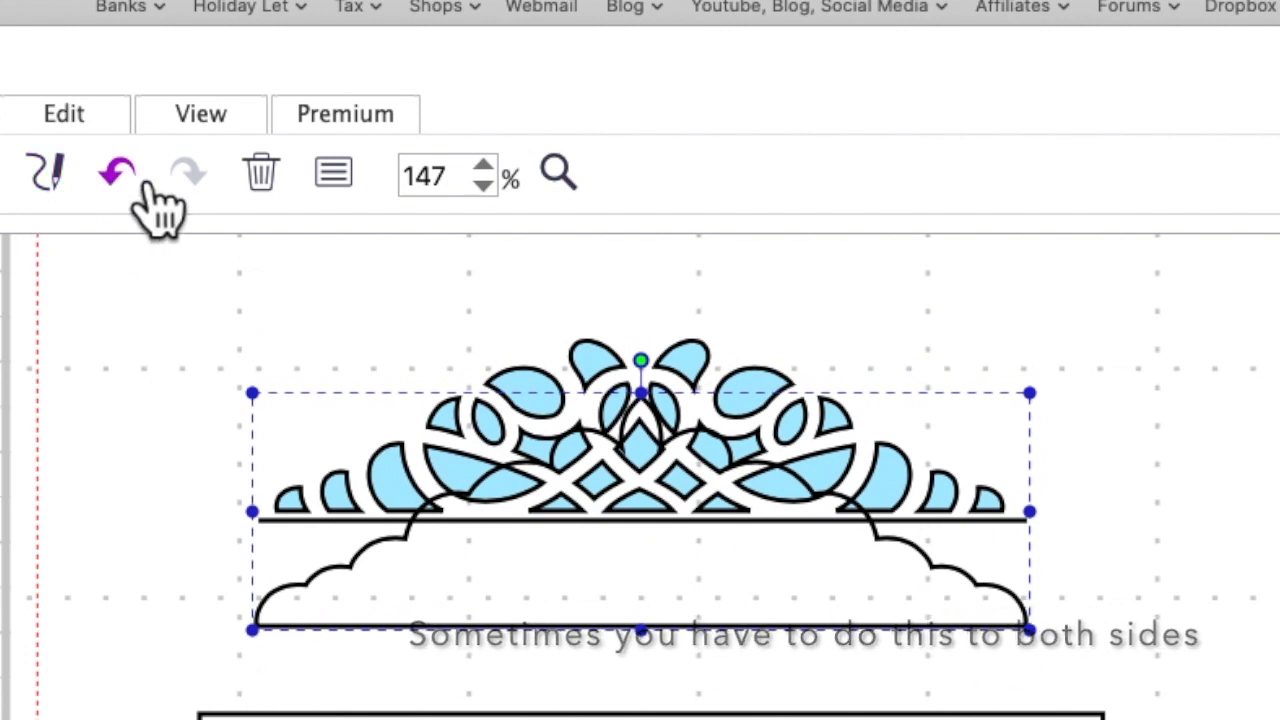
# Undo the outline break, marquee-select the tiara, and drop it onto the rectangle's top edge
pyautogui.click(116, 173)
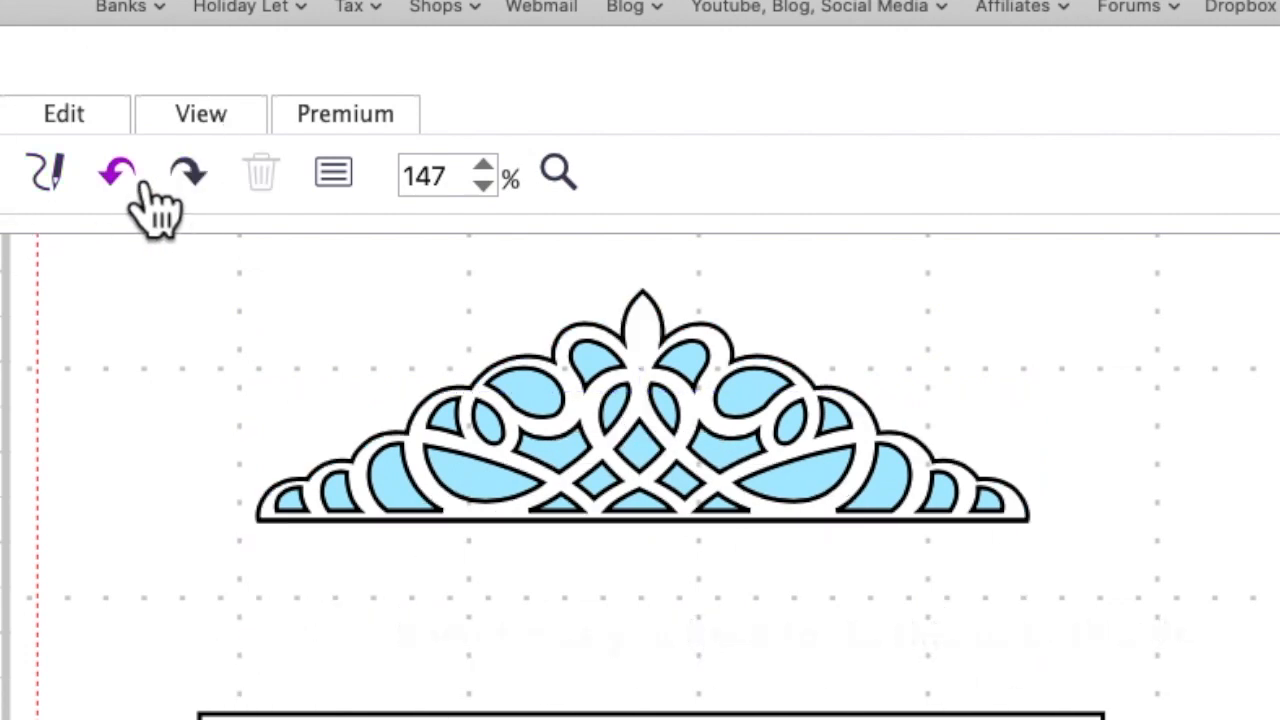
pyautogui.moveTo(875, 315)
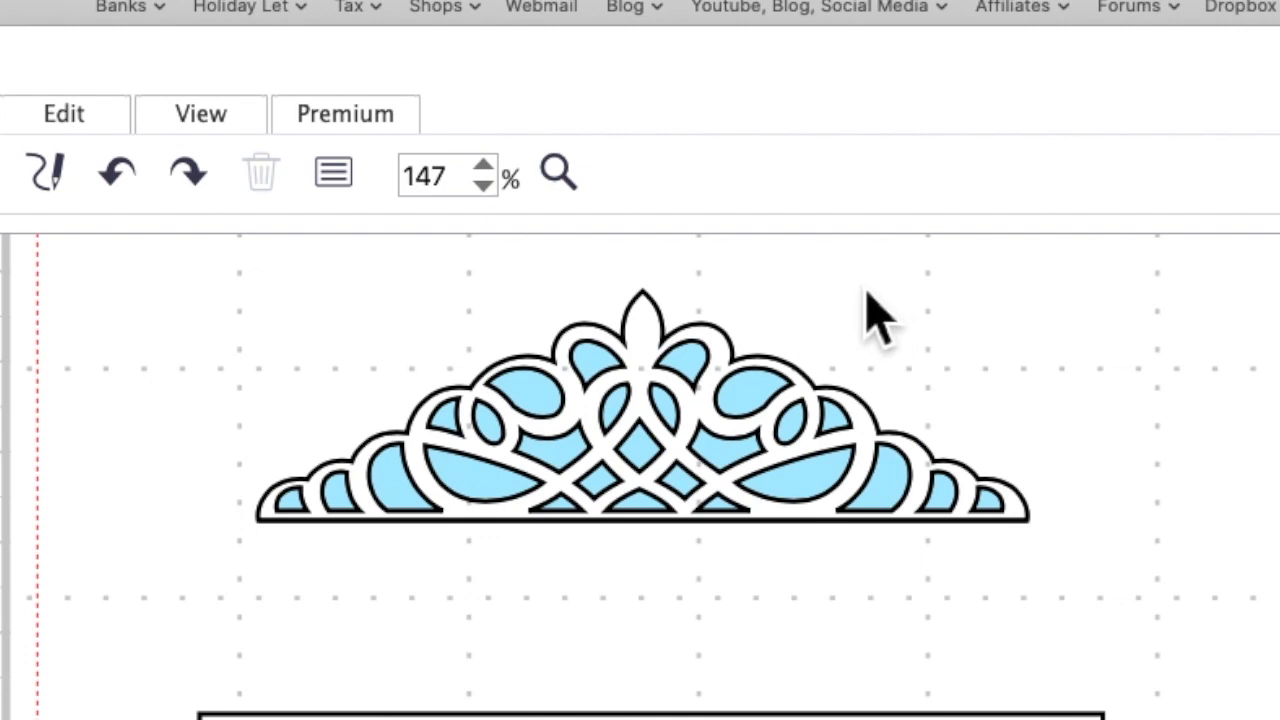
pyautogui.click(755, 415)
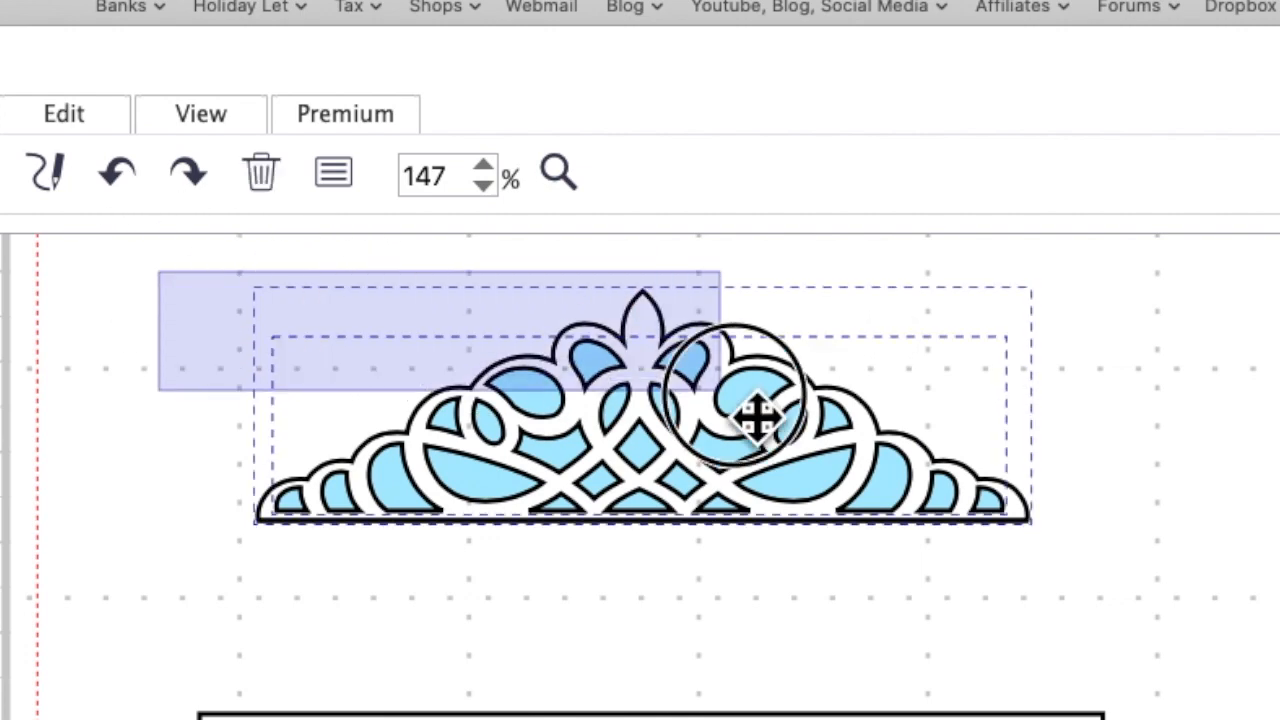
pyautogui.moveTo(755, 418); pyautogui.dragTo(840, 500)
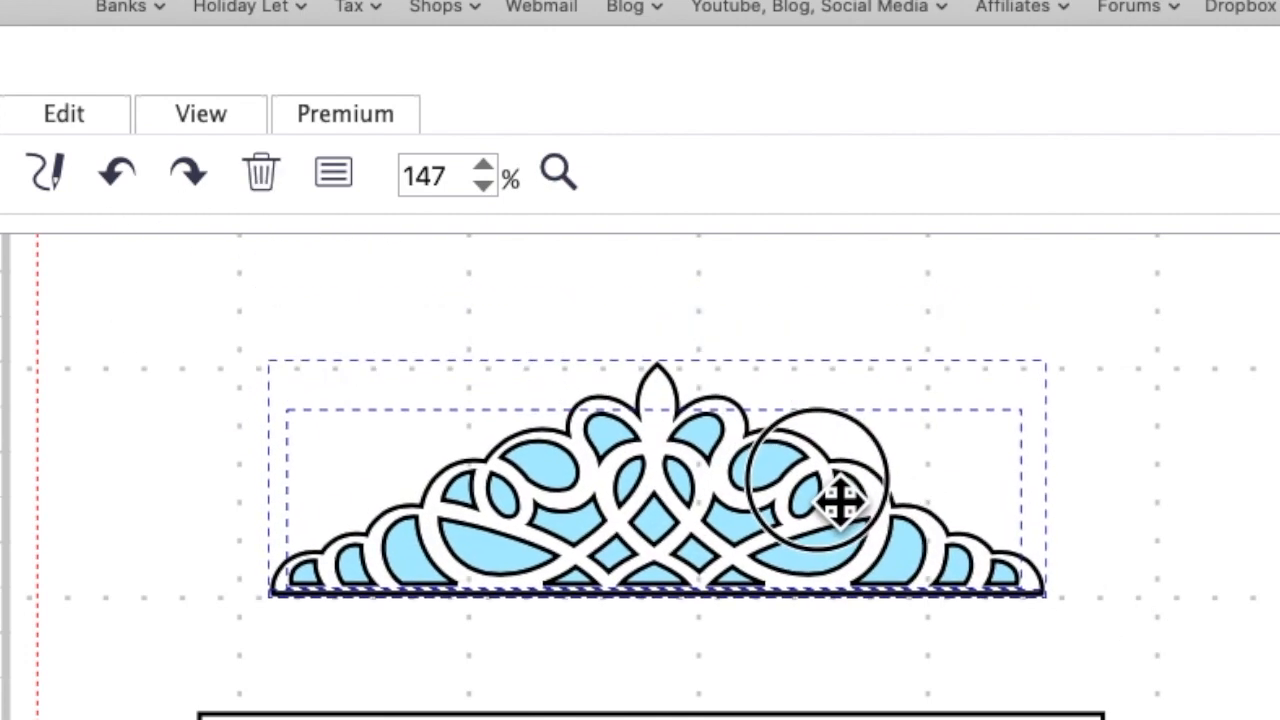
pyautogui.moveTo(840, 500); pyautogui.dragTo(840, 600)
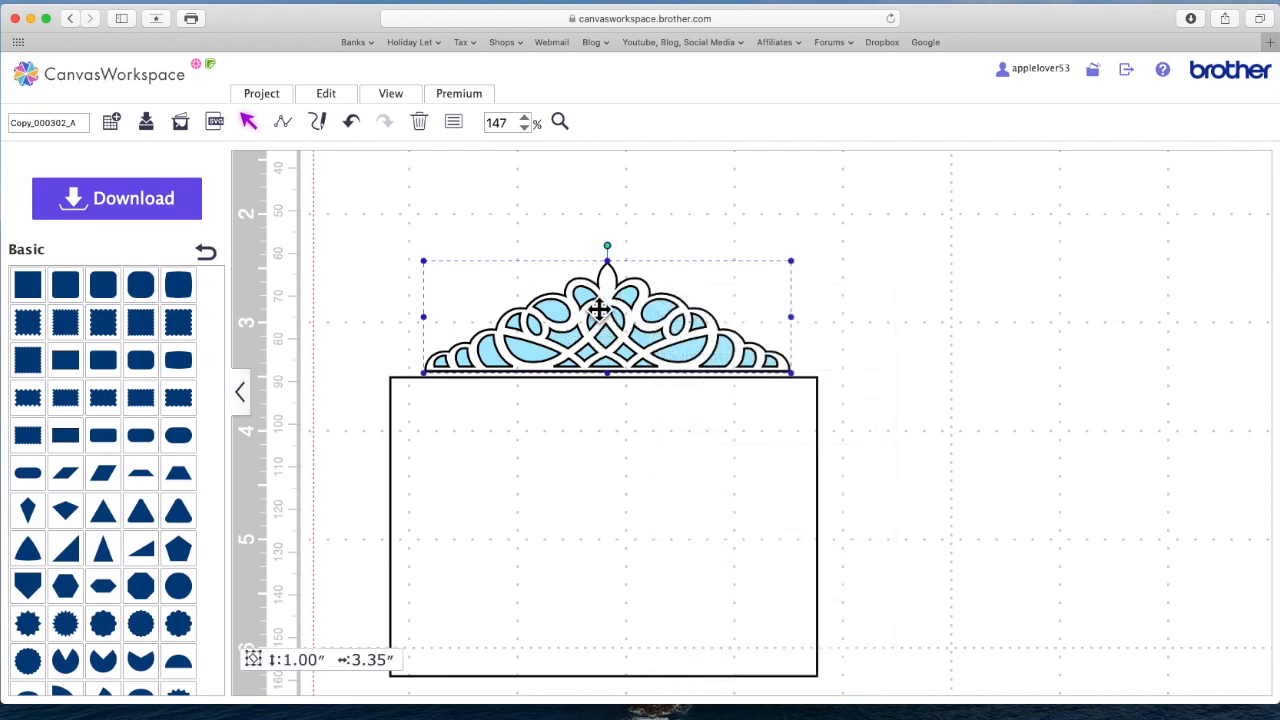
# Ungroup the tiara, duplicate its scalloped outline, and move the copy beside the rectangle
pyautogui.rightClick(600, 310)
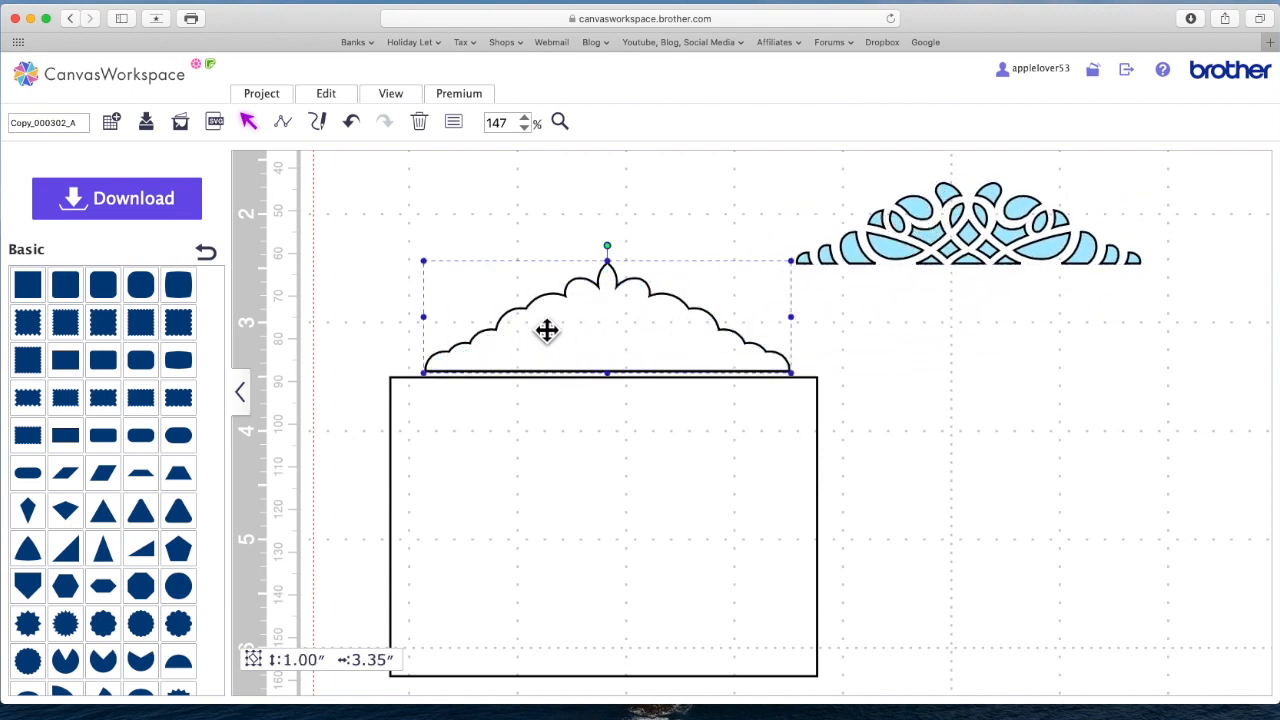
pyautogui.rightClick(547, 330)
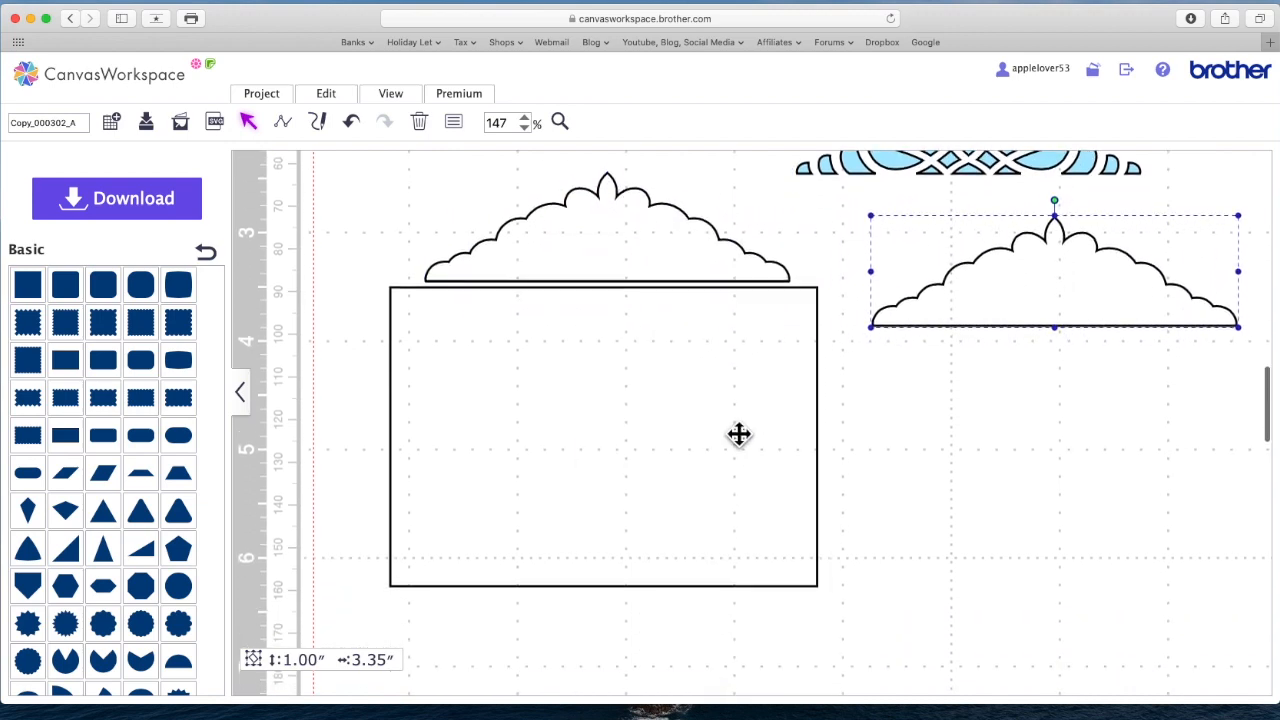
pyautogui.moveTo(1053, 270); pyautogui.dragTo(993, 390)
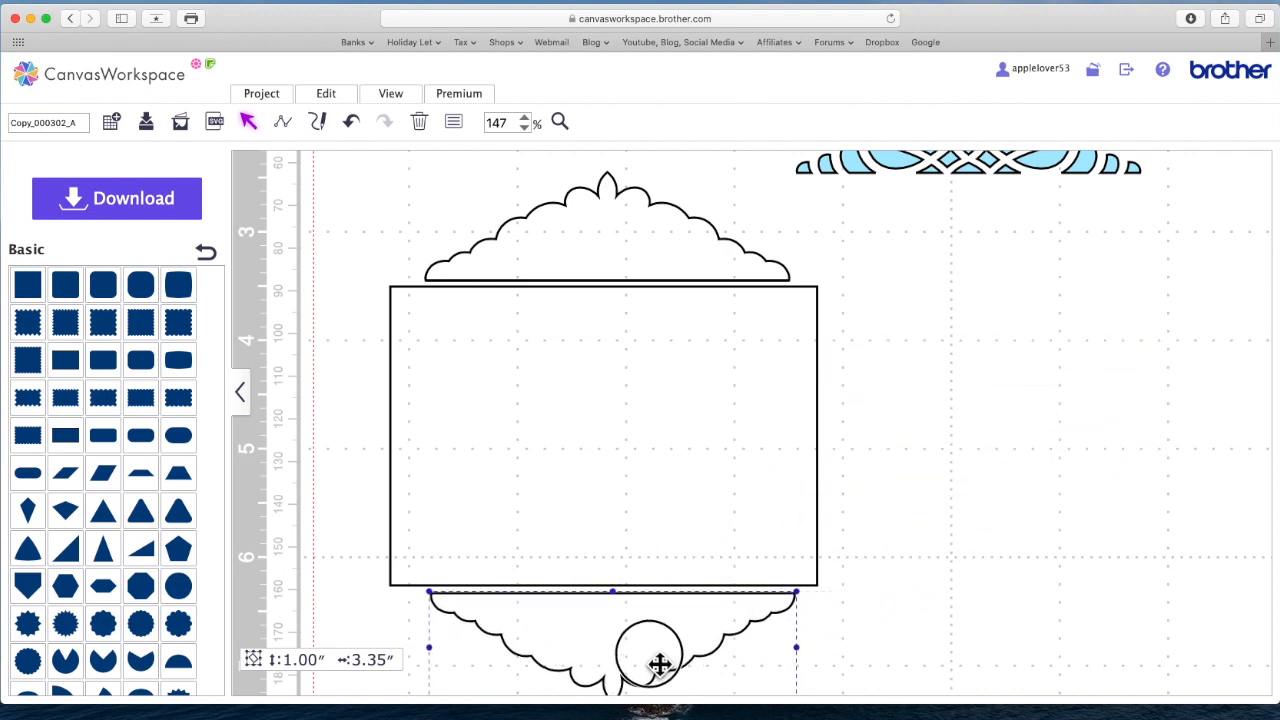
# Align scalloped outlines to the rectangle's top and bottom edges, then select all three shapes
pyautogui.moveTo(660, 665); pyautogui.dragTo(652, 655)
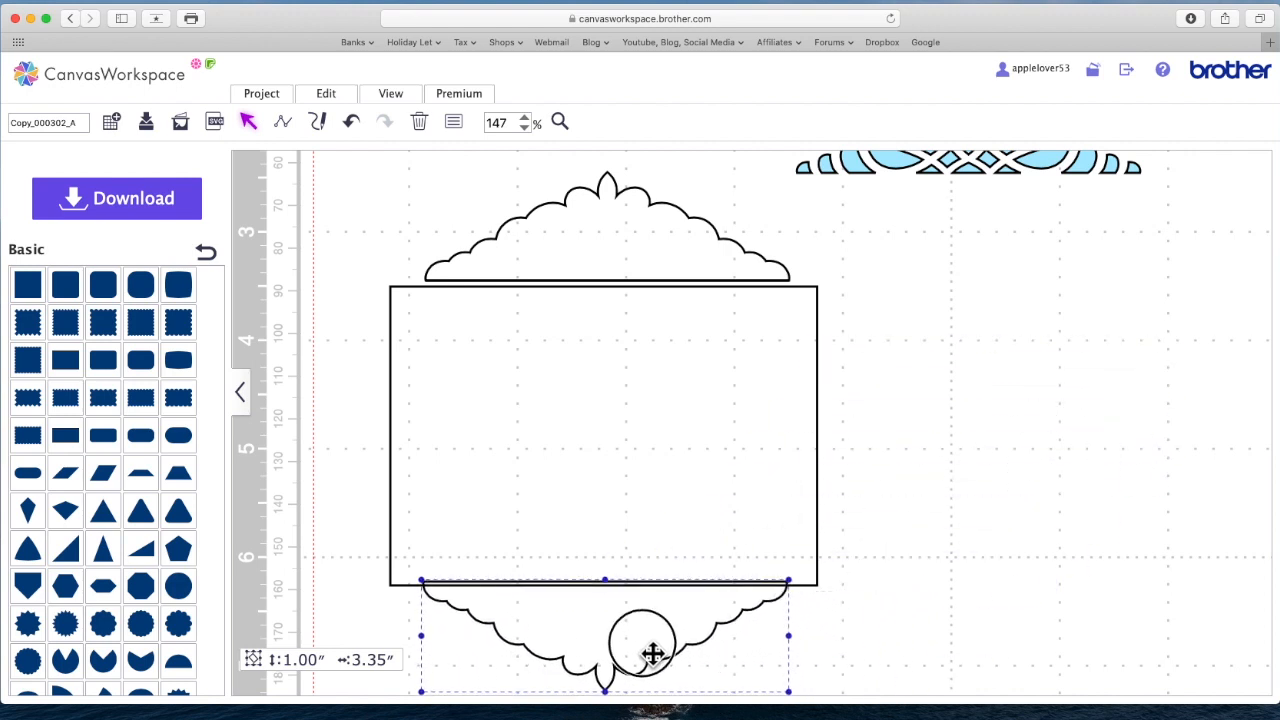
pyautogui.moveTo(652, 655); pyautogui.dragTo(698, 276)
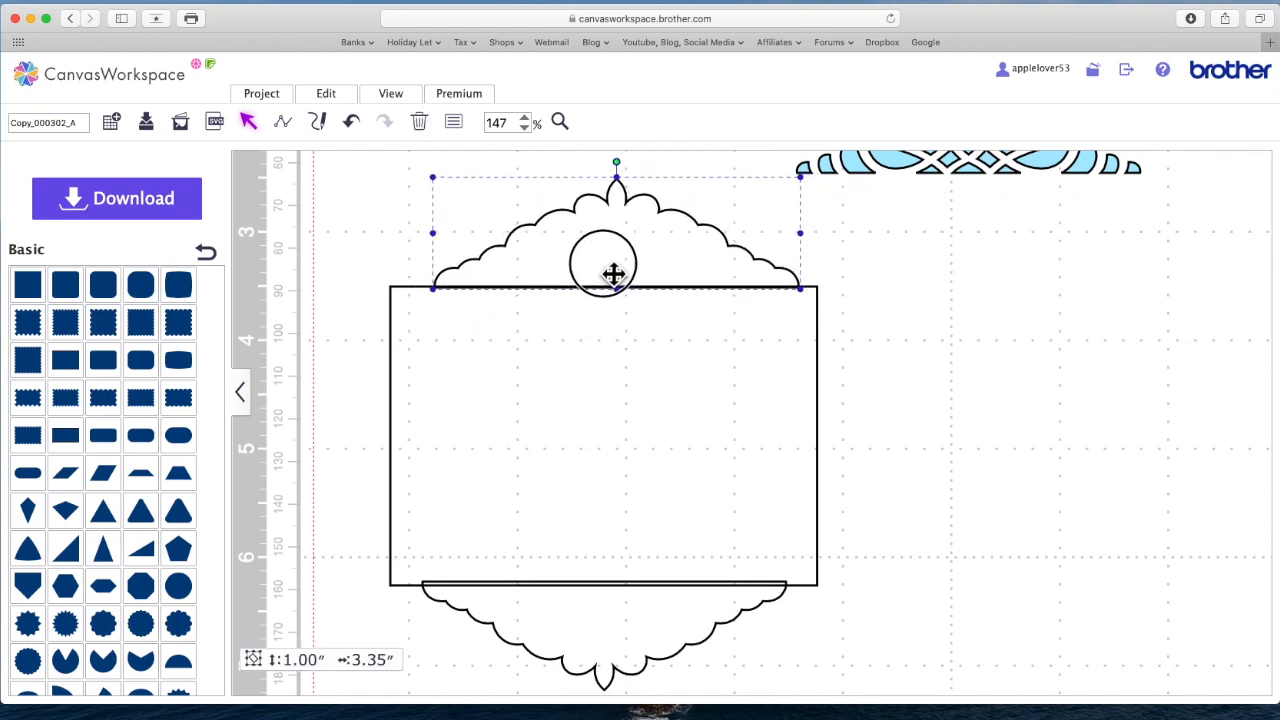
pyautogui.moveTo(613, 274); pyautogui.dragTo(600, 278)
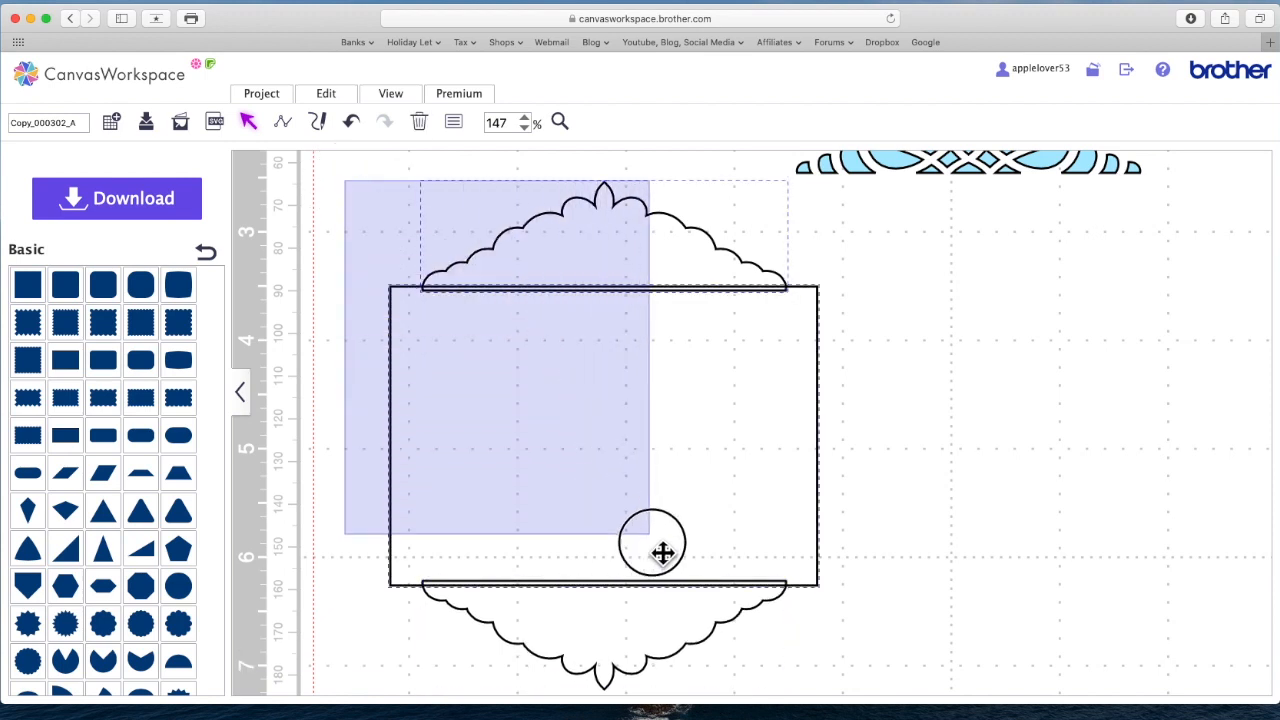
pyautogui.moveTo(663, 552); pyautogui.dragTo(690, 690)
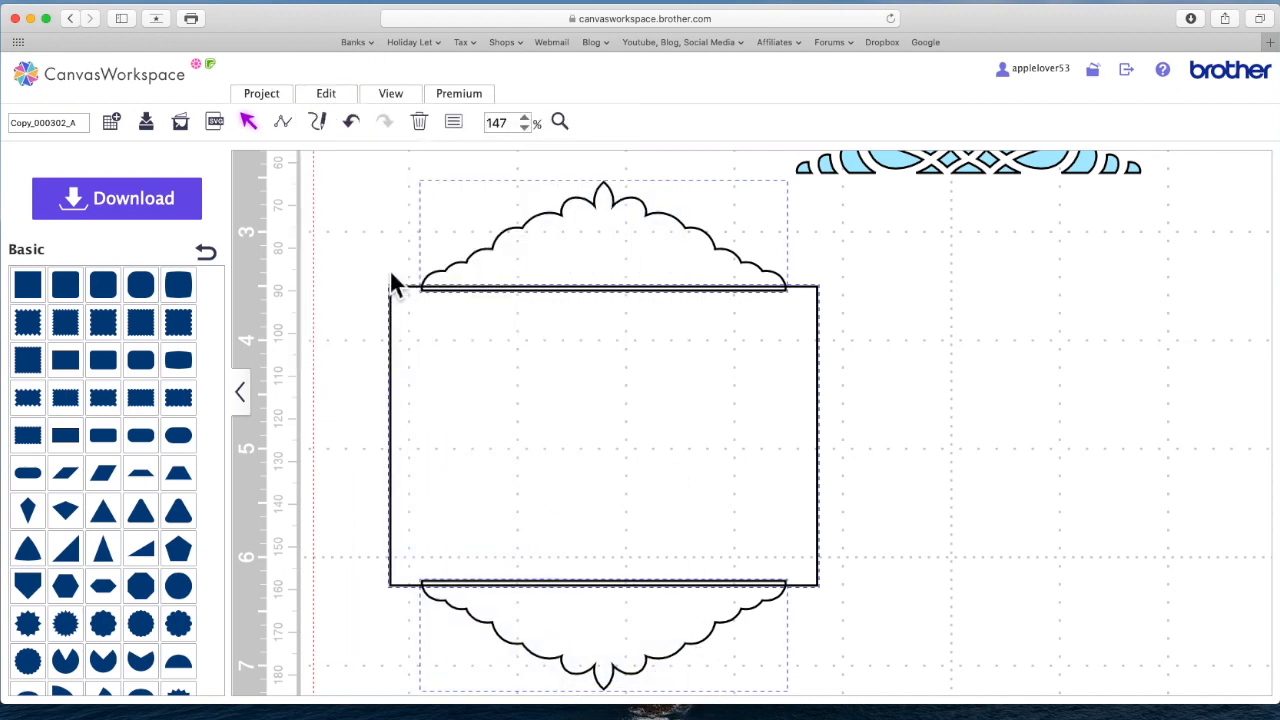
pyautogui.moveTo(545, 241)
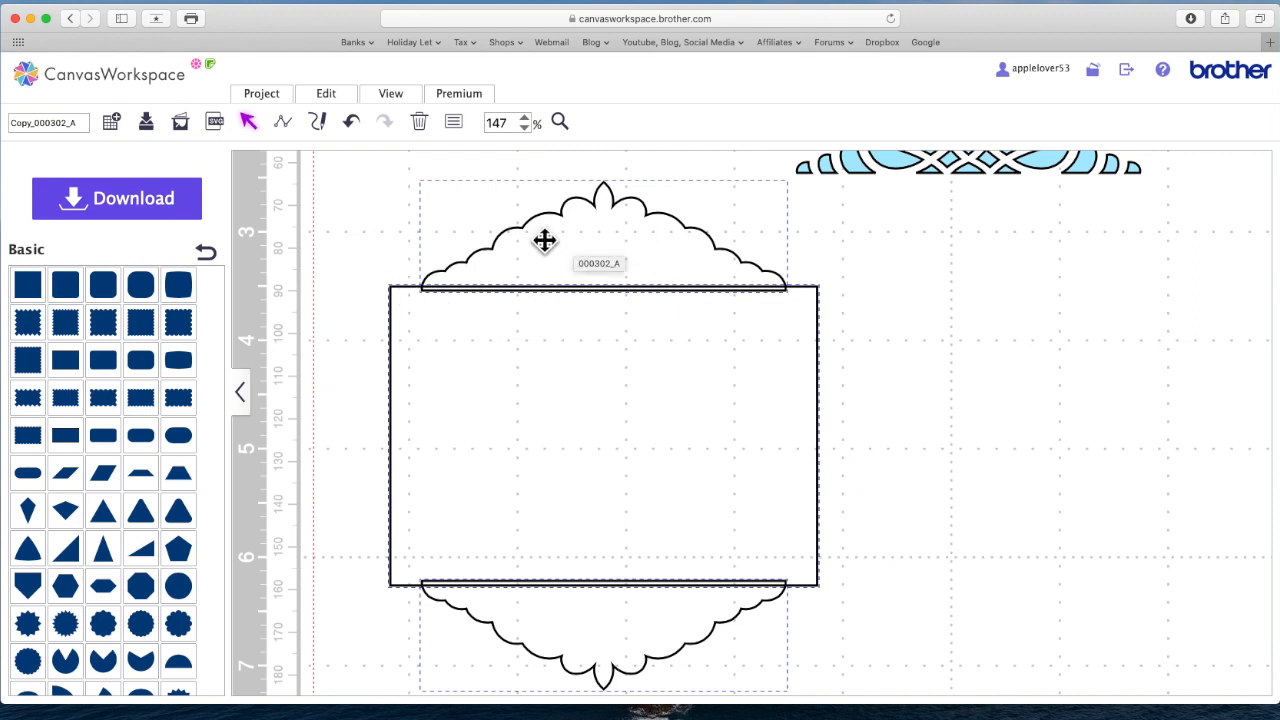
pyautogui.moveTo(510, 675)
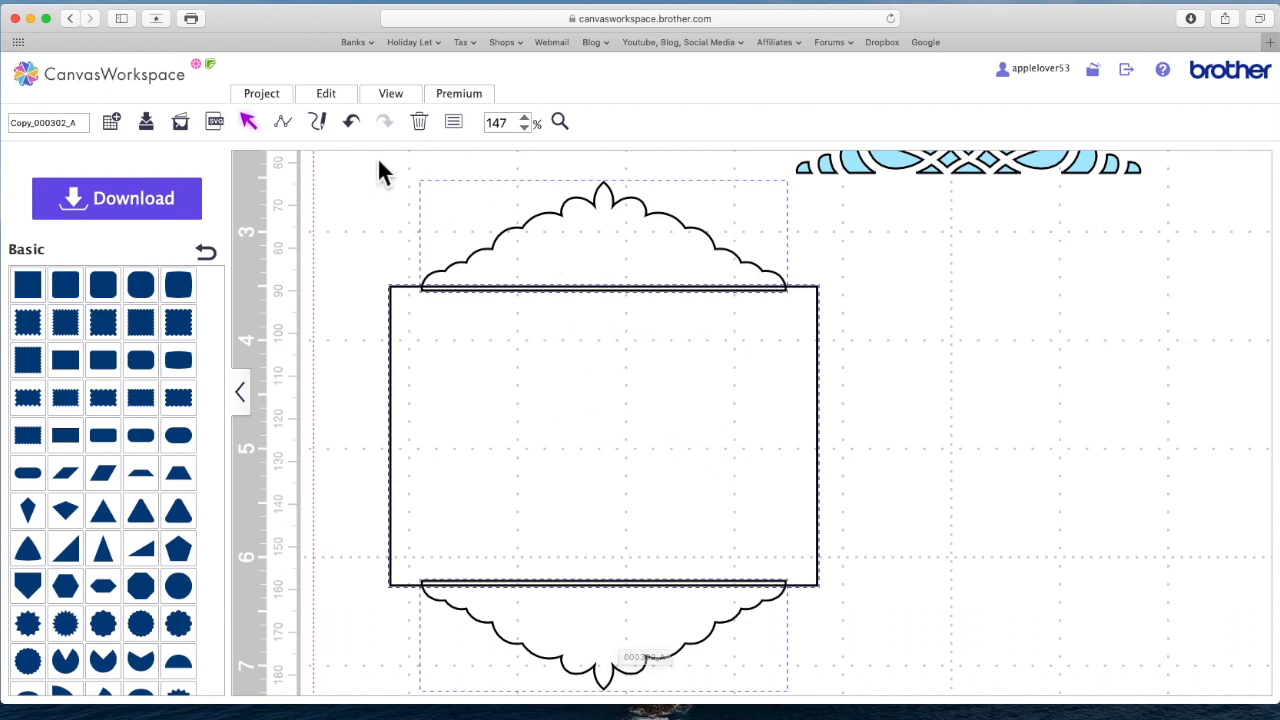
pyautogui.moveTo(515, 318)
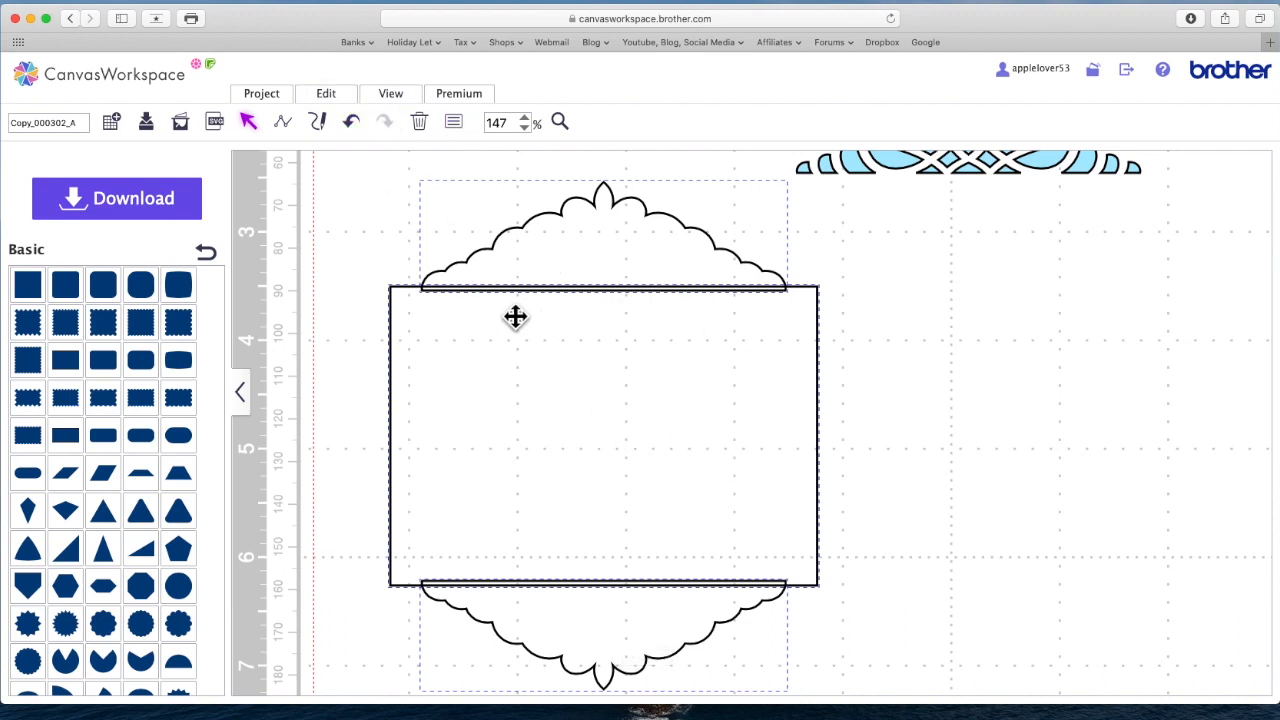
# Weld the rectangle and both scalloped outlines using the right-click Weld command
pyautogui.rightClick(515, 317)
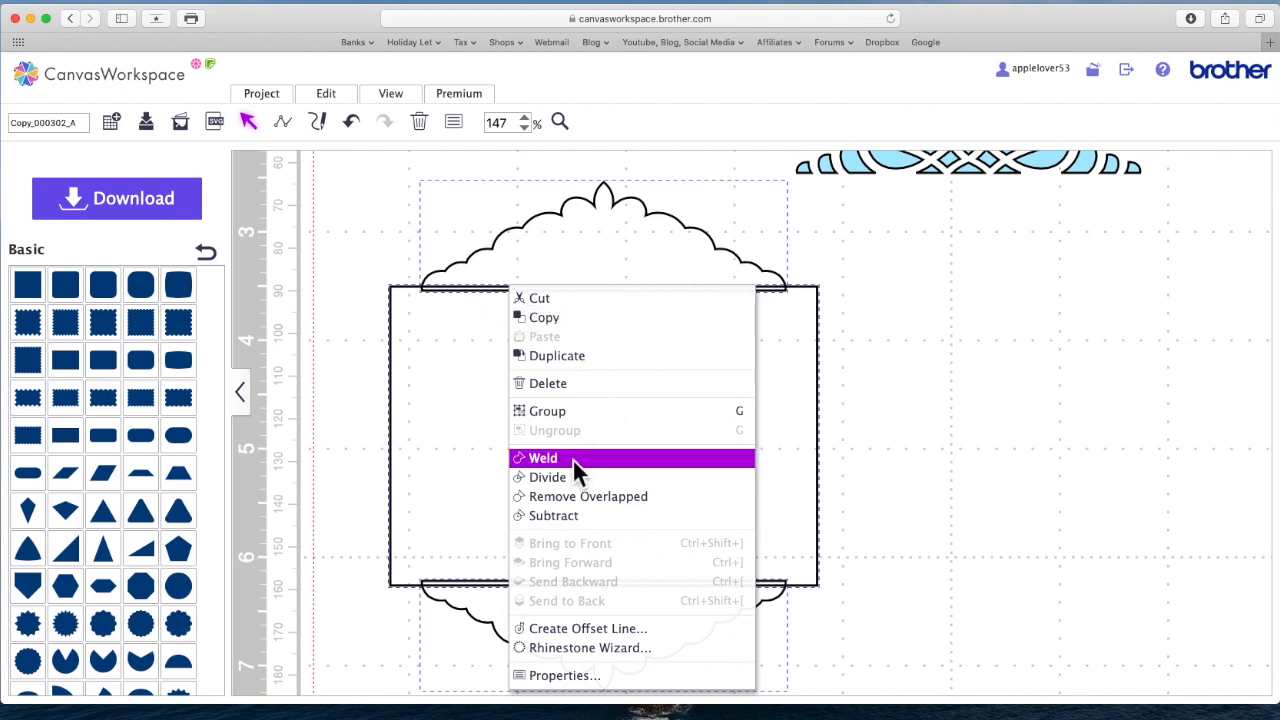
pyautogui.click(543, 457)
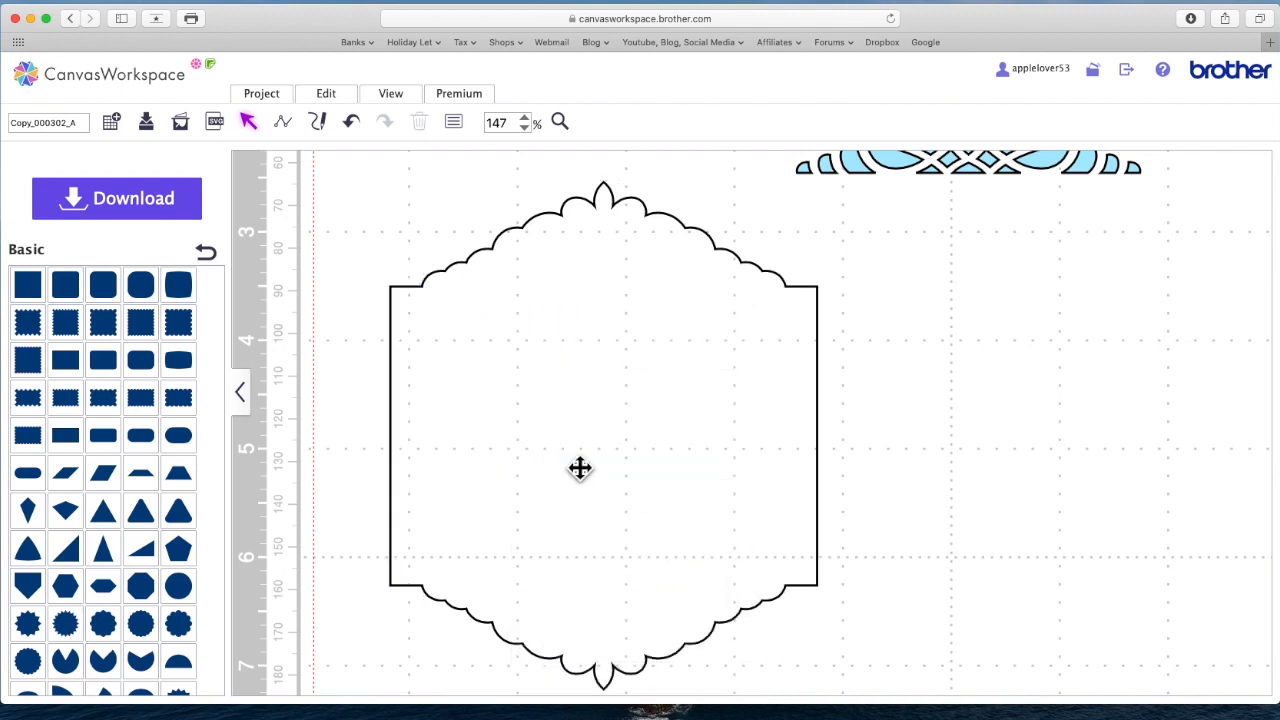
pyautogui.moveTo(735, 314)
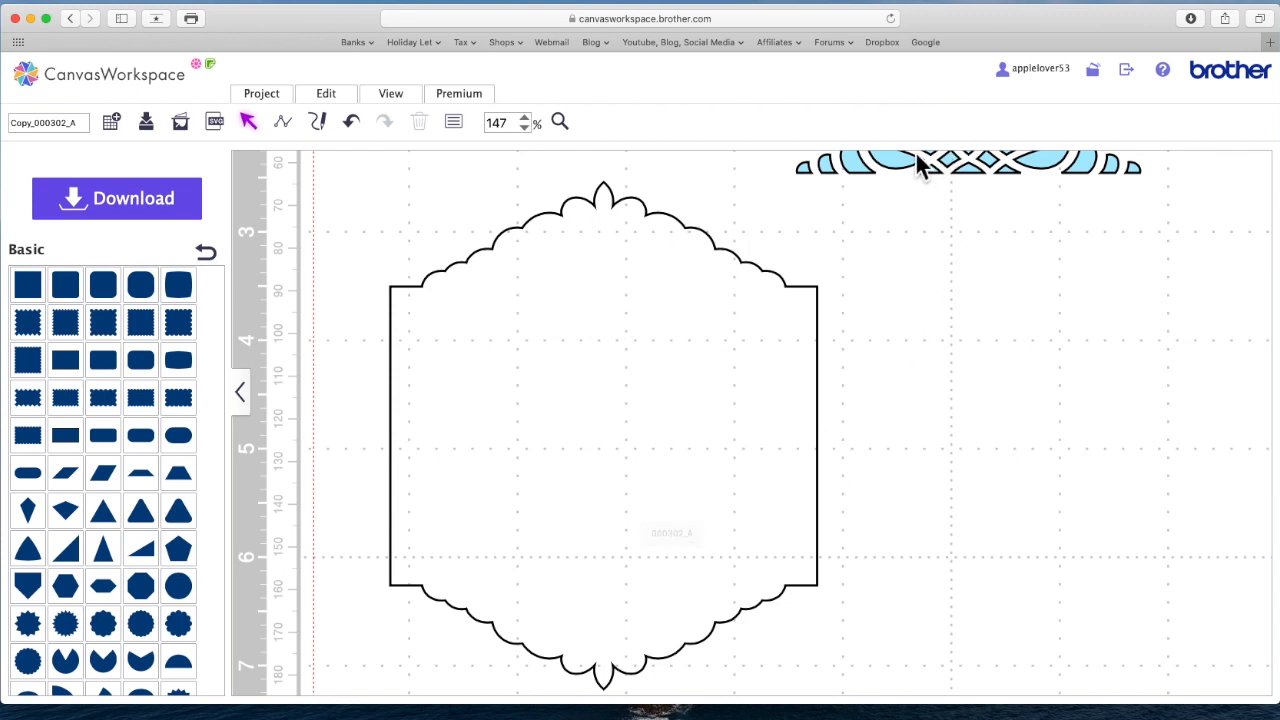
# Place the lace tiara inside the card's top crown and duplicate it
pyautogui.moveTo(965, 165); pyautogui.dragTo(528, 300)
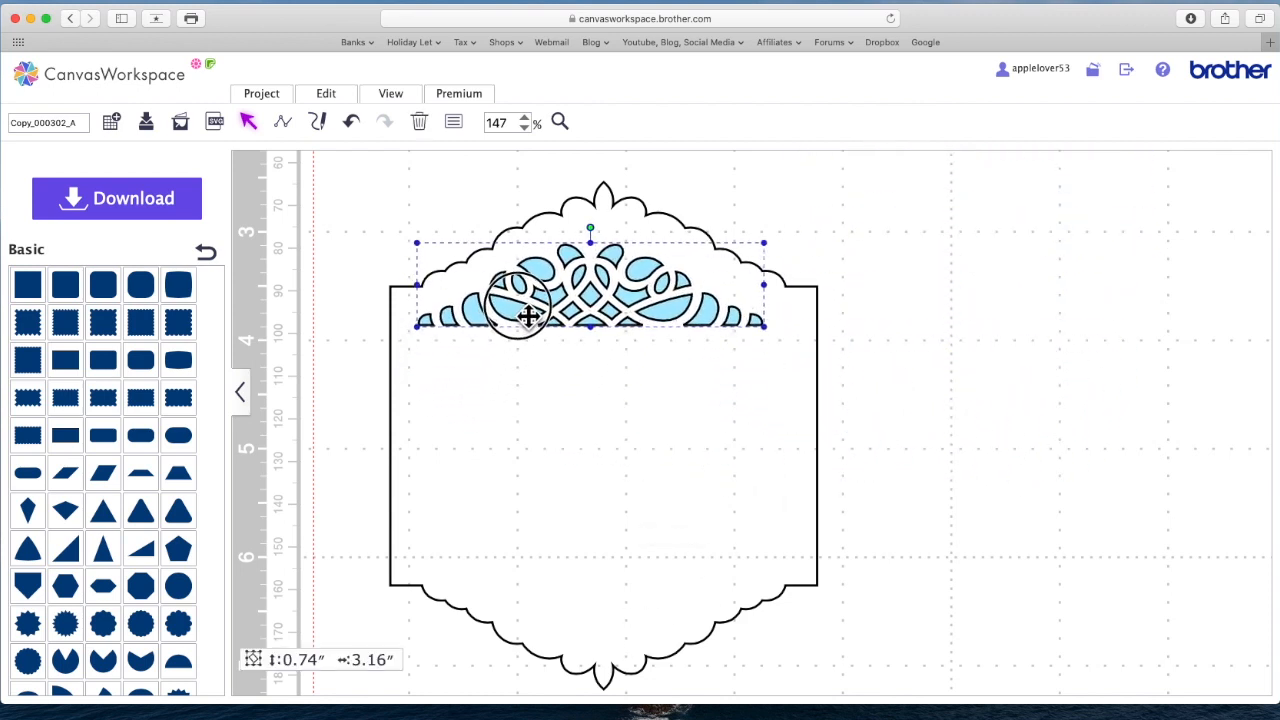
pyautogui.moveTo(525, 315); pyautogui.dragTo(540, 280)
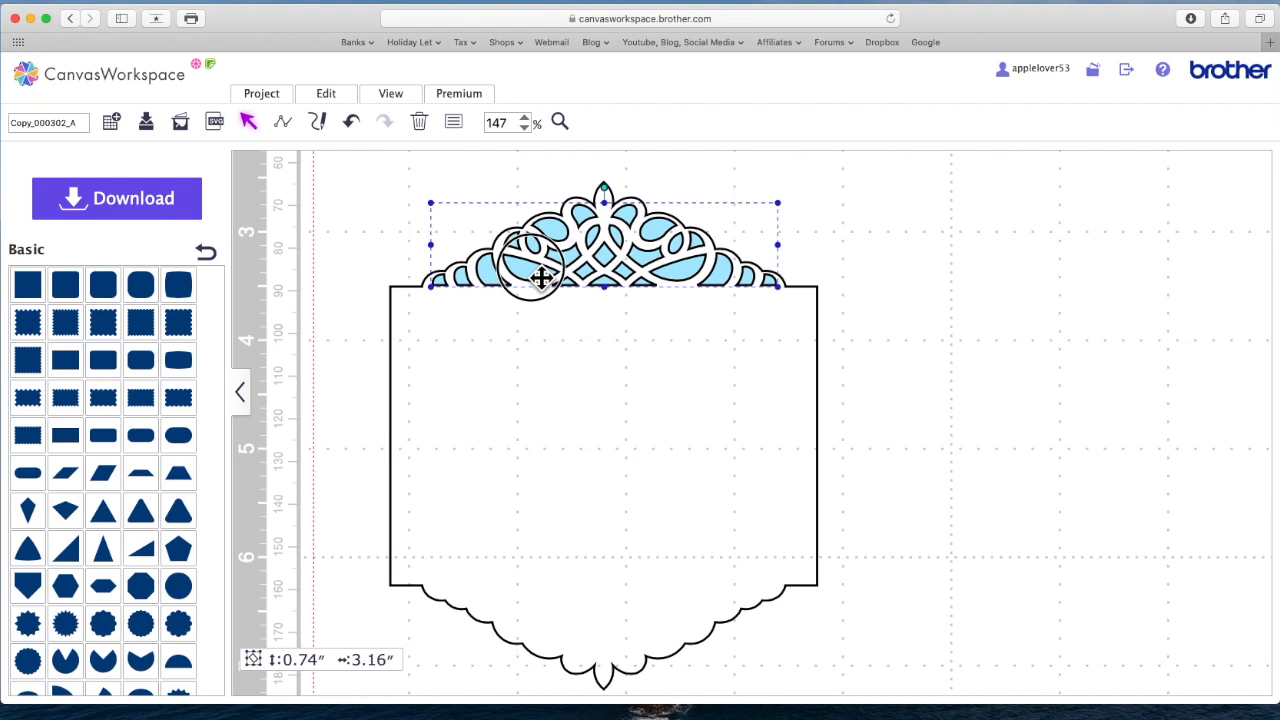
pyautogui.moveTo(638, 238)
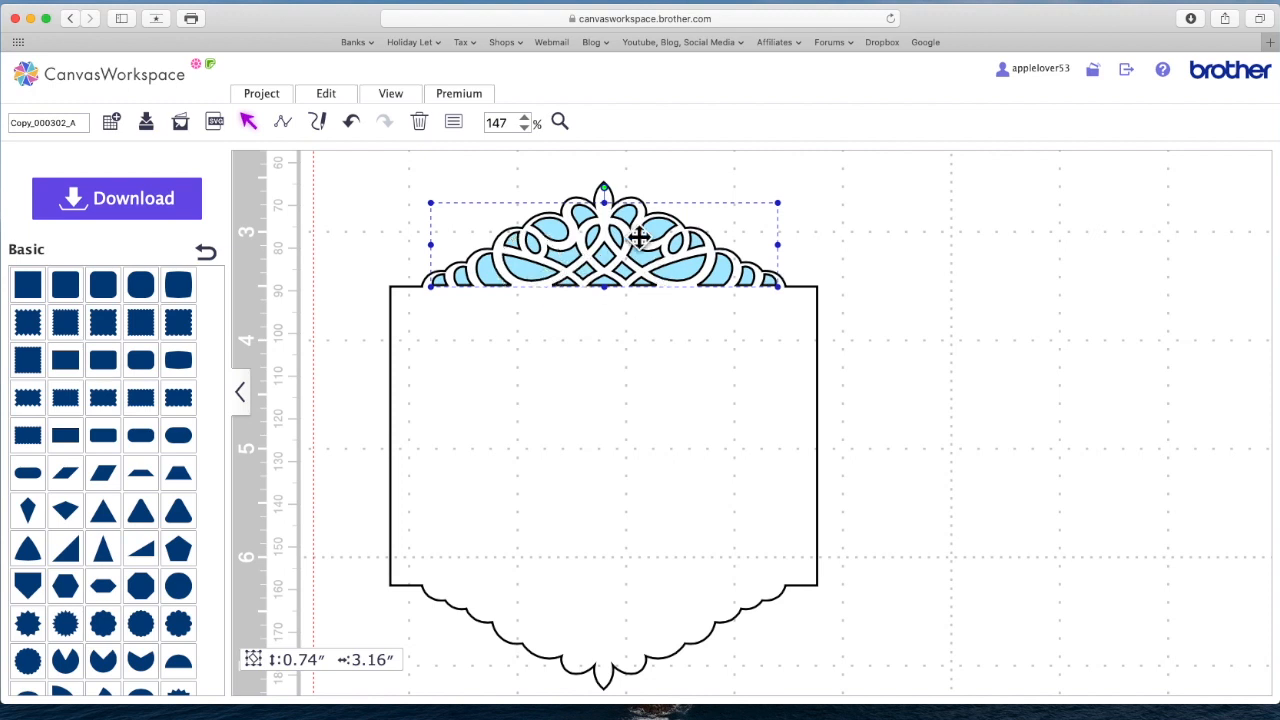
pyautogui.rightClick(638, 238)
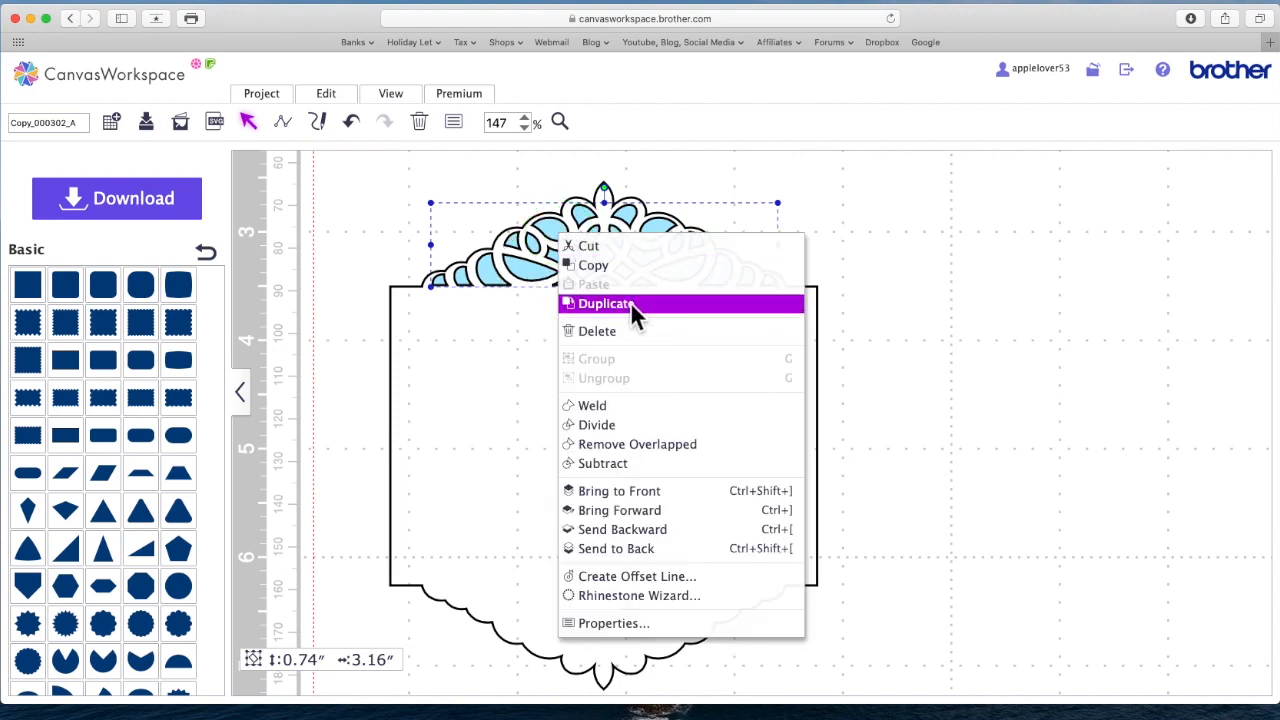
pyautogui.click(604, 303)
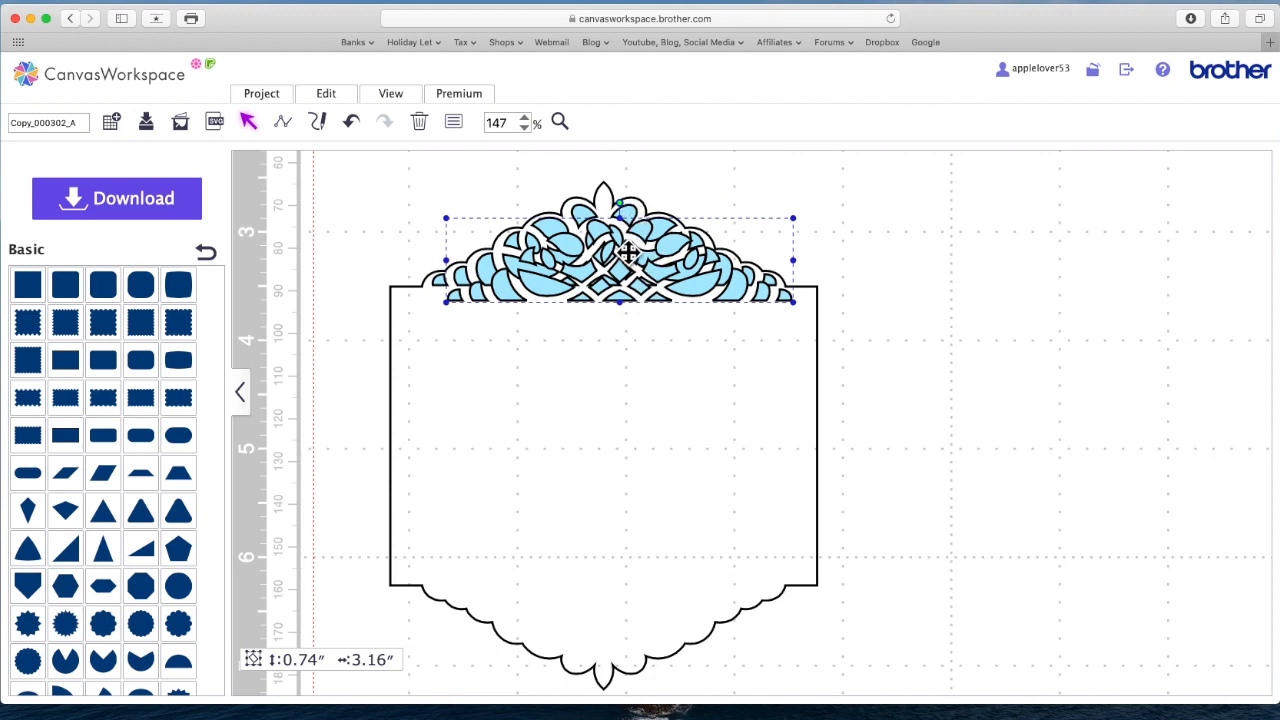
# Rotate the tiara copy 180° and line it up along the rectangle's bottom edge
pyautogui.moveTo(620, 255); pyautogui.dragTo(610, 440)
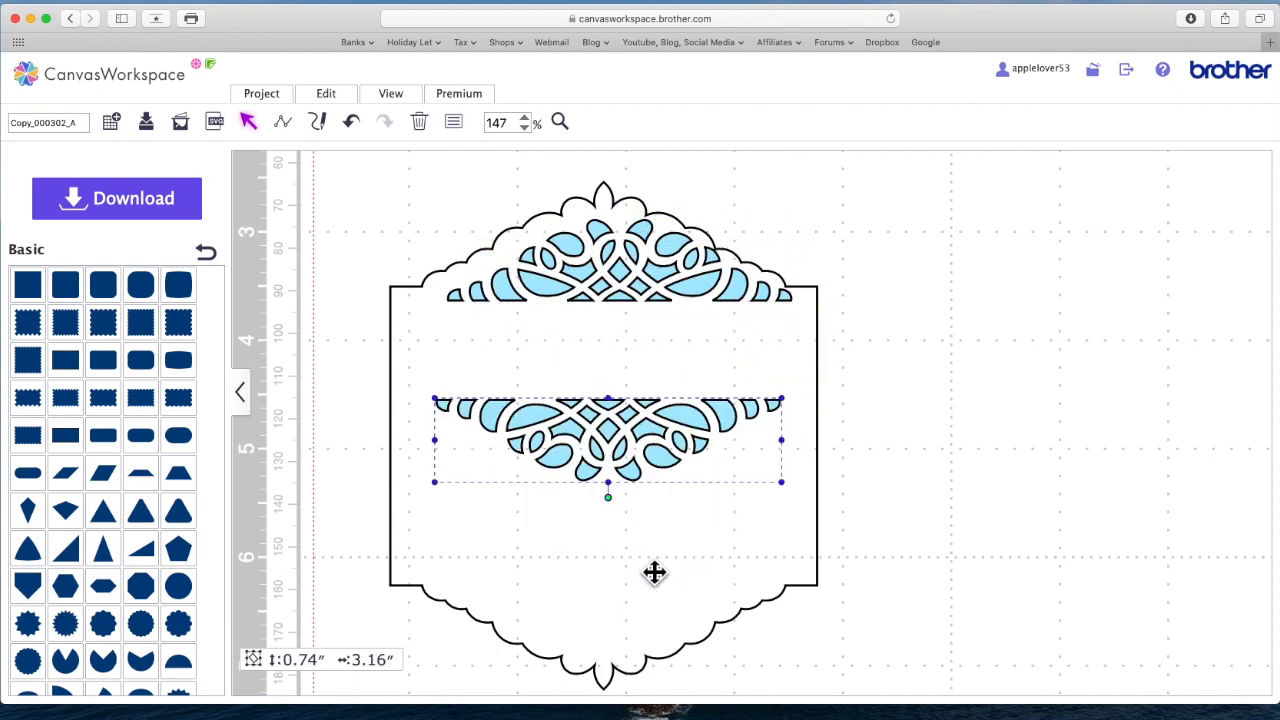
pyautogui.moveTo(655, 573); pyautogui.dragTo(685, 263)
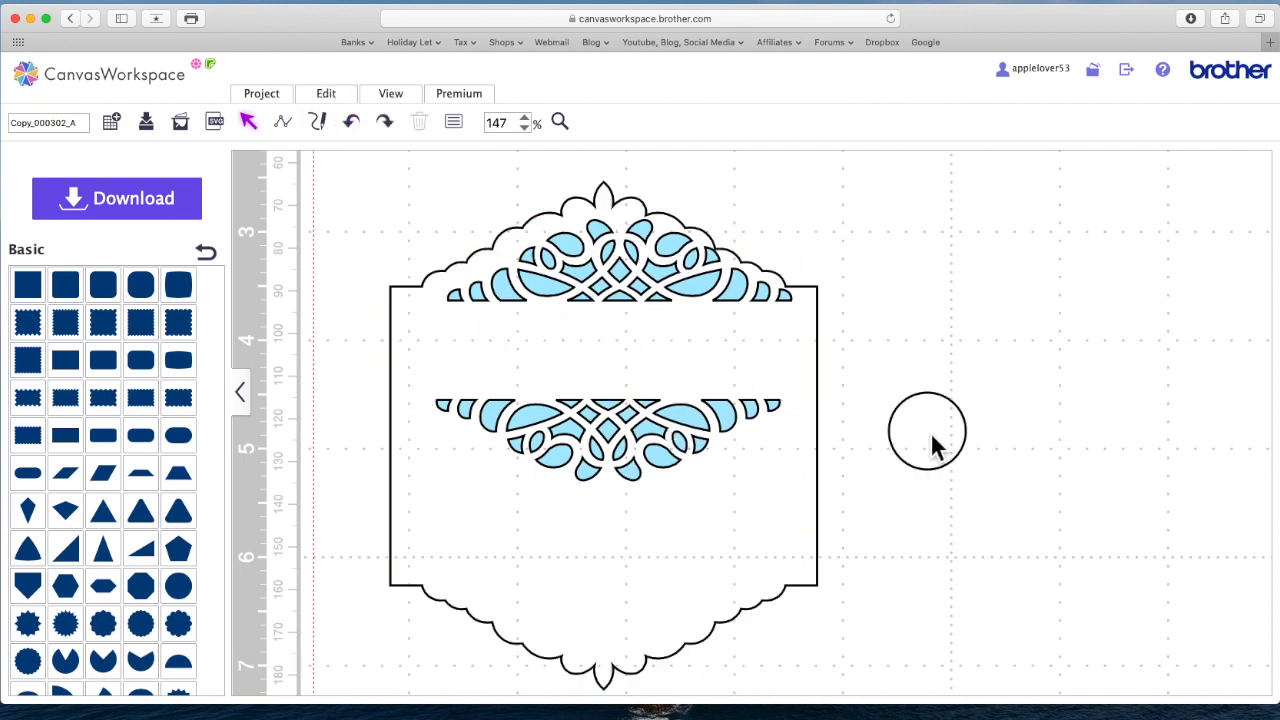
pyautogui.moveTo(600, 430); pyautogui.dragTo(738, 565)
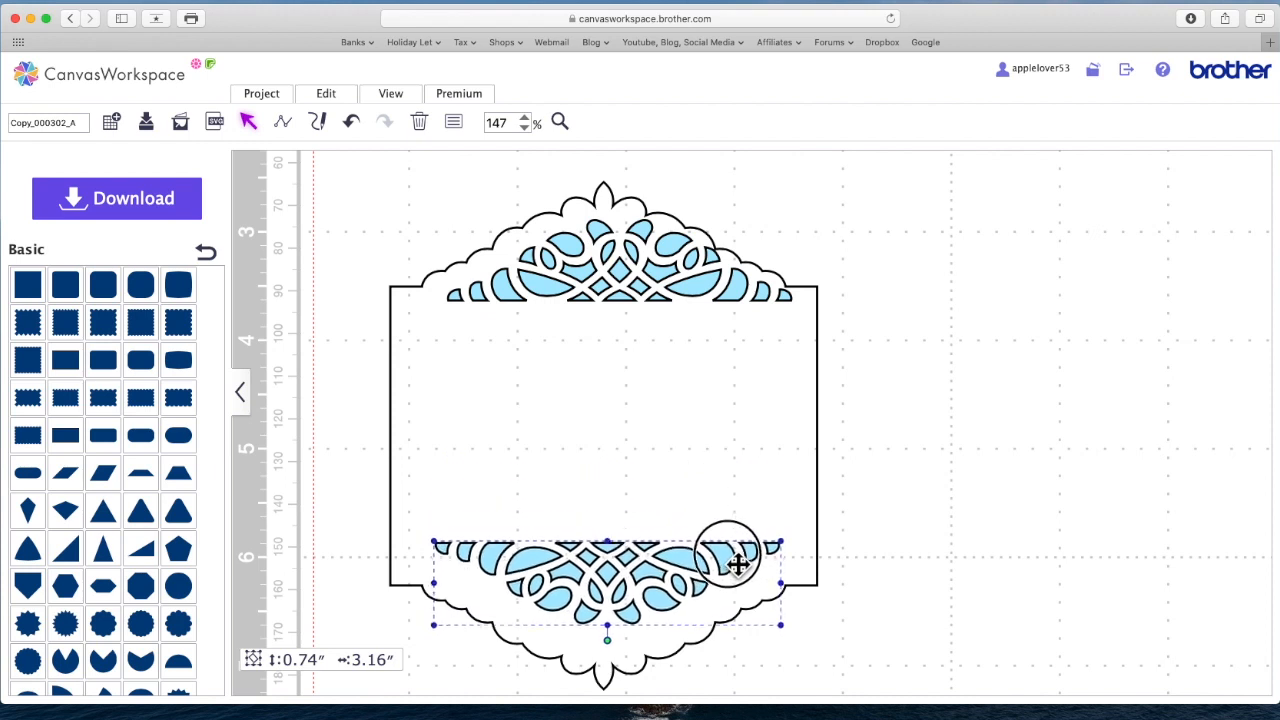
pyautogui.moveTo(738, 565); pyautogui.dragTo(738, 608)
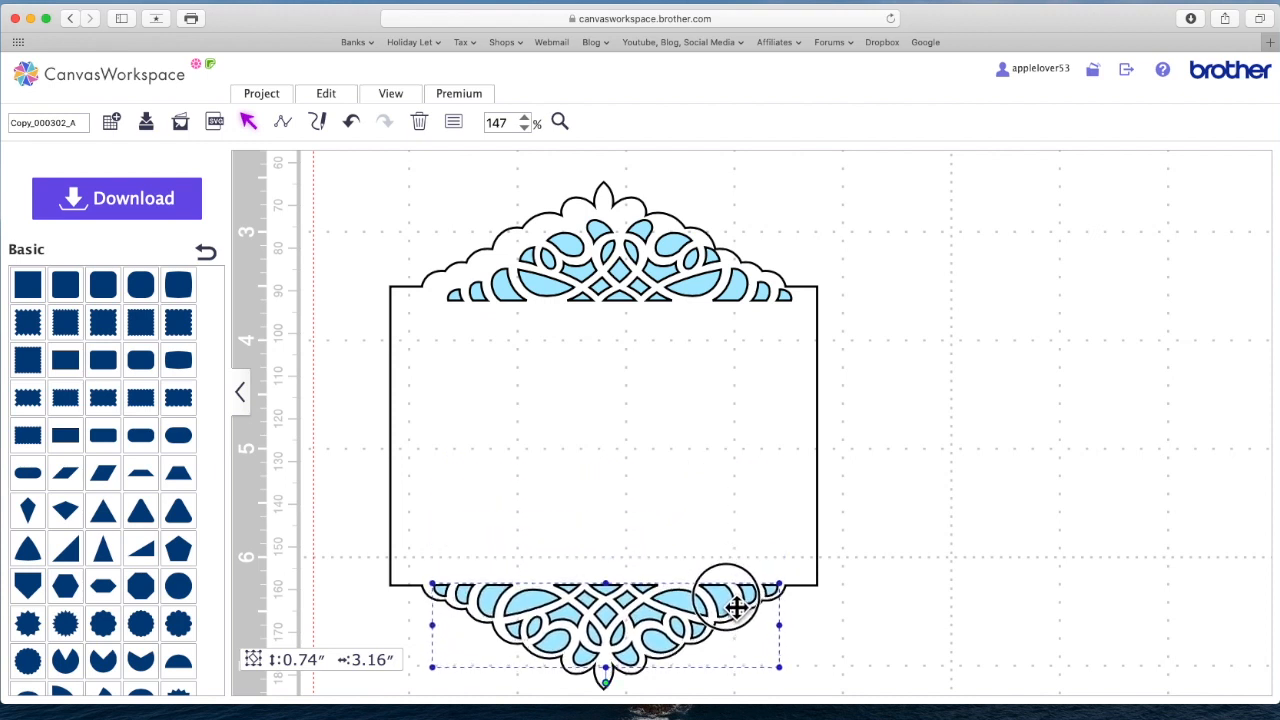
pyautogui.moveTo(750, 248)
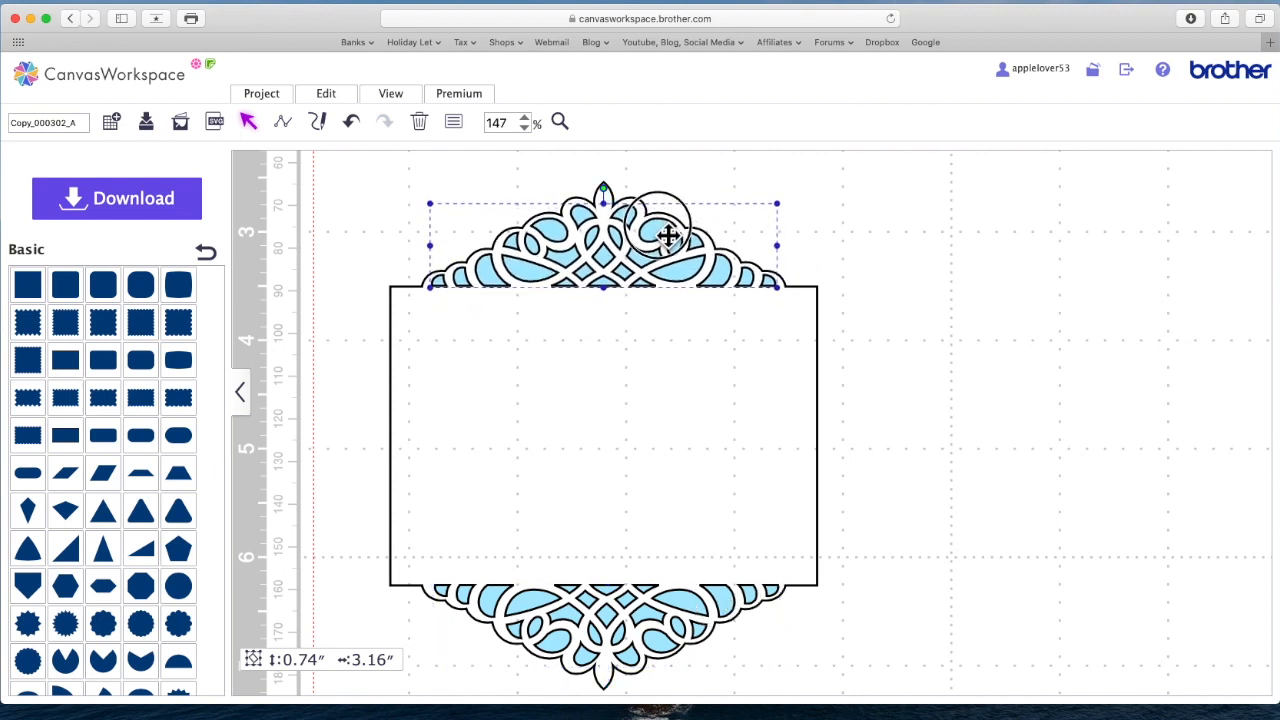
pyautogui.moveTo(770, 240)
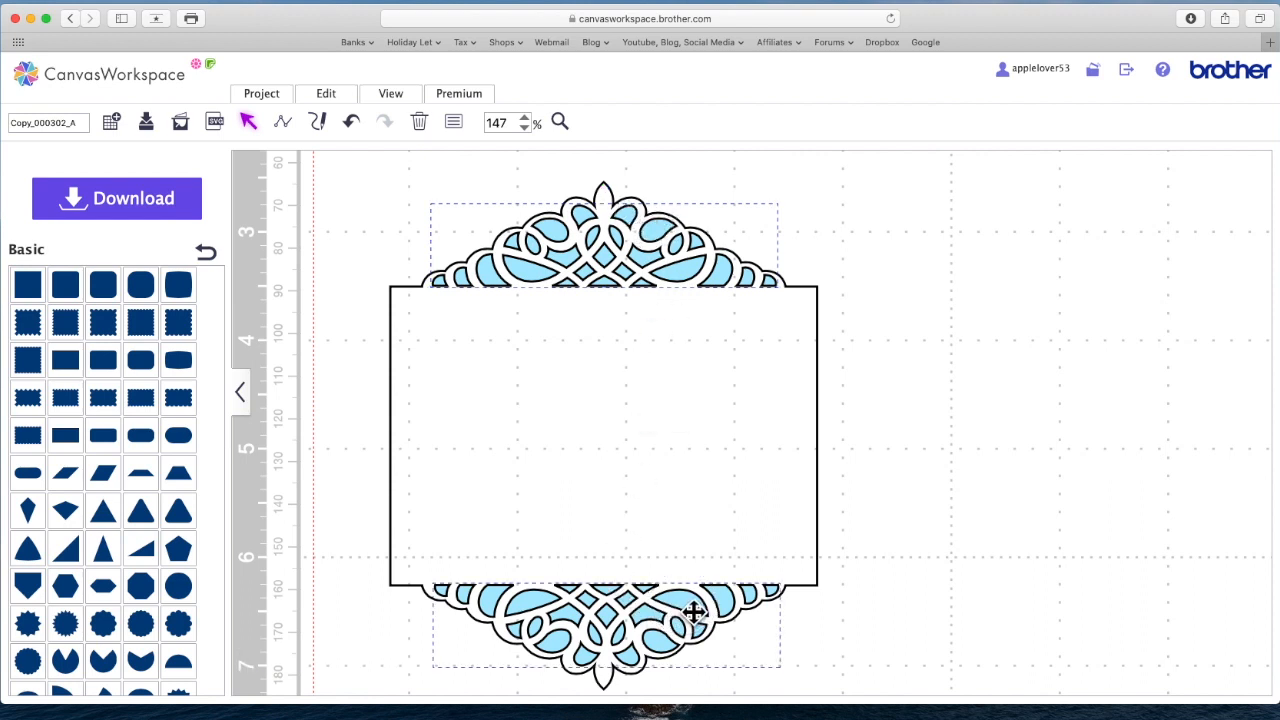
# Select the card and both lace tiaras, then apply Weld under Edit's Process Overlap
pyautogui.click(326, 93)
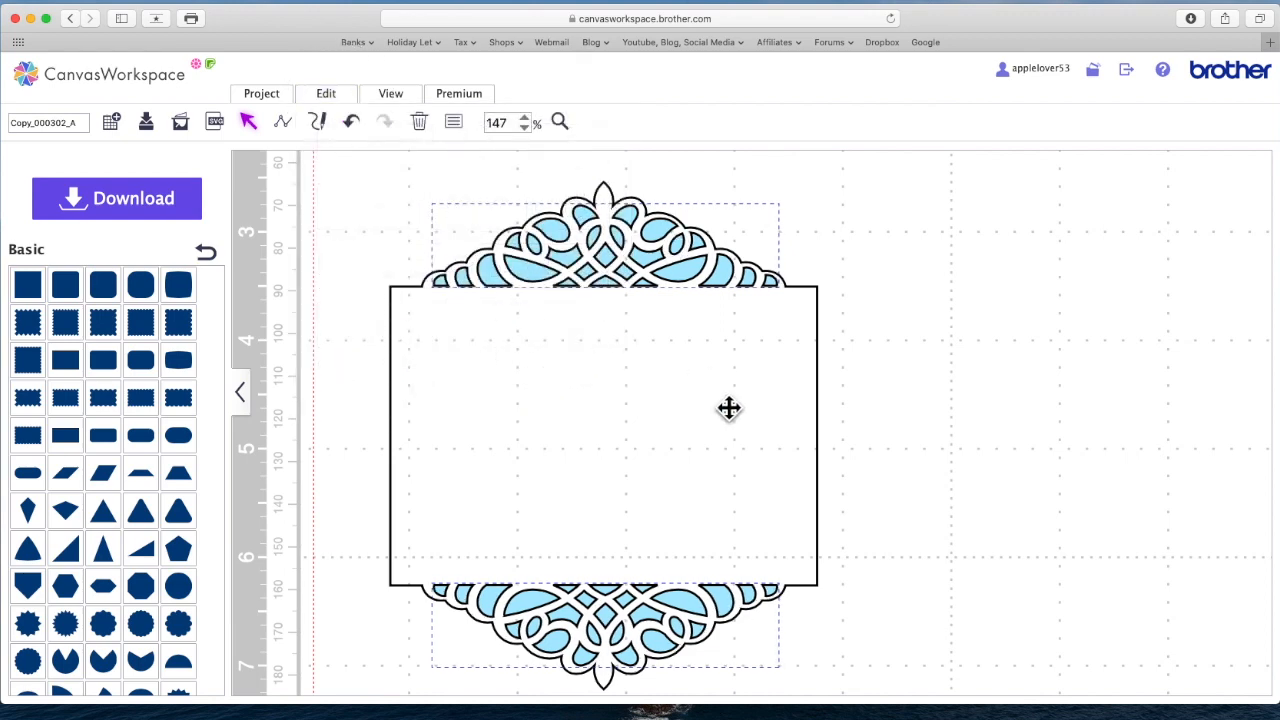
pyautogui.click(918, 448)
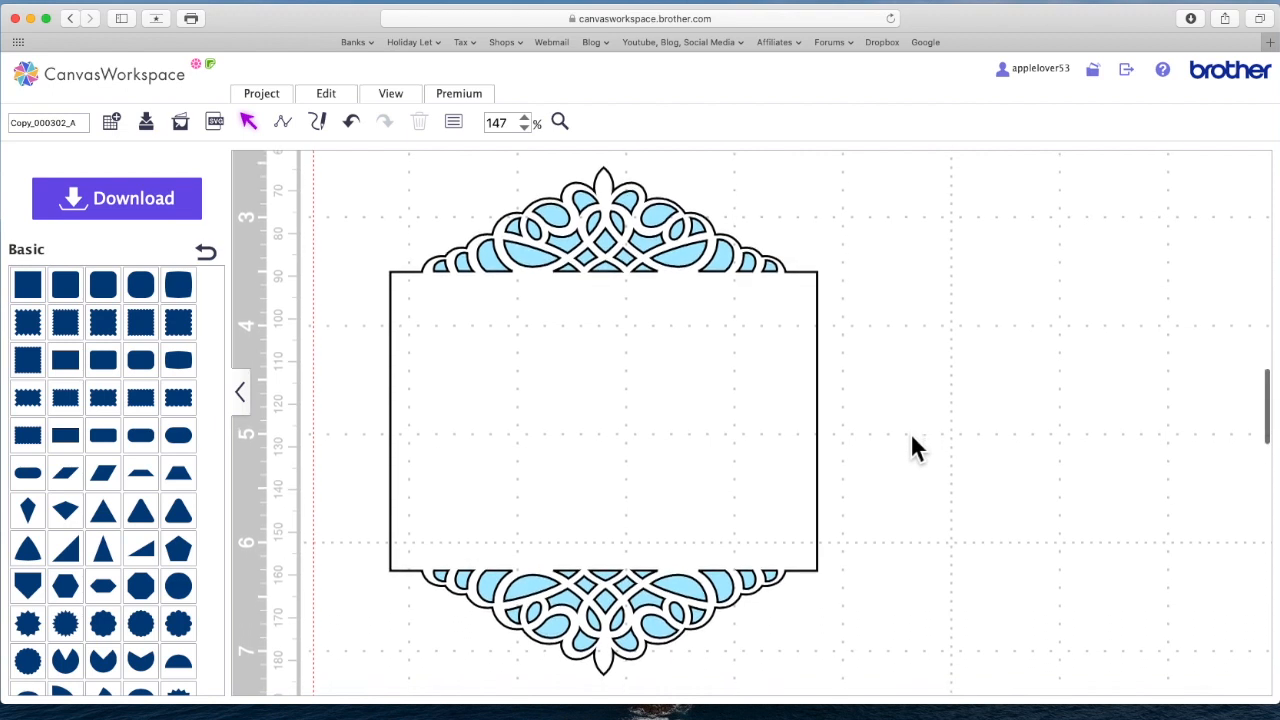
pyautogui.click(600, 225)
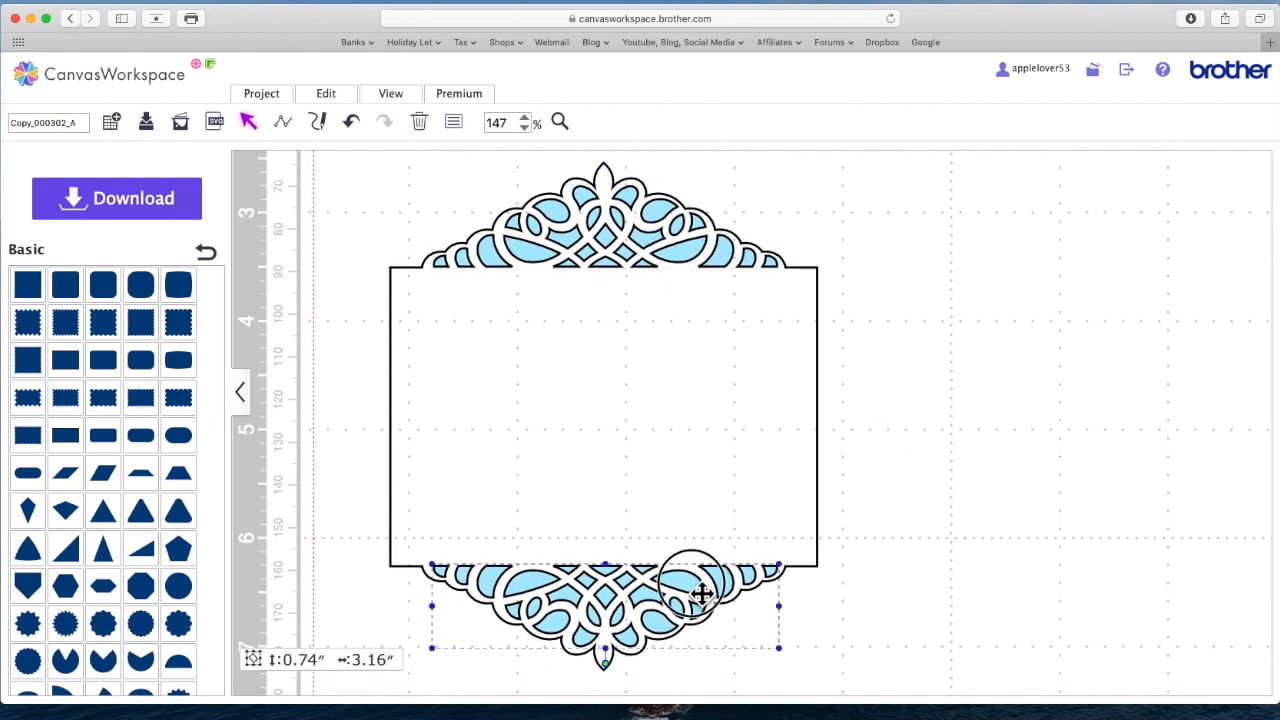
pyautogui.moveTo(620, 438)
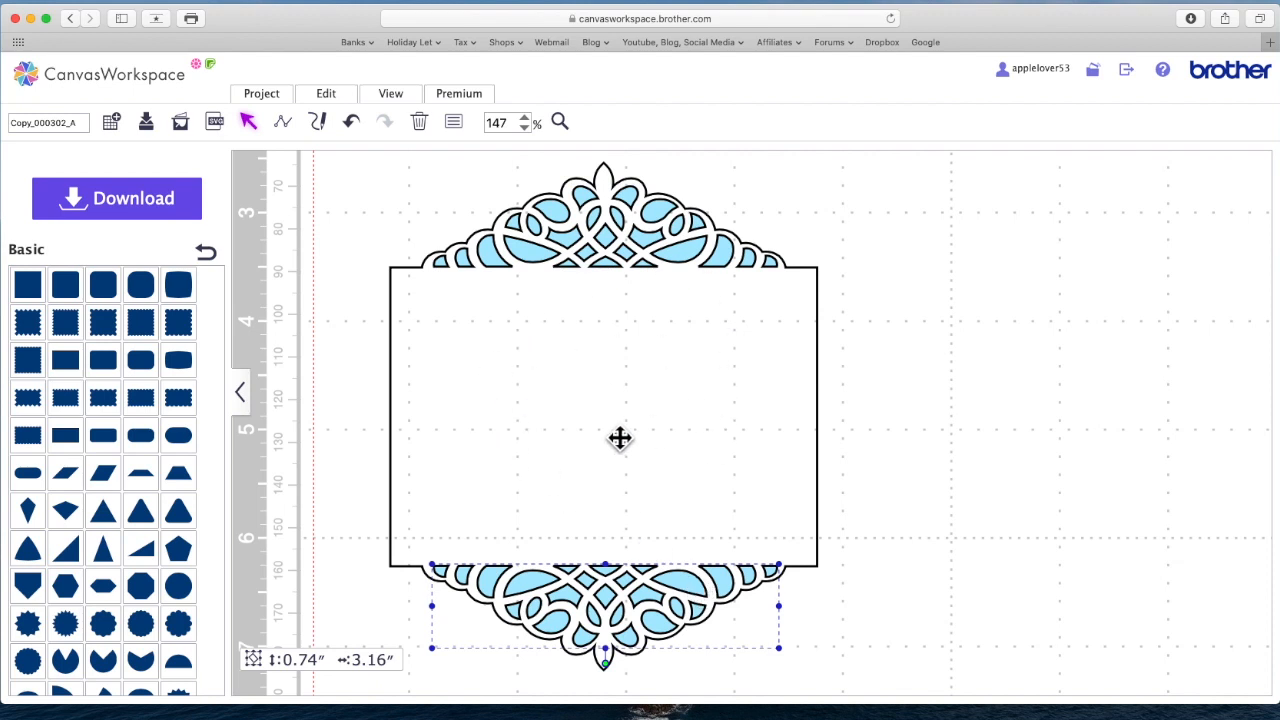
pyautogui.moveTo(620, 438); pyautogui.dragTo(790, 300)
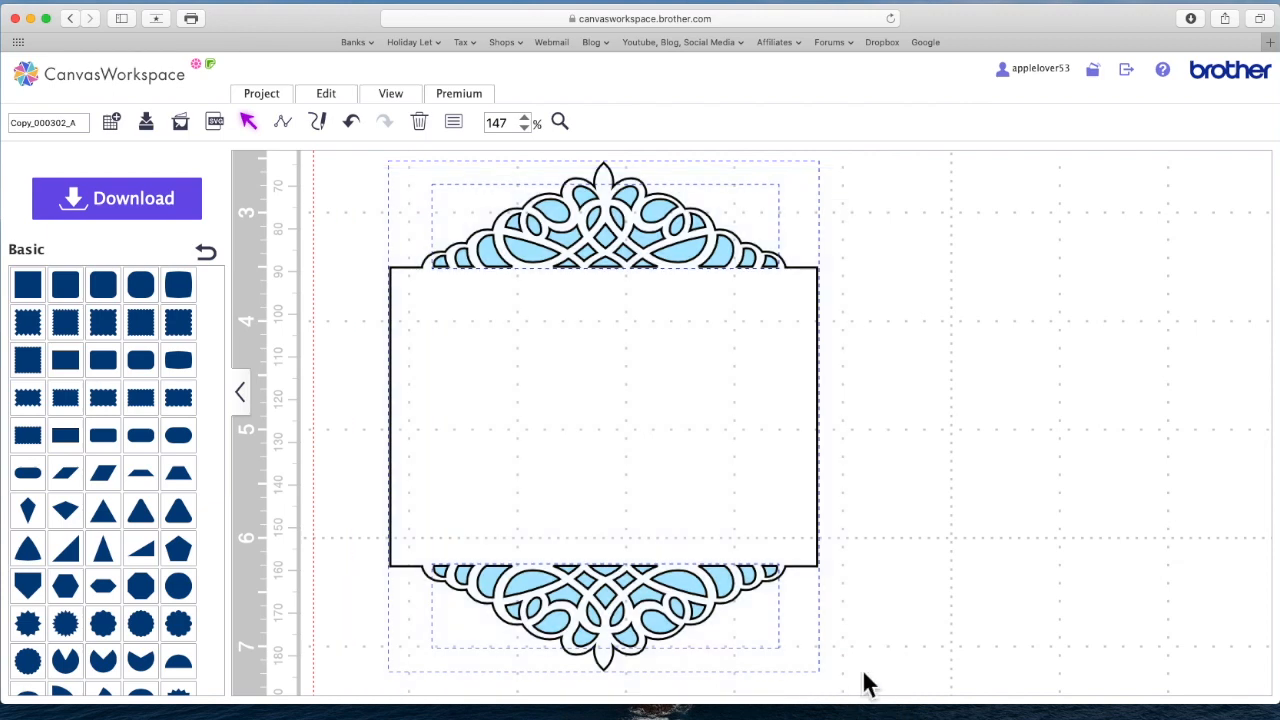
pyautogui.click(326, 93)
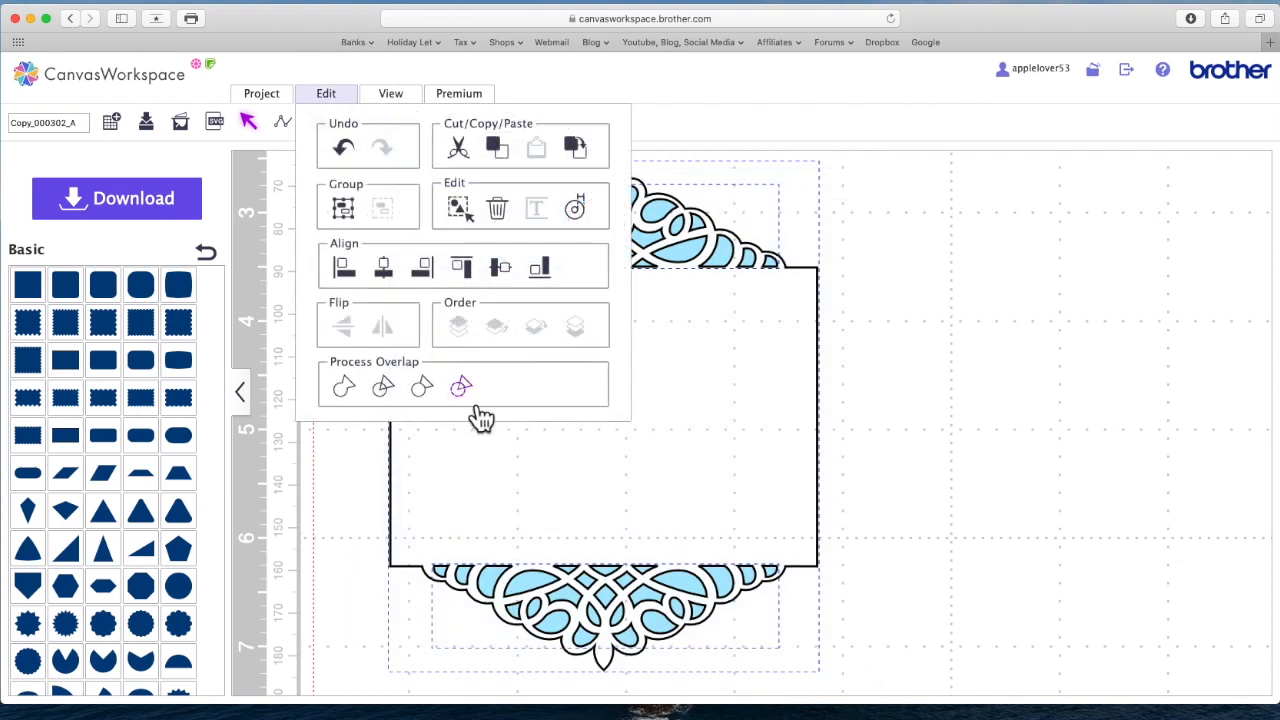
pyautogui.click(461, 386)
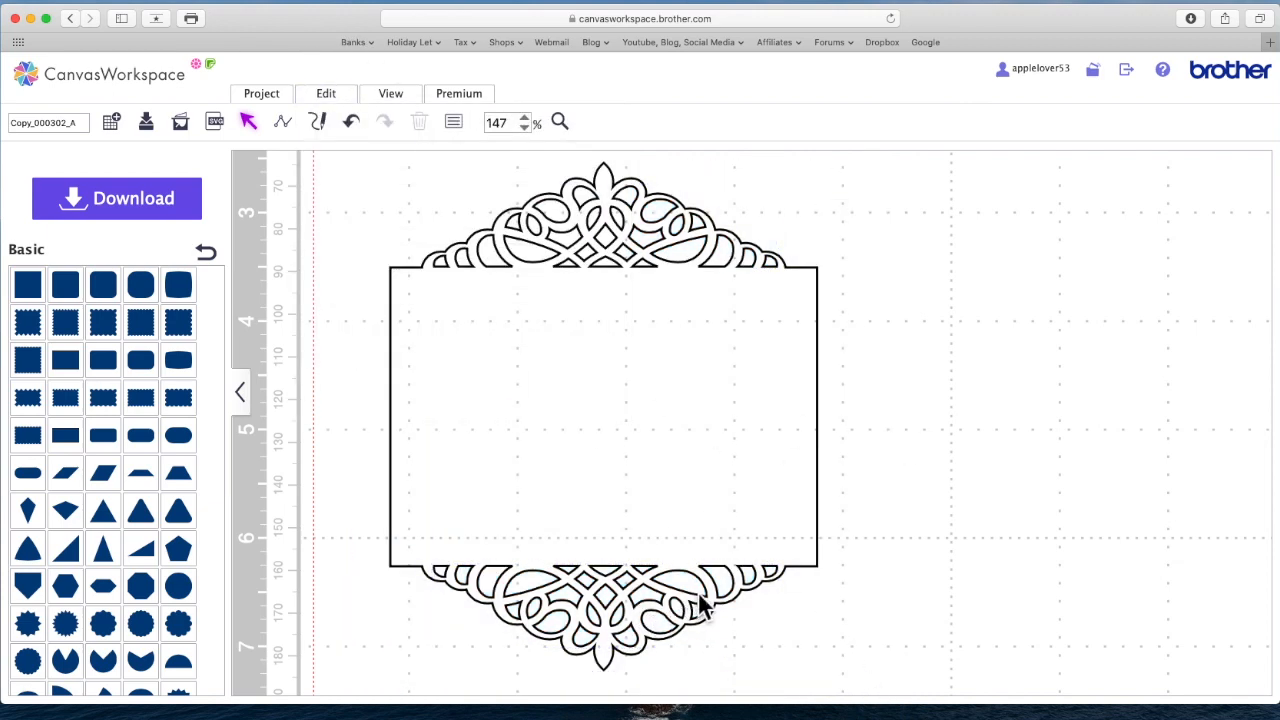
pyautogui.moveTo(581, 321)
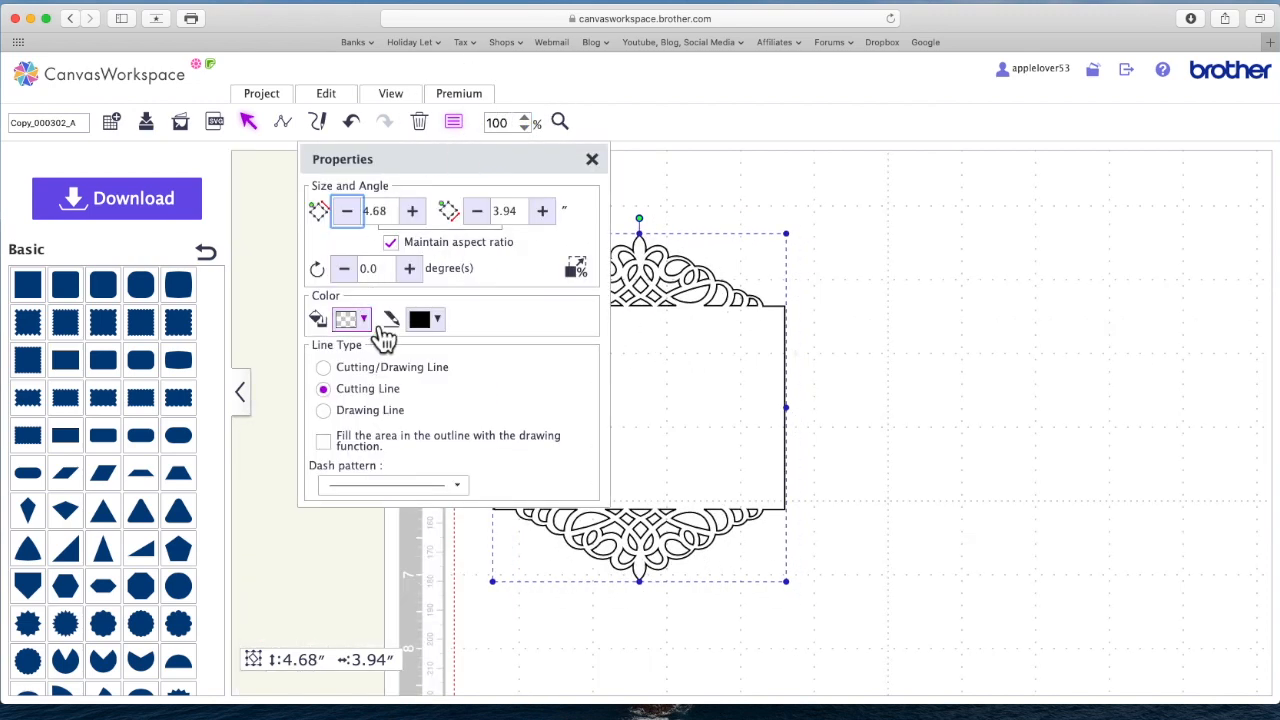
# Set the welded label's fill and line colours to purple, then close Properties
pyautogui.click(345, 318)
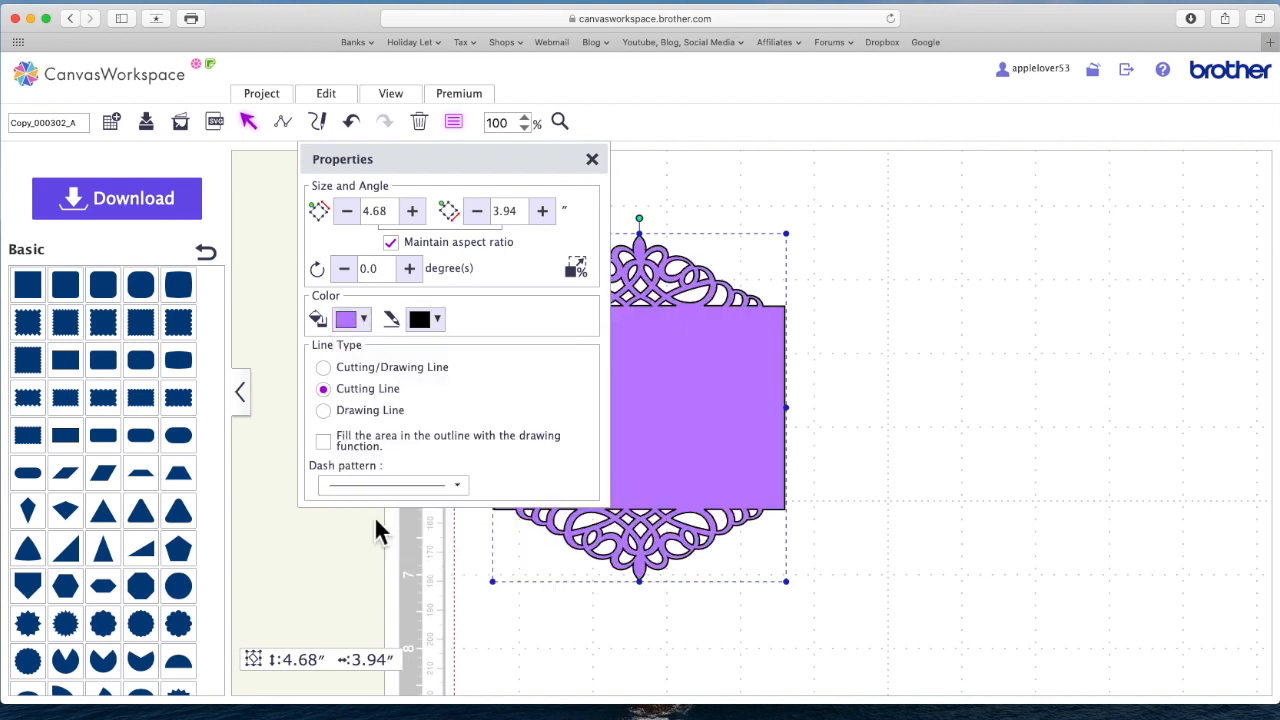
pyautogui.click(437, 318)
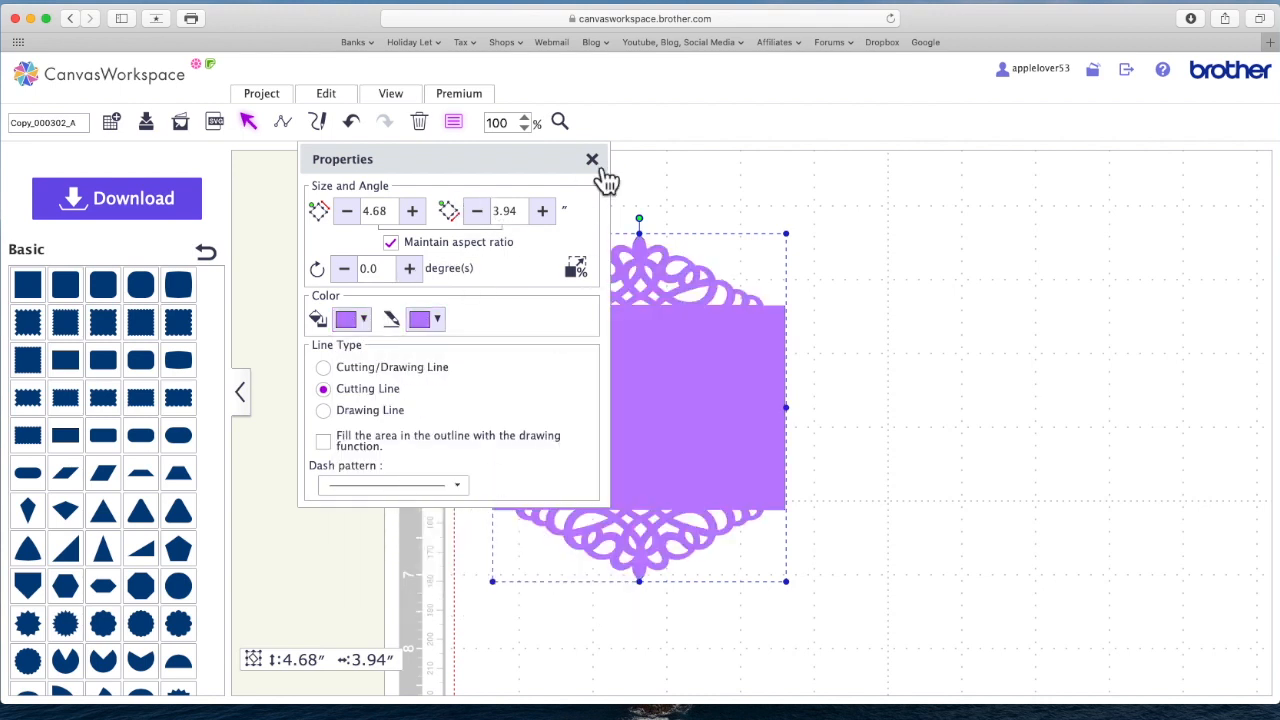
pyautogui.click(592, 159)
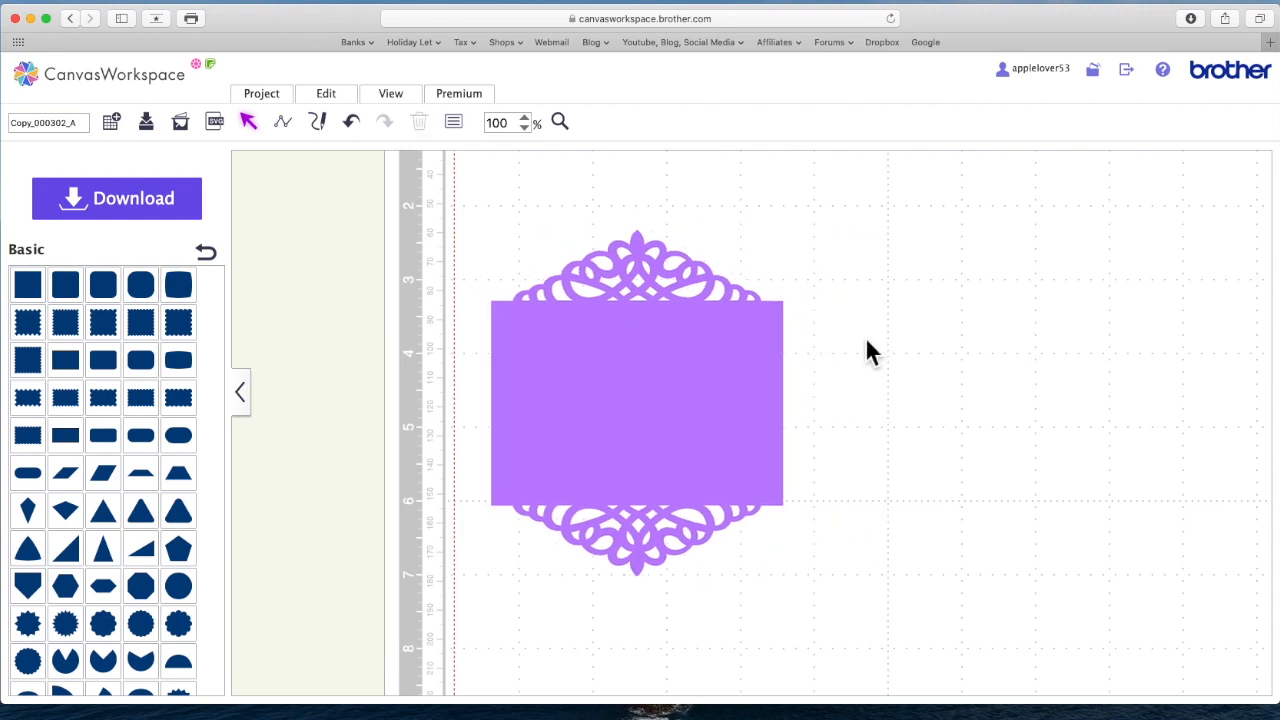
pyautogui.moveTo(820, 323)
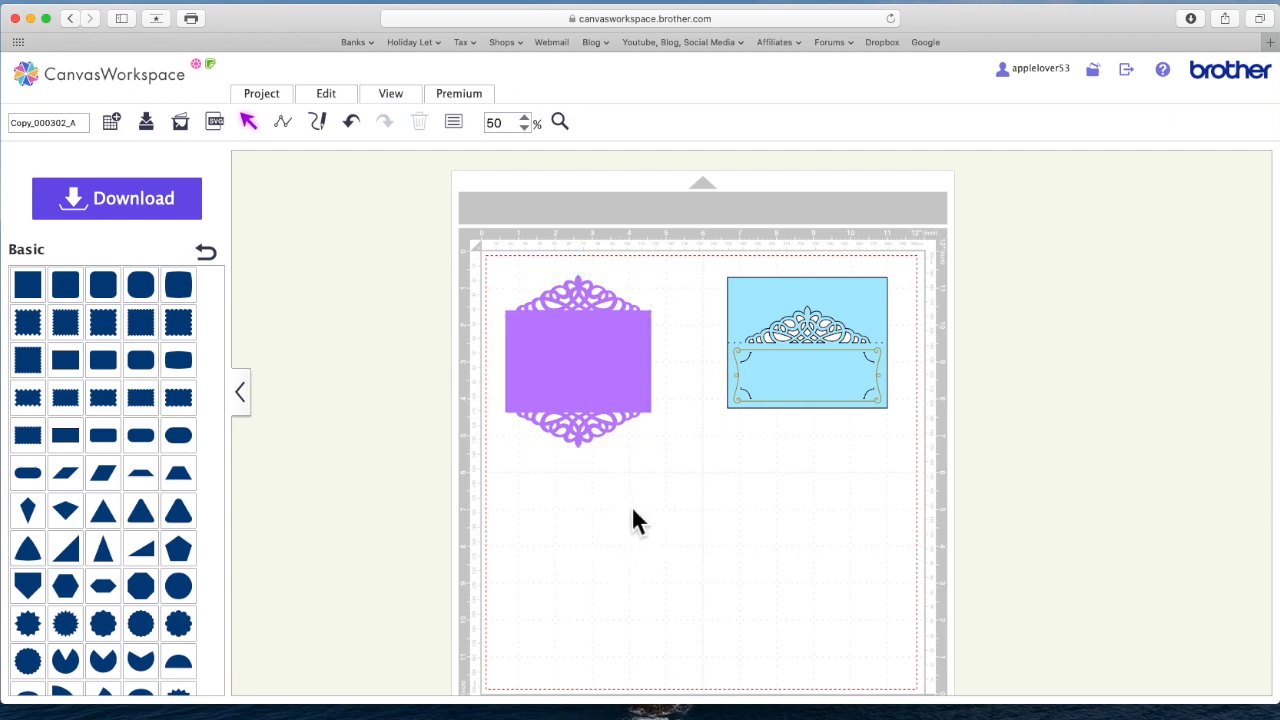
pyautogui.moveTo(772, 480)
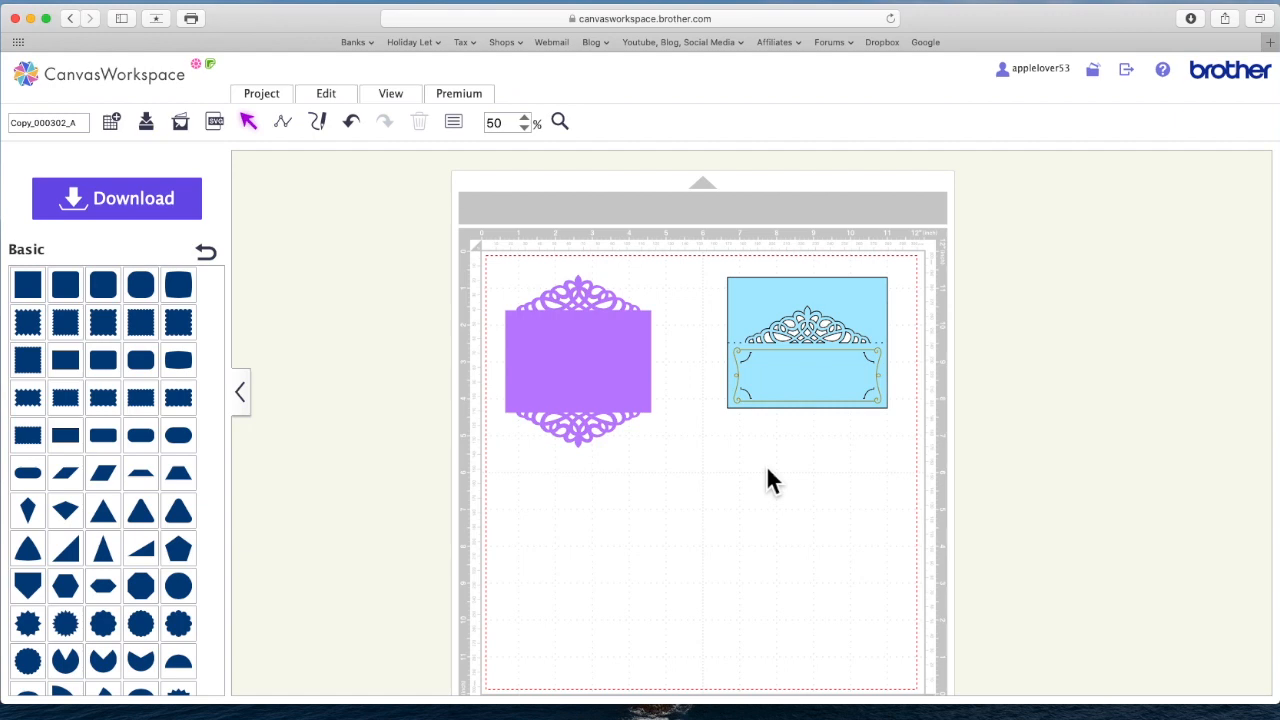
pyautogui.moveTo(688, 348)
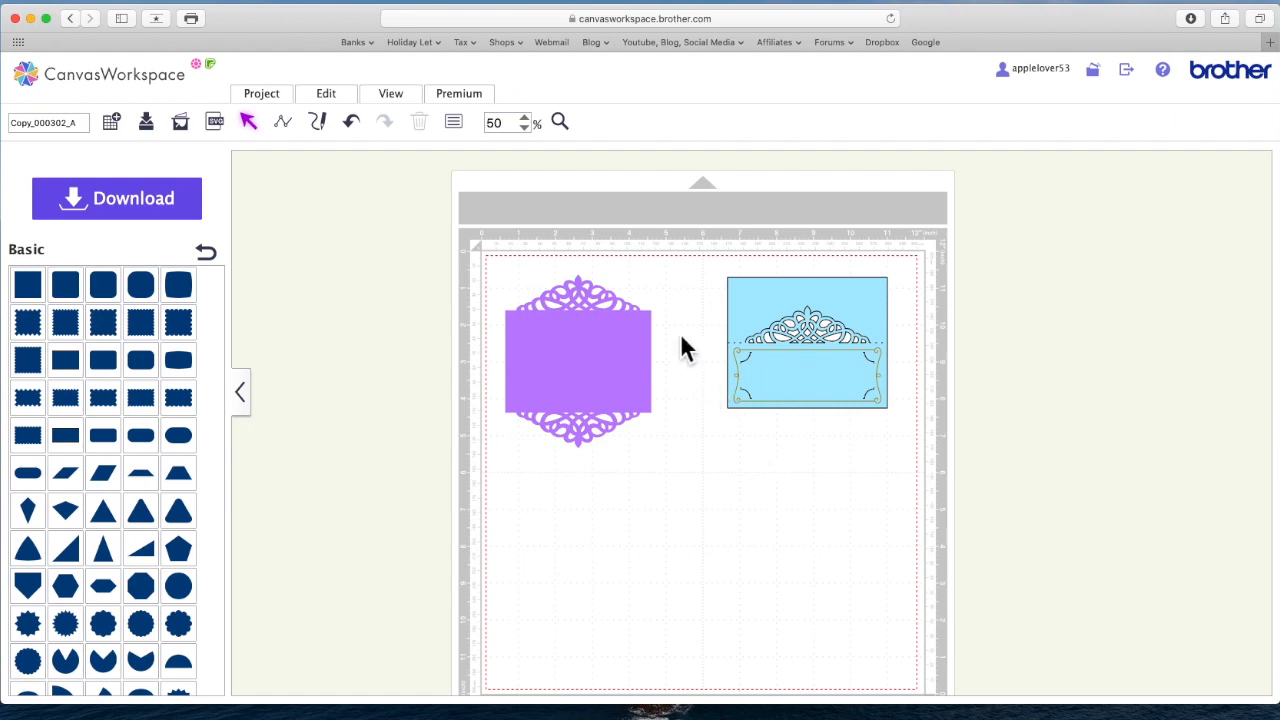
pyautogui.moveTo(540, 310)
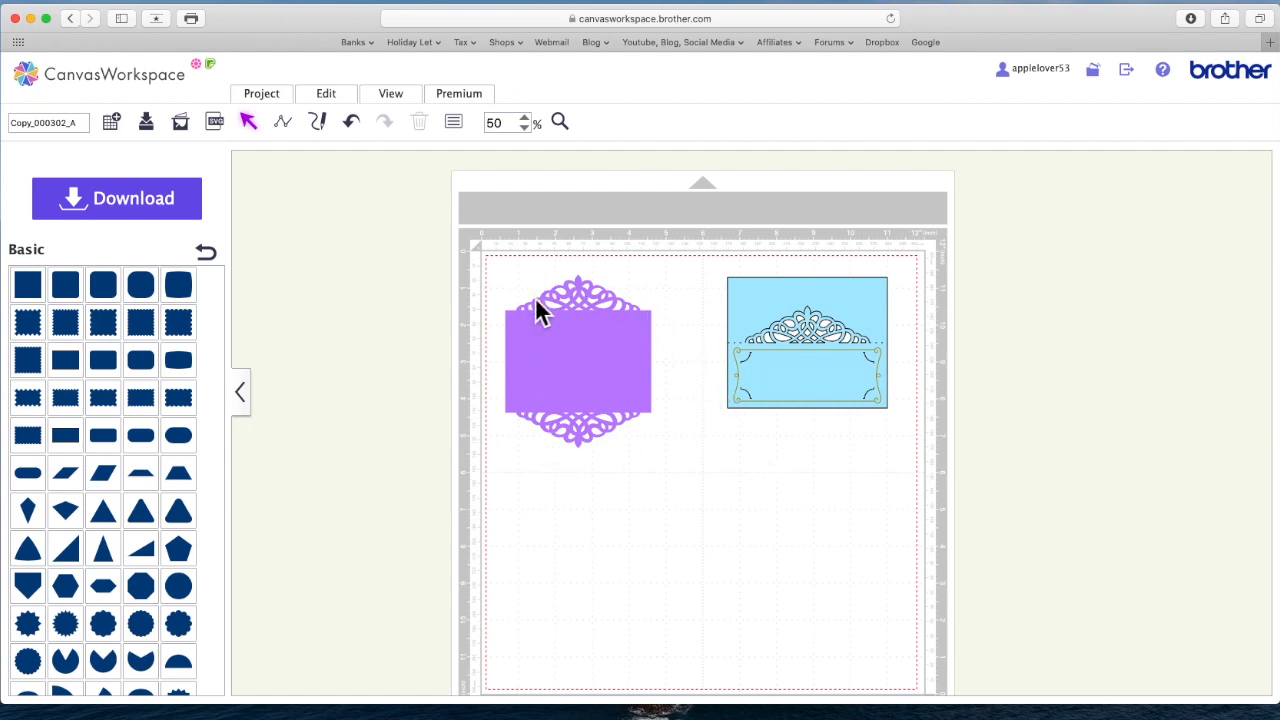